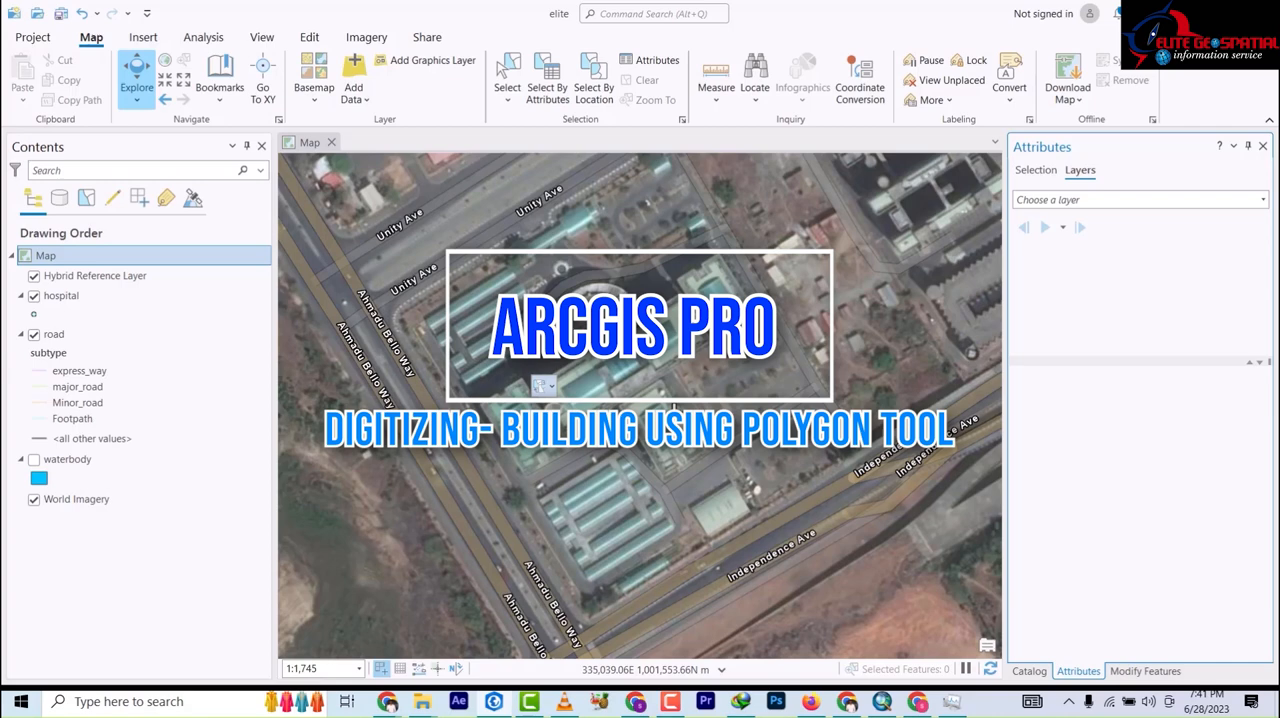
Step: Zoom out to frame the complex between Unity Ave, Ahmadu Bello Way and Independence Ave
{"action": "scroll", "scroll_direction": "down", "scroll_amount": 3}
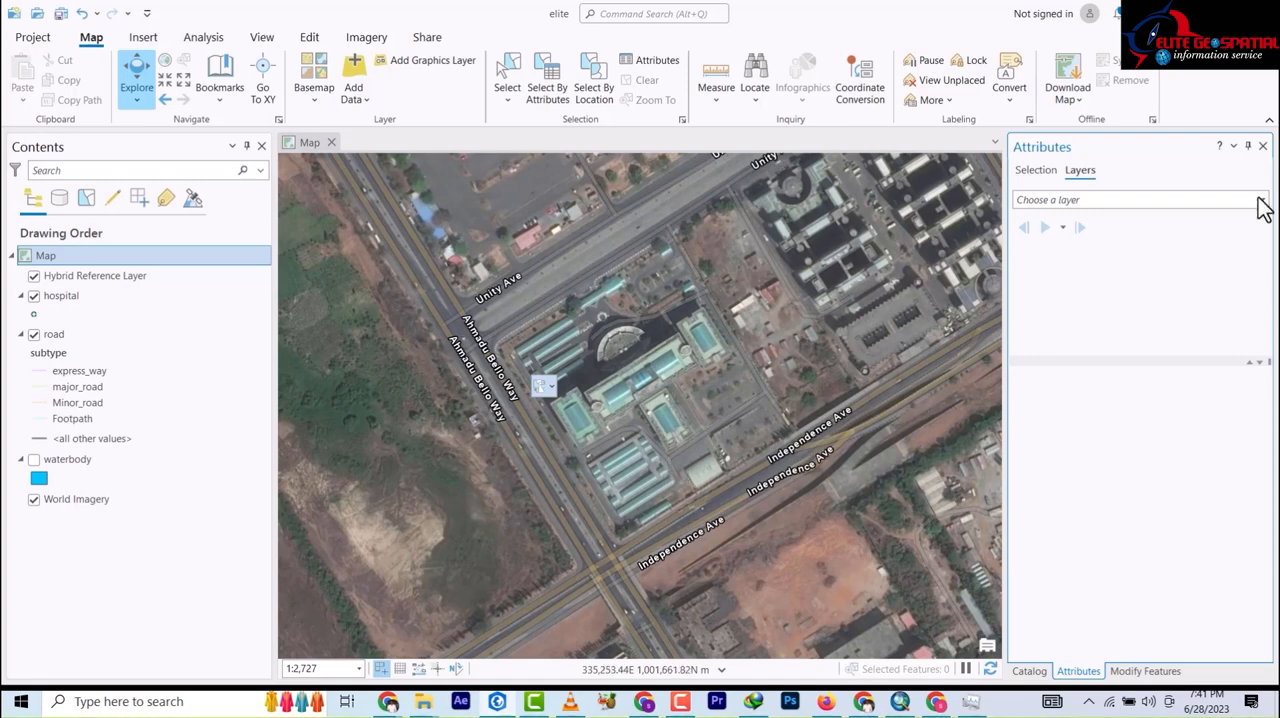
Step: Browse the Catalog into elite > abuja > amac.gdb to reveal the facilities dataset
{"action": "left_click", "coordinate": [1029, 671]}
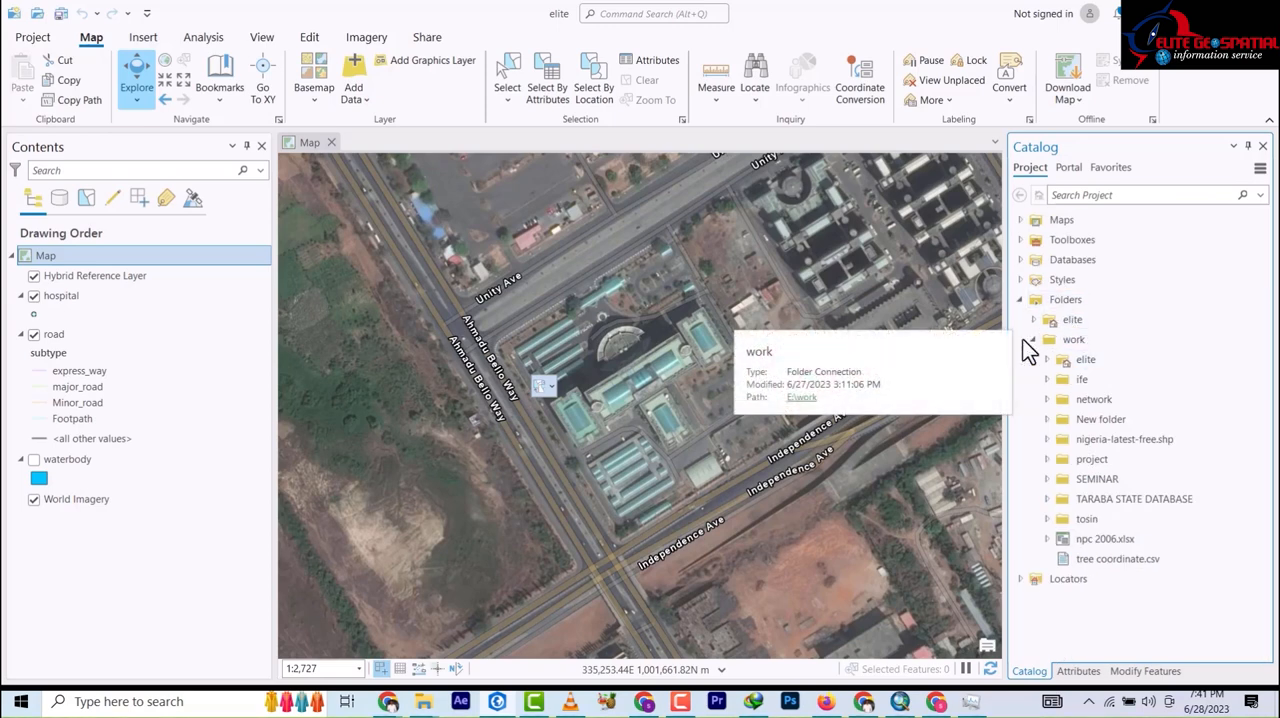
{"action": "mouse_move", "coordinate": [1087, 518]}
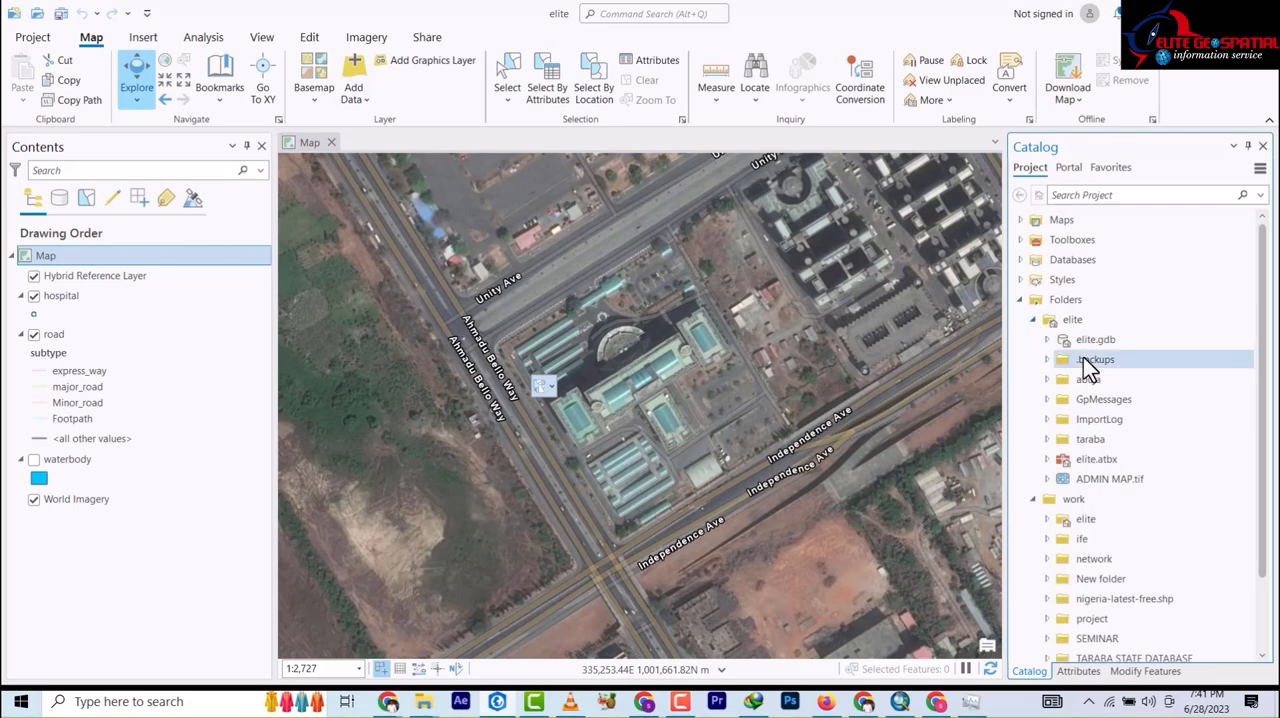
{"action": "left_click", "coordinate": [1048, 379]}
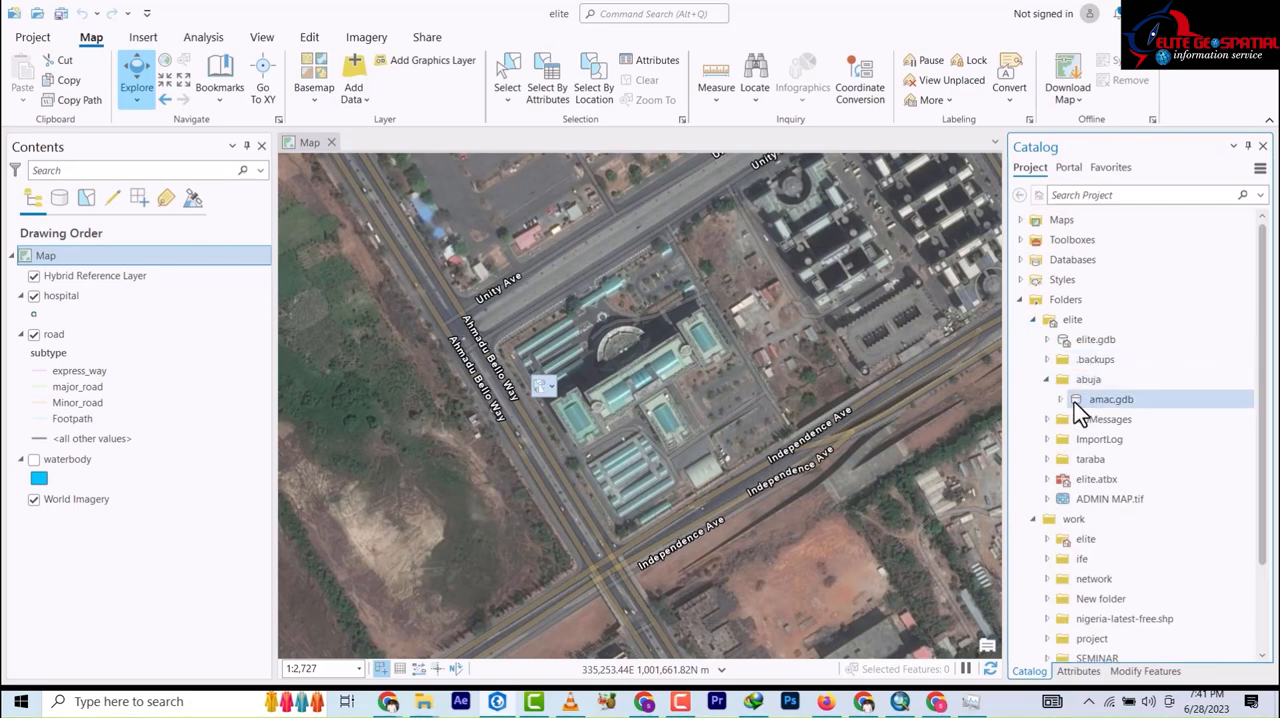
{"action": "left_click", "coordinate": [1061, 399]}
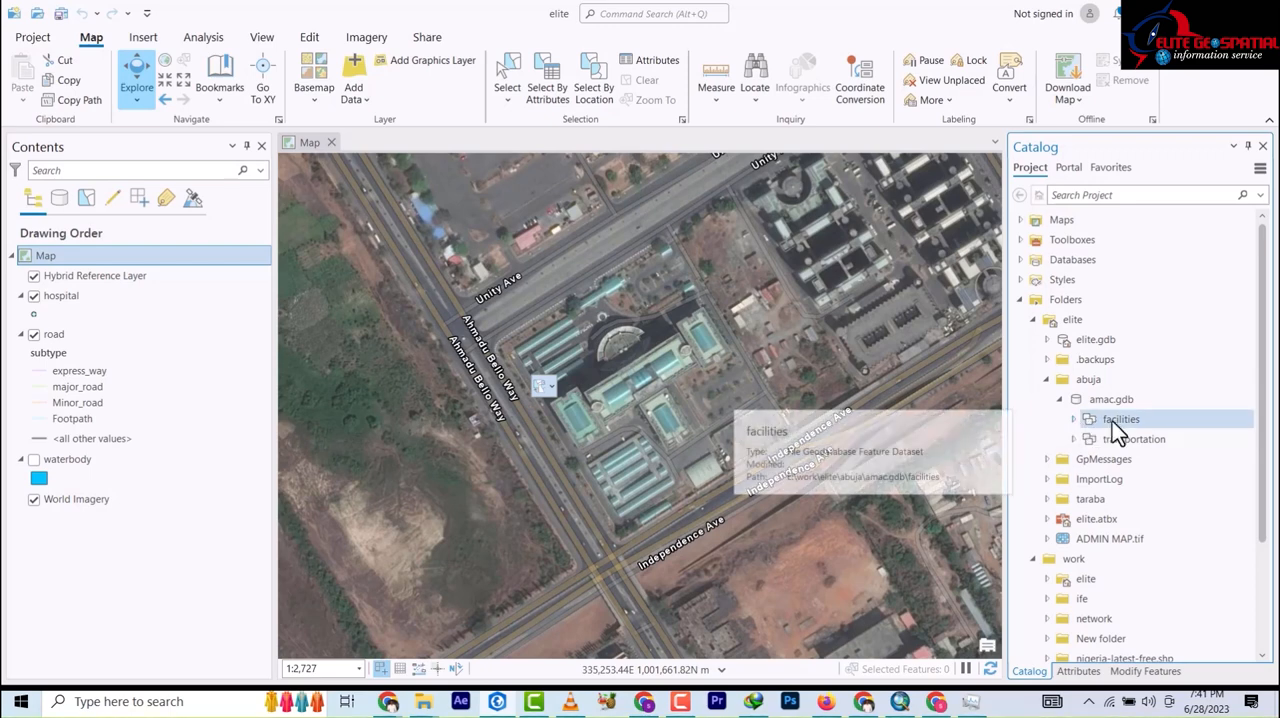
Step: Create a polygon feature class named 'building' in facilities, accepting all default wizard settings
{"action": "right_click", "coordinate": [1119, 419]}
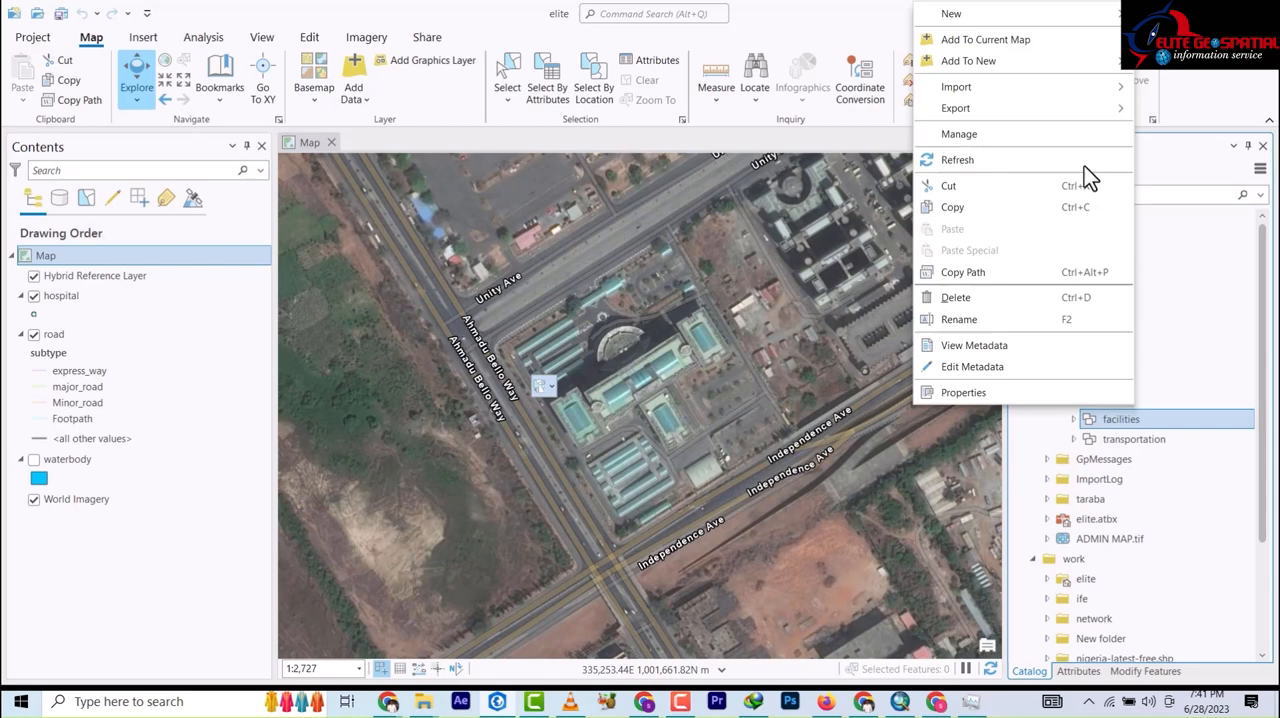
{"action": "mouse_move", "coordinate": [951, 14]}
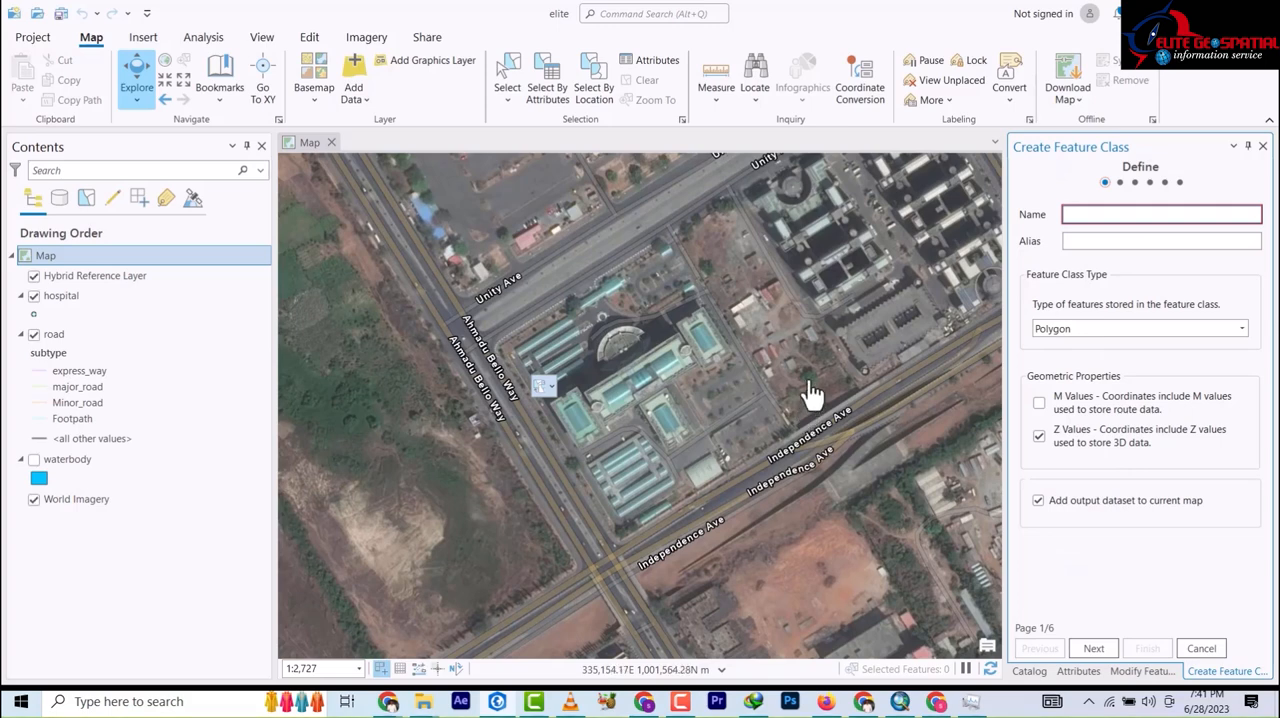
{"action": "mouse_move", "coordinate": [1100, 265]}
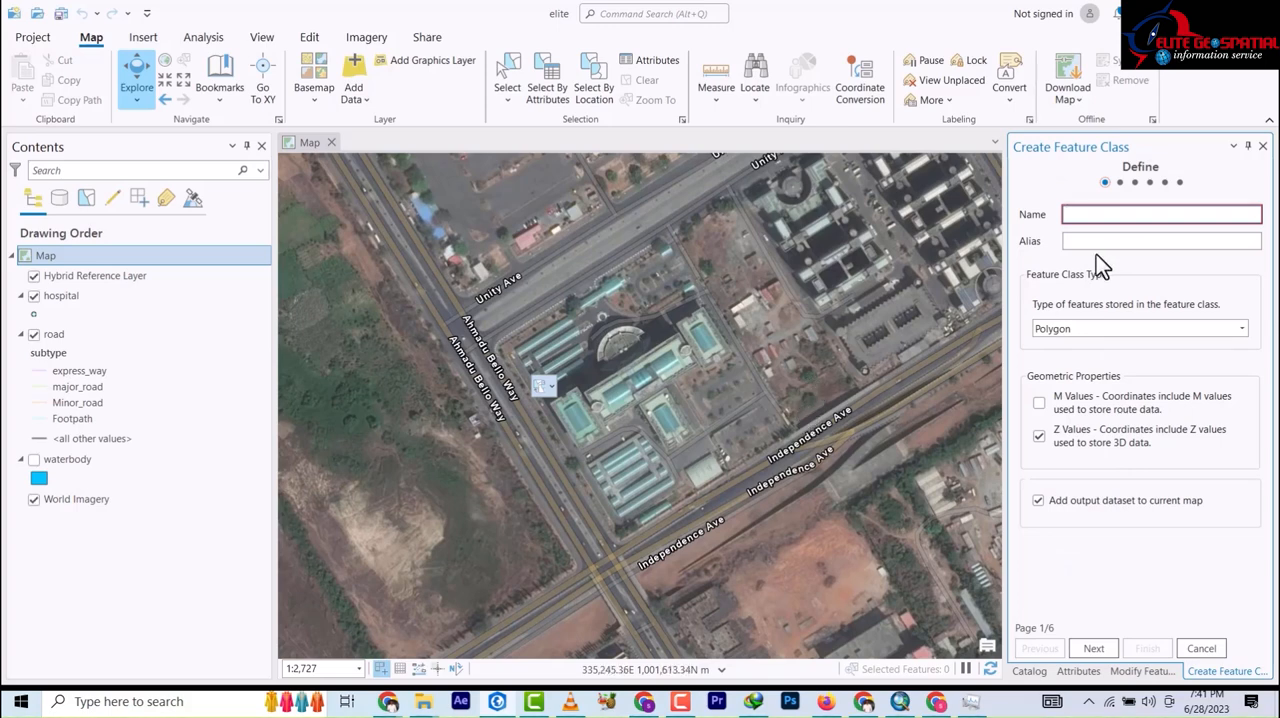
{"action": "type", "text": "build"}
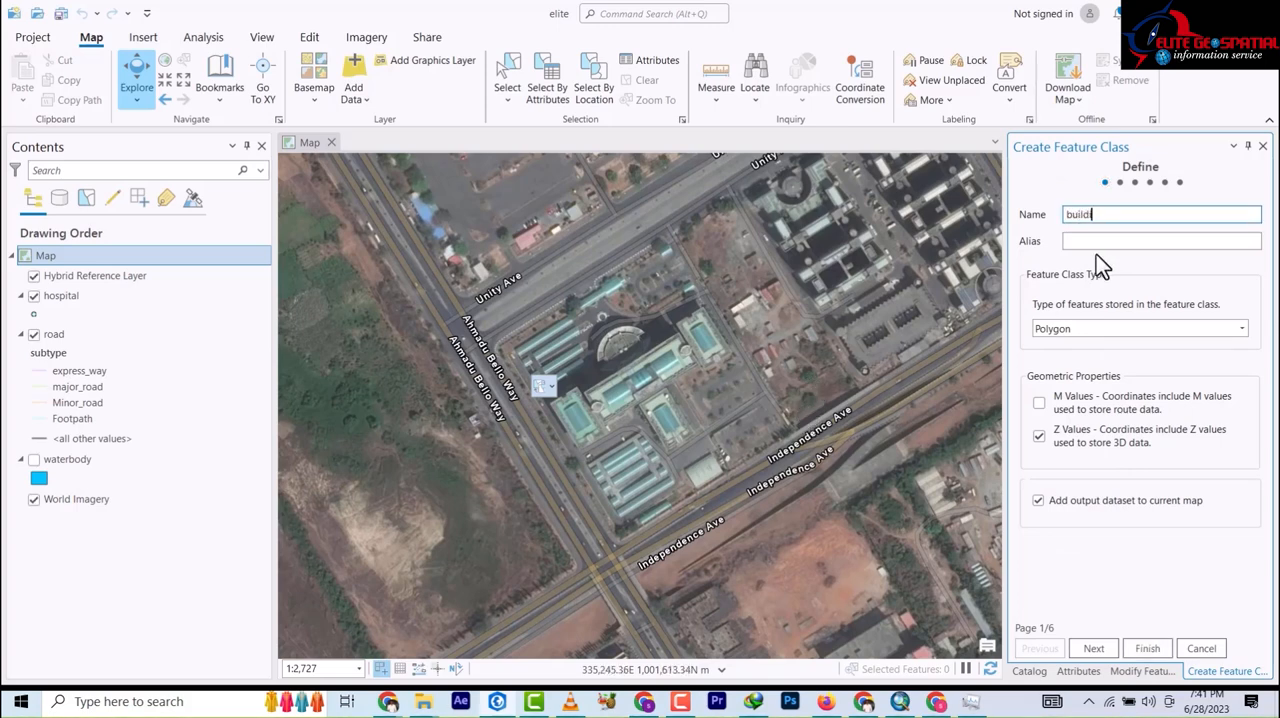
{"action": "type", "text": "ing"}
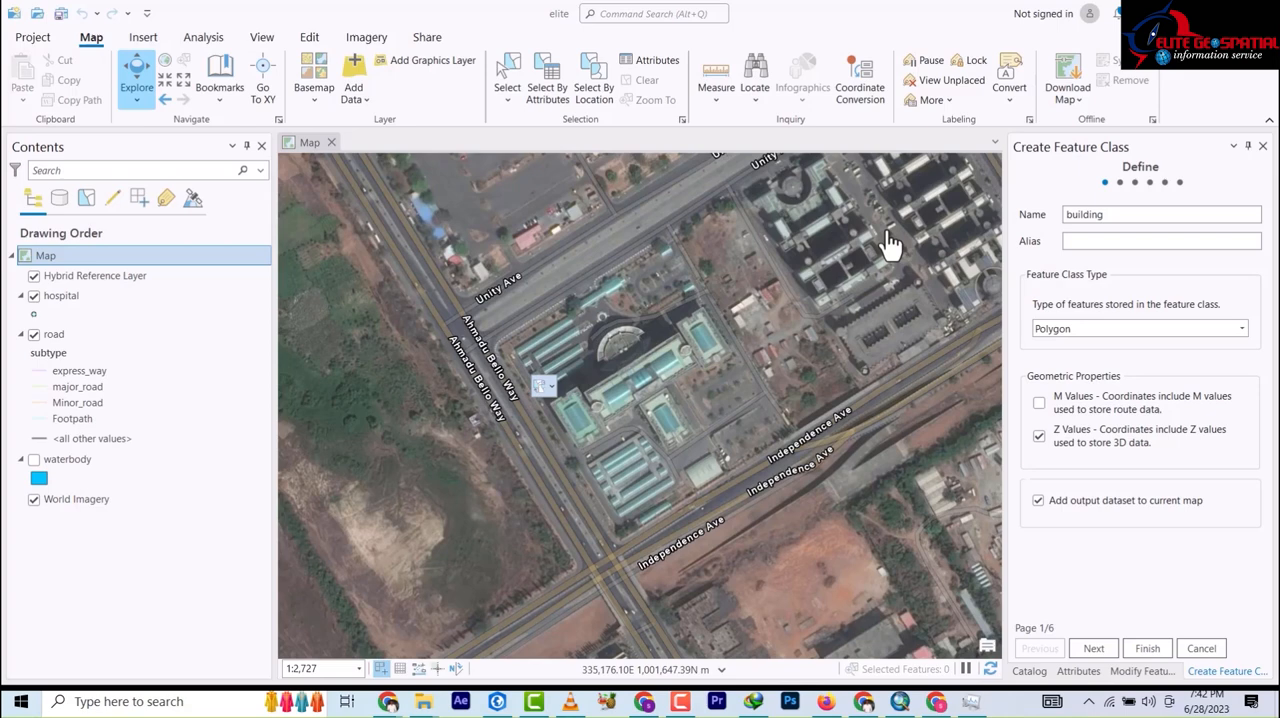
{"action": "left_click", "coordinate": [1160, 214]}
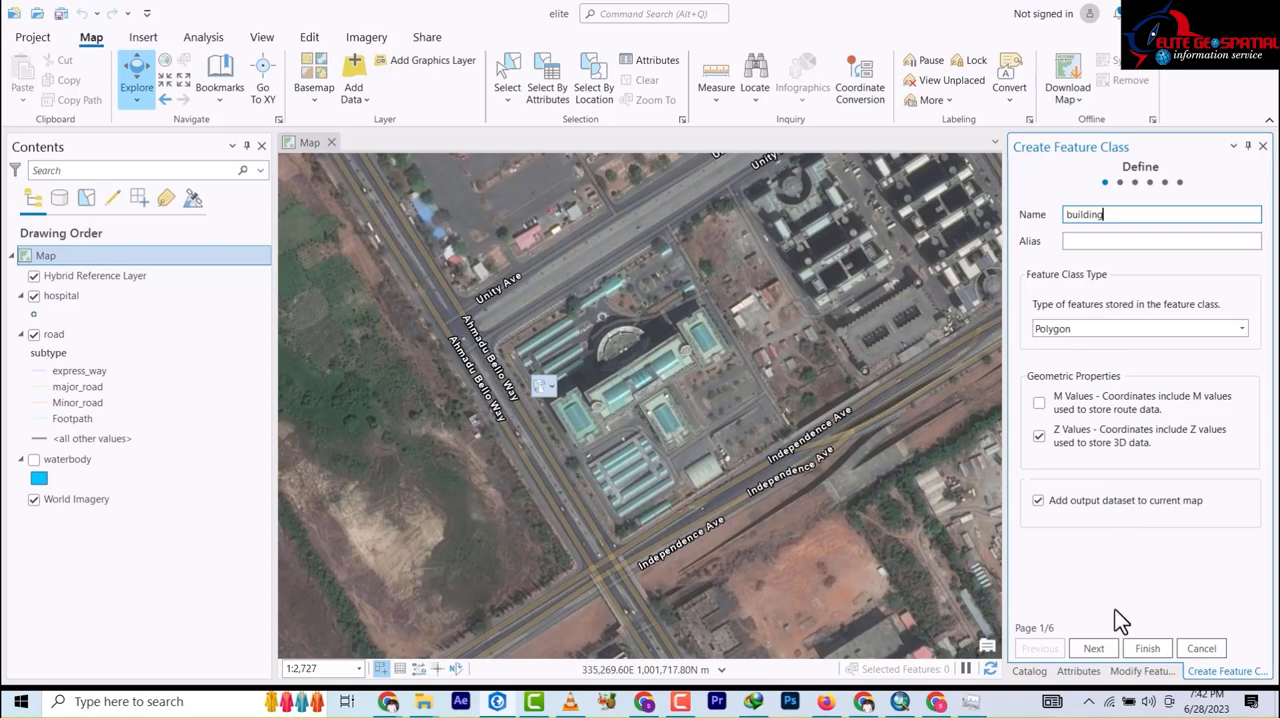
{"action": "left_click", "coordinate": [1093, 648]}
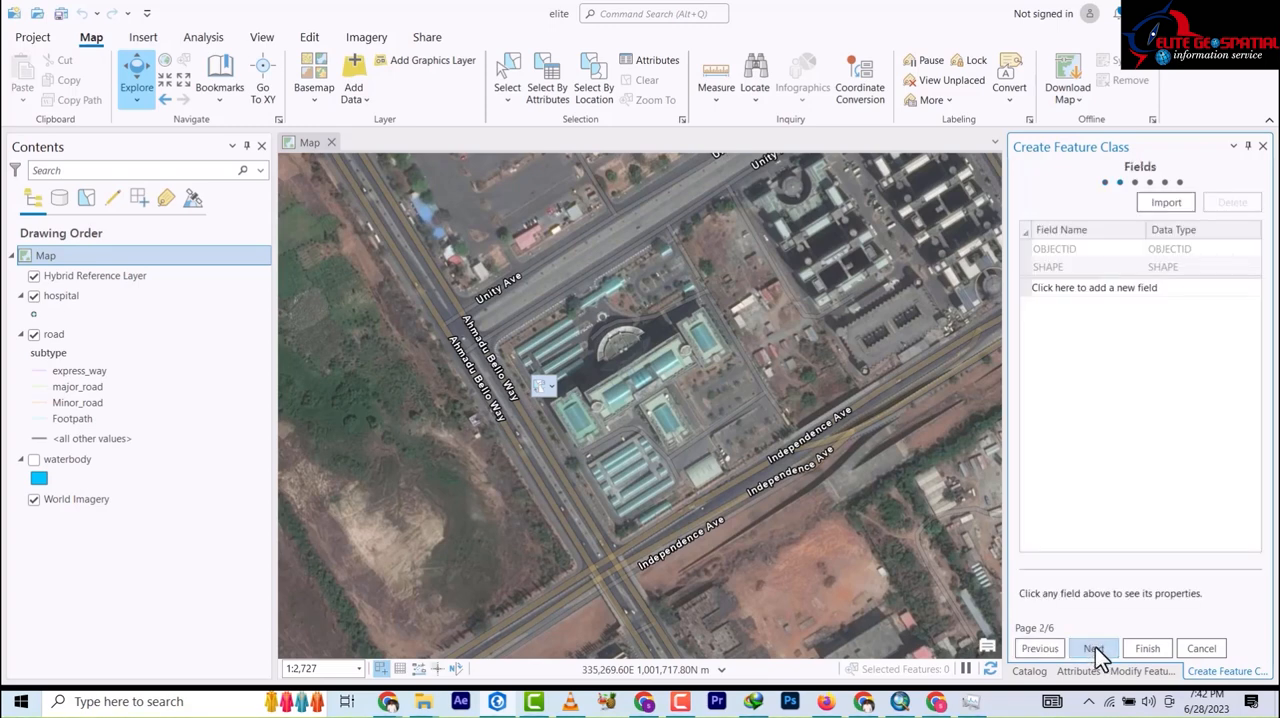
{"action": "left_click", "coordinate": [1093, 648]}
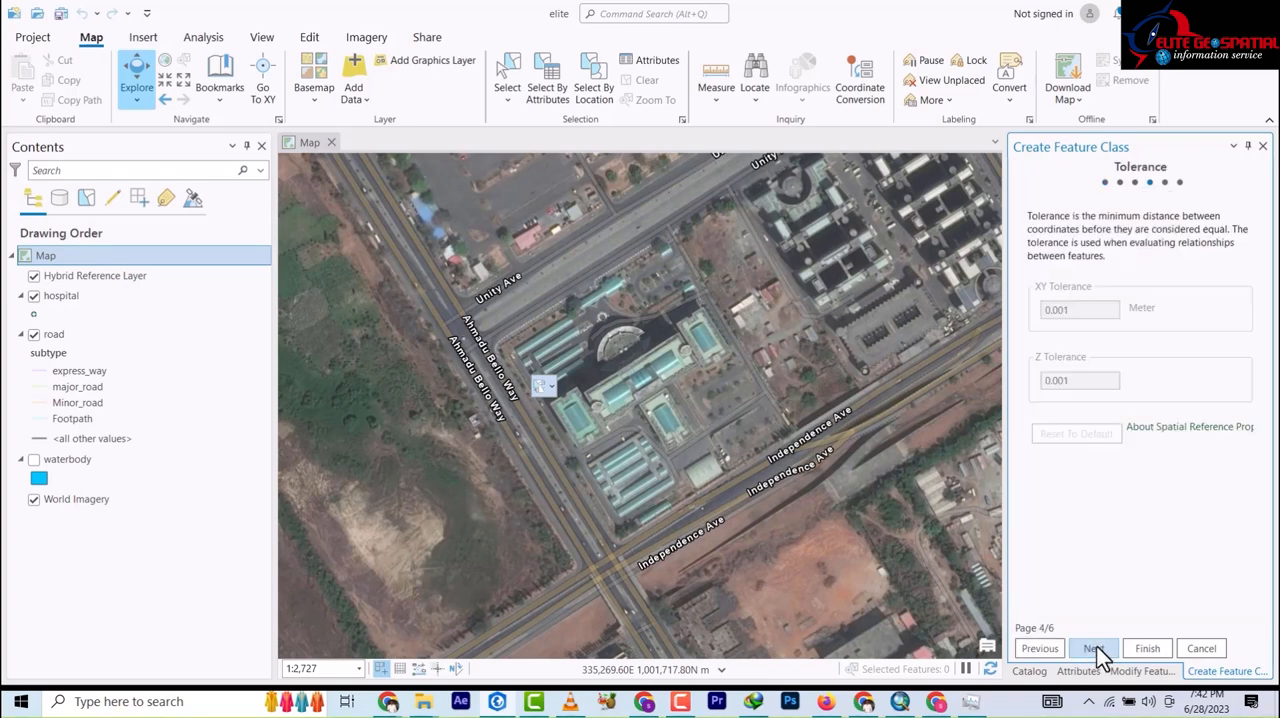
{"action": "left_click", "coordinate": [1093, 648]}
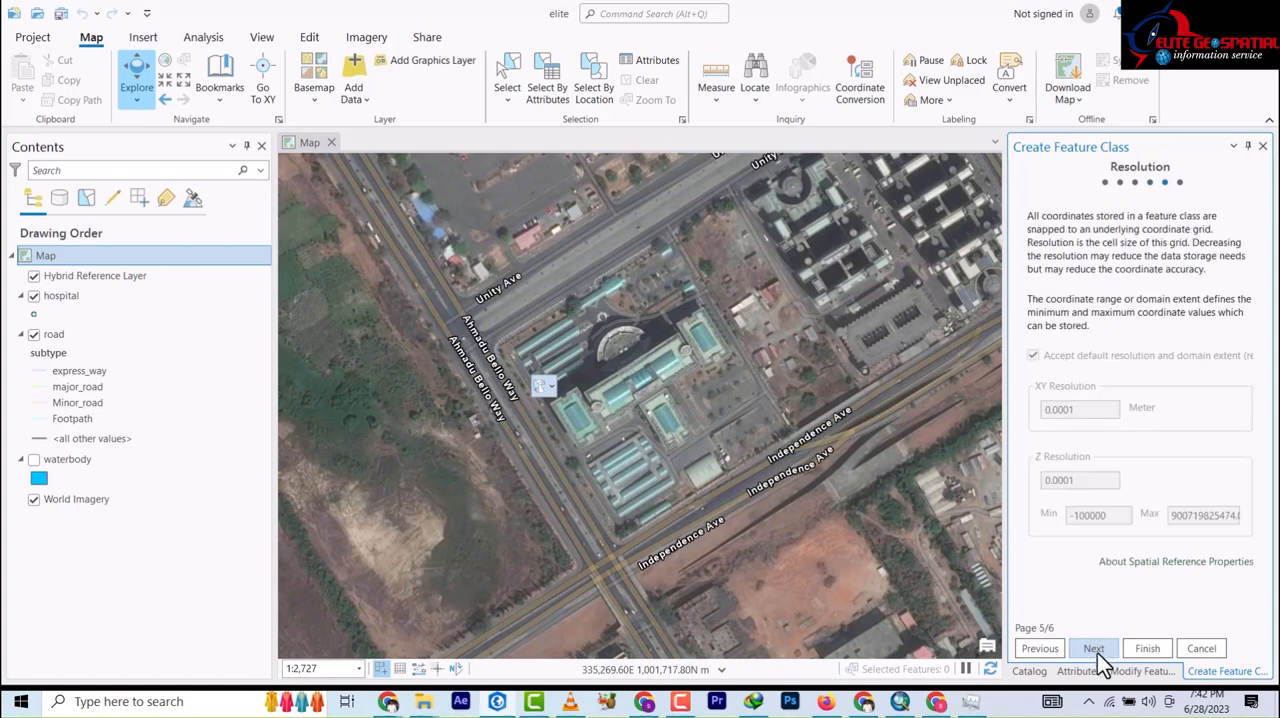
{"action": "left_click", "coordinate": [1093, 648]}
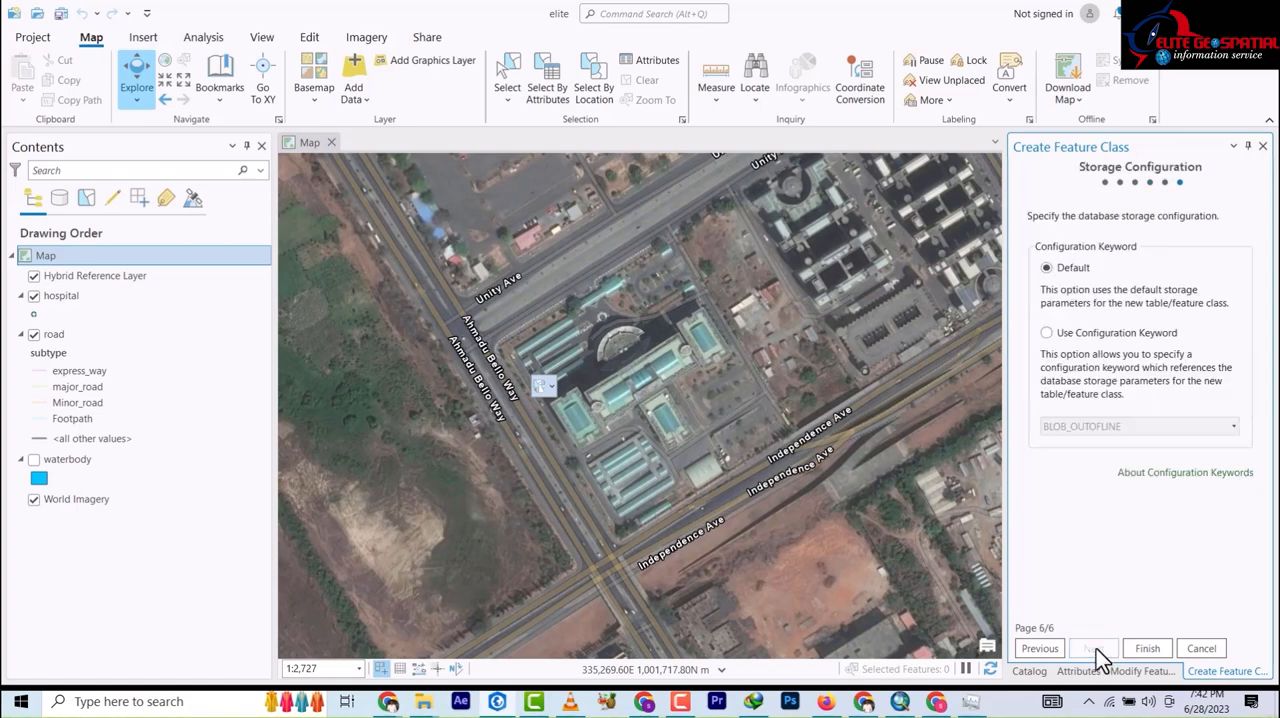
{"action": "left_click", "coordinate": [1147, 648]}
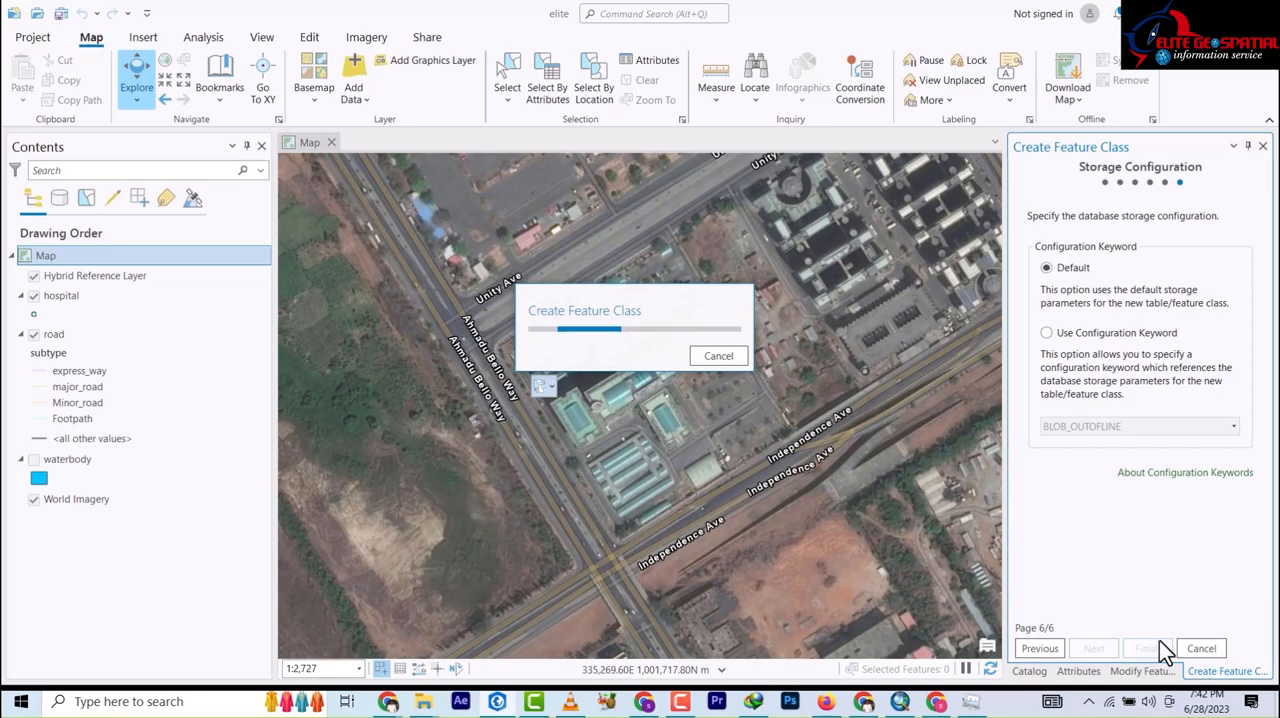
Step: Add the building layer to the map, turn on snapping, and show the feature templates
{"action": "left_click", "coordinate": [1147, 648]}
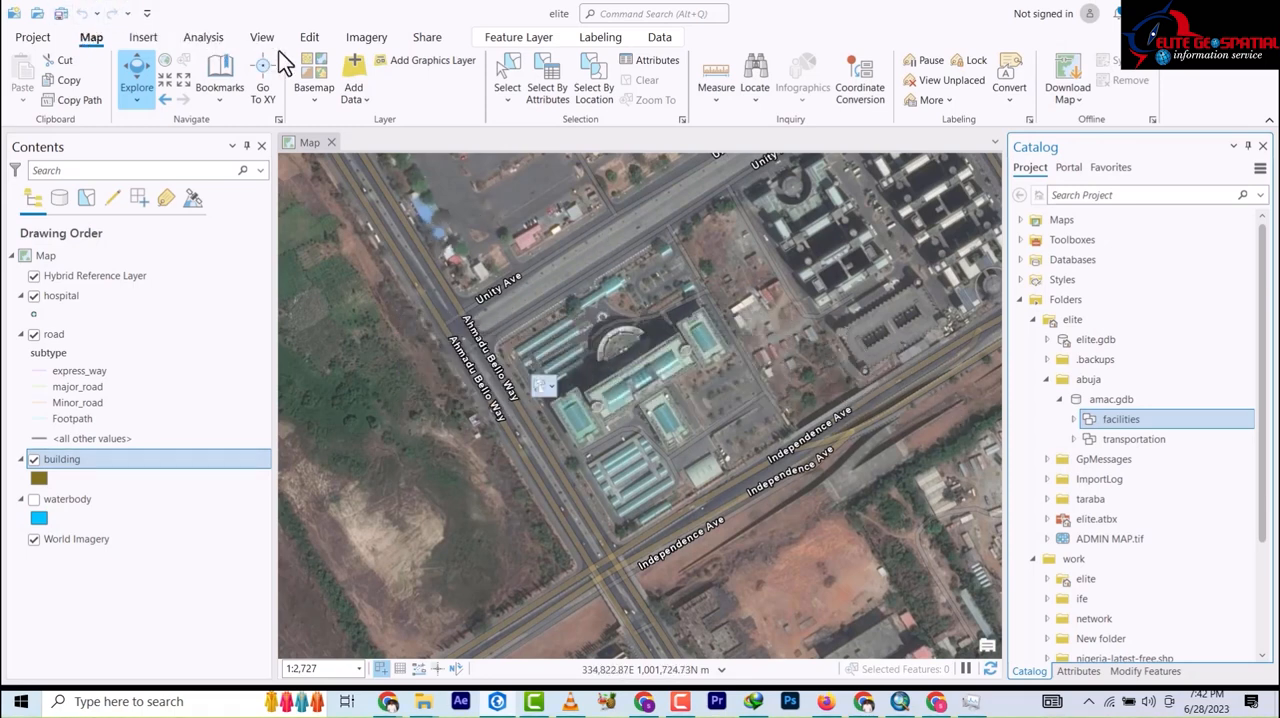
{"action": "mouse_move", "coordinate": [310, 45]}
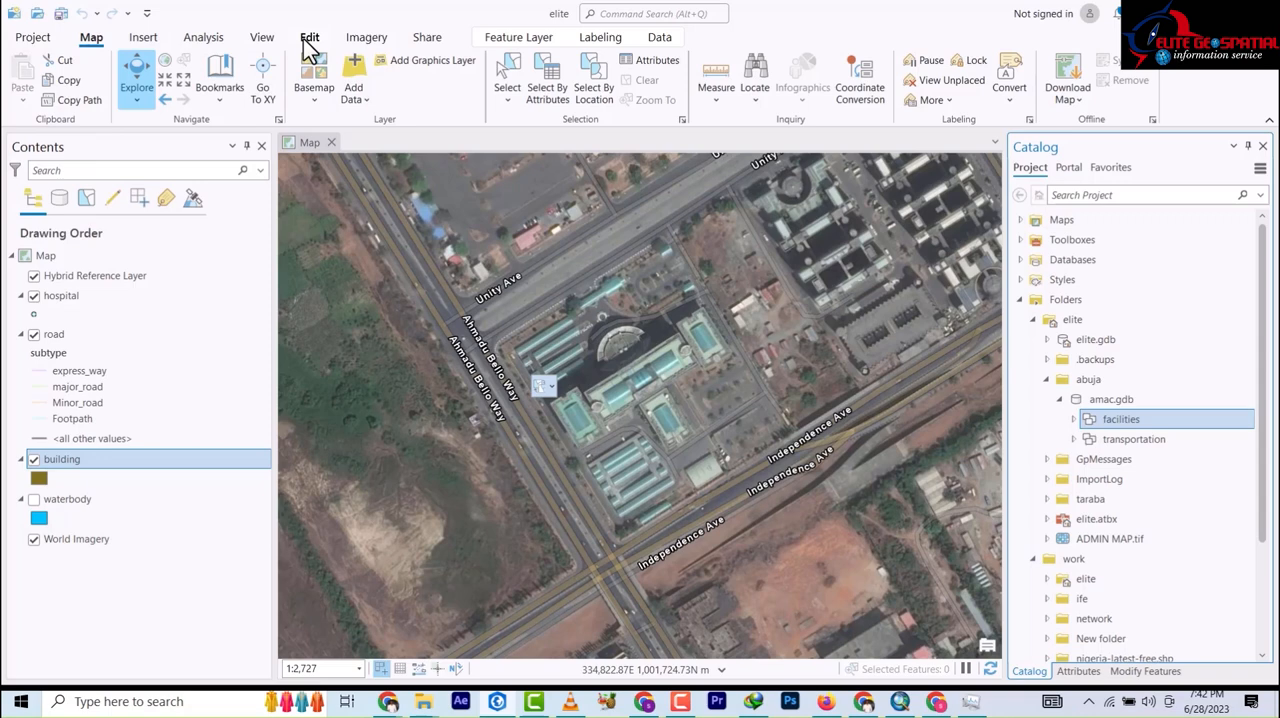
{"action": "left_click", "coordinate": [310, 37]}
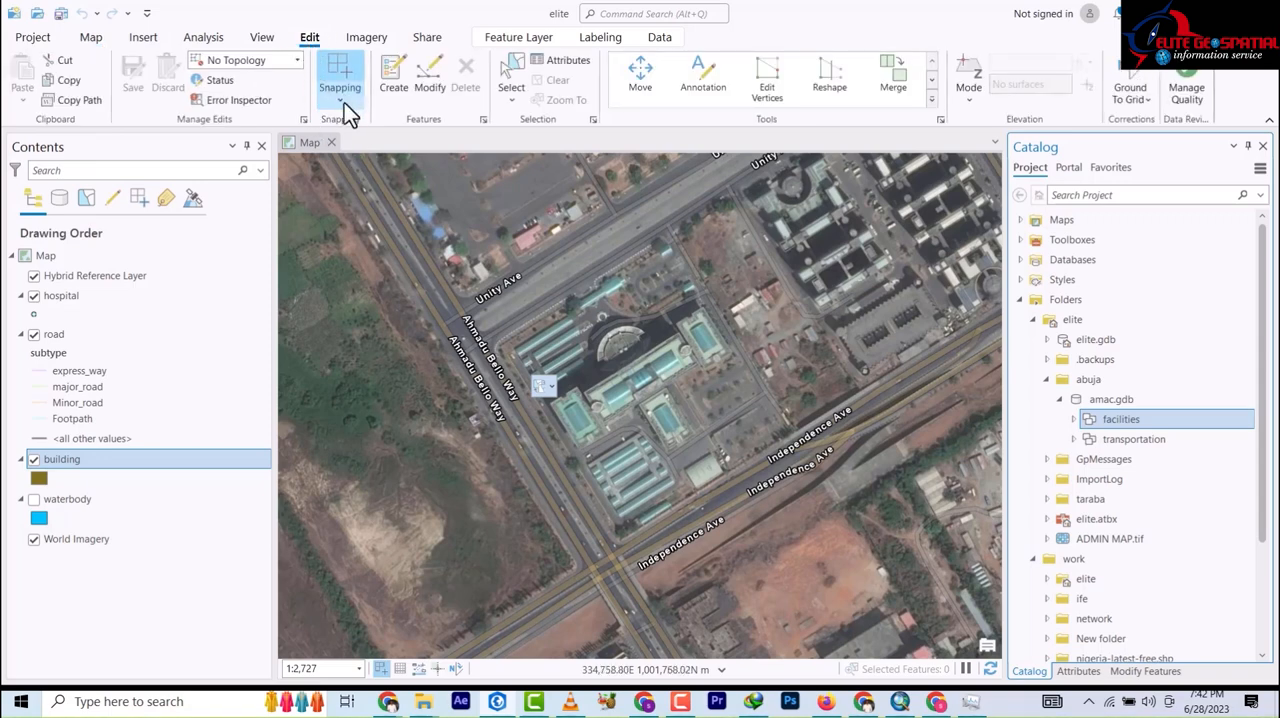
{"action": "left_click", "coordinate": [339, 75]}
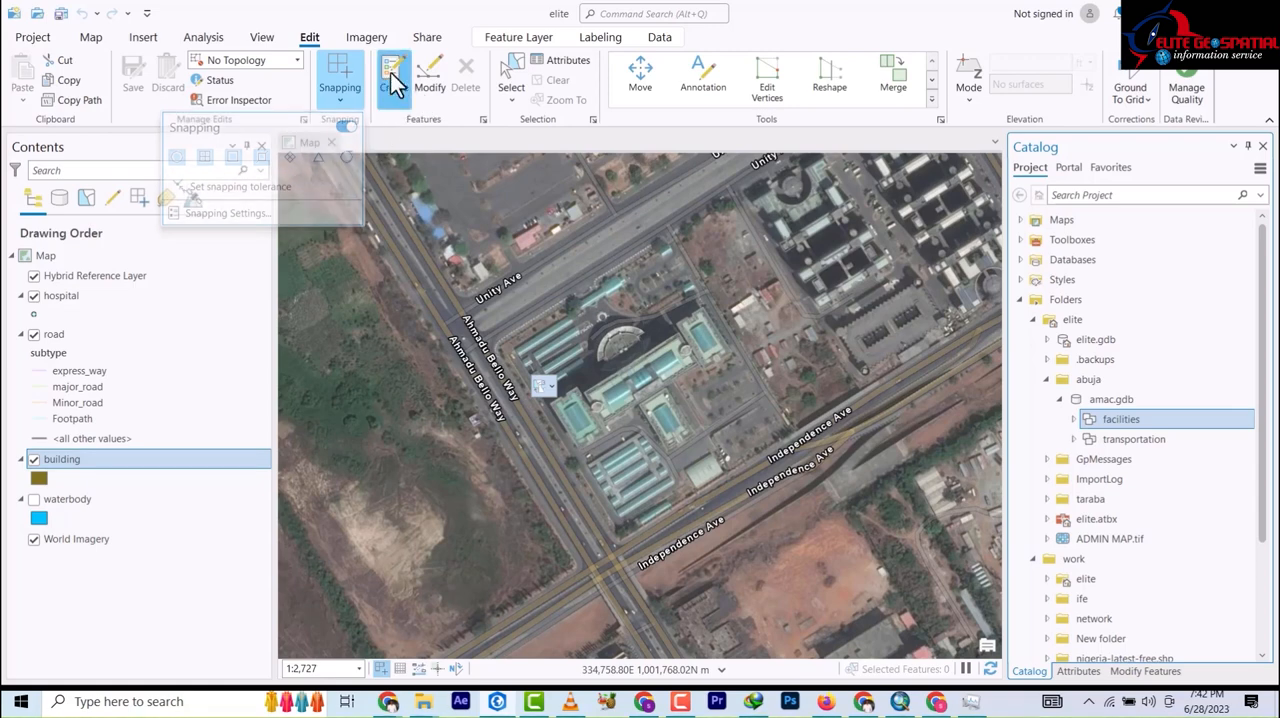
{"action": "left_click", "coordinate": [393, 75]}
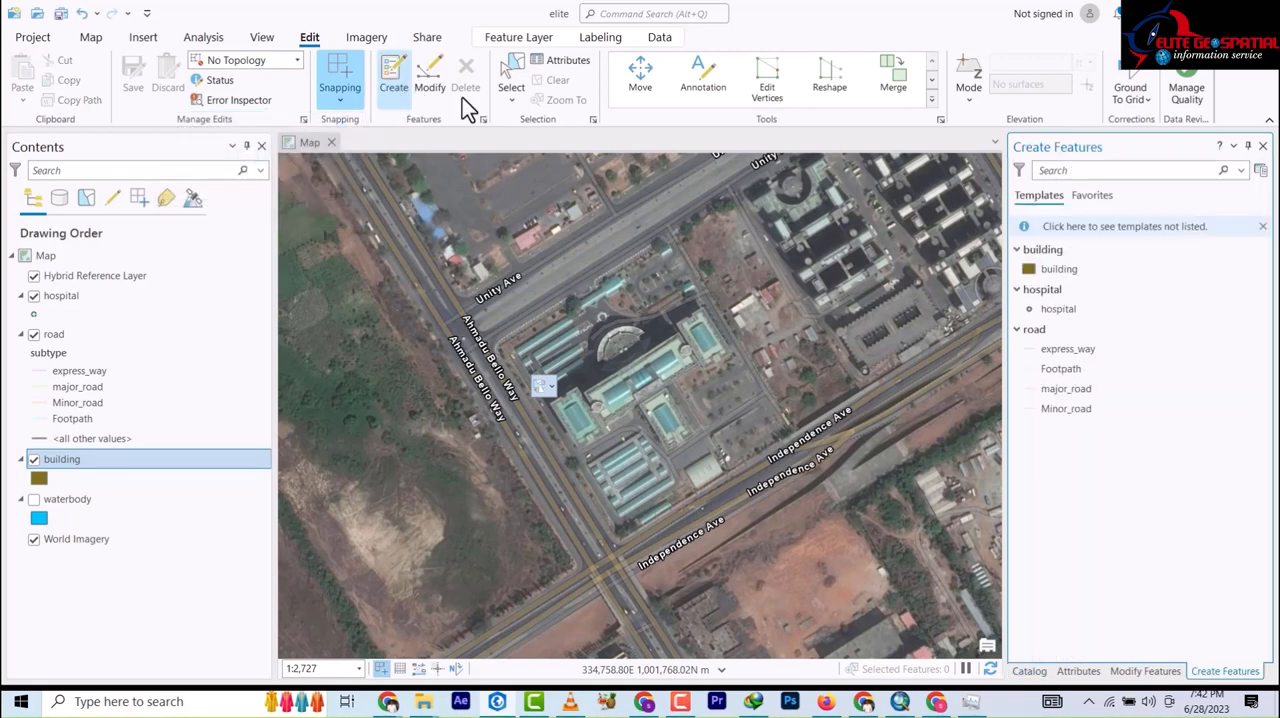
{"action": "left_click", "coordinate": [1059, 268]}
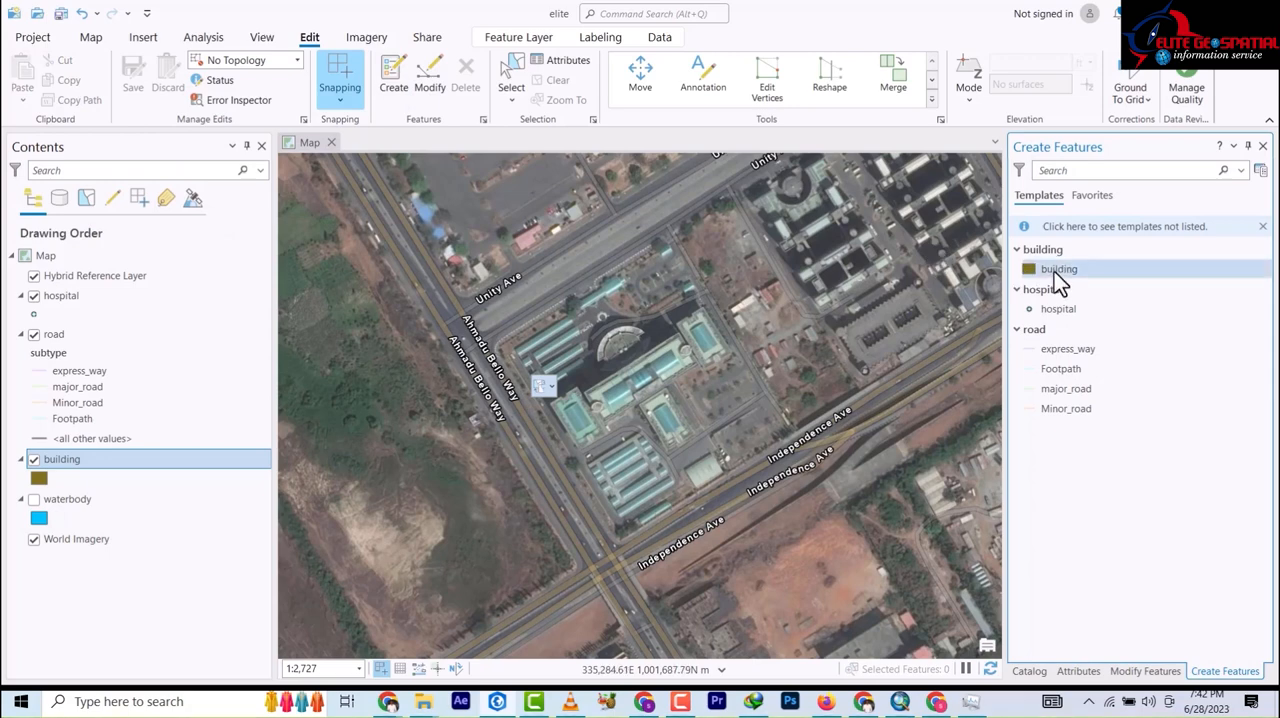
Step: Activate the building template to access its polygon construction tools
{"action": "left_click", "coordinate": [1060, 268]}
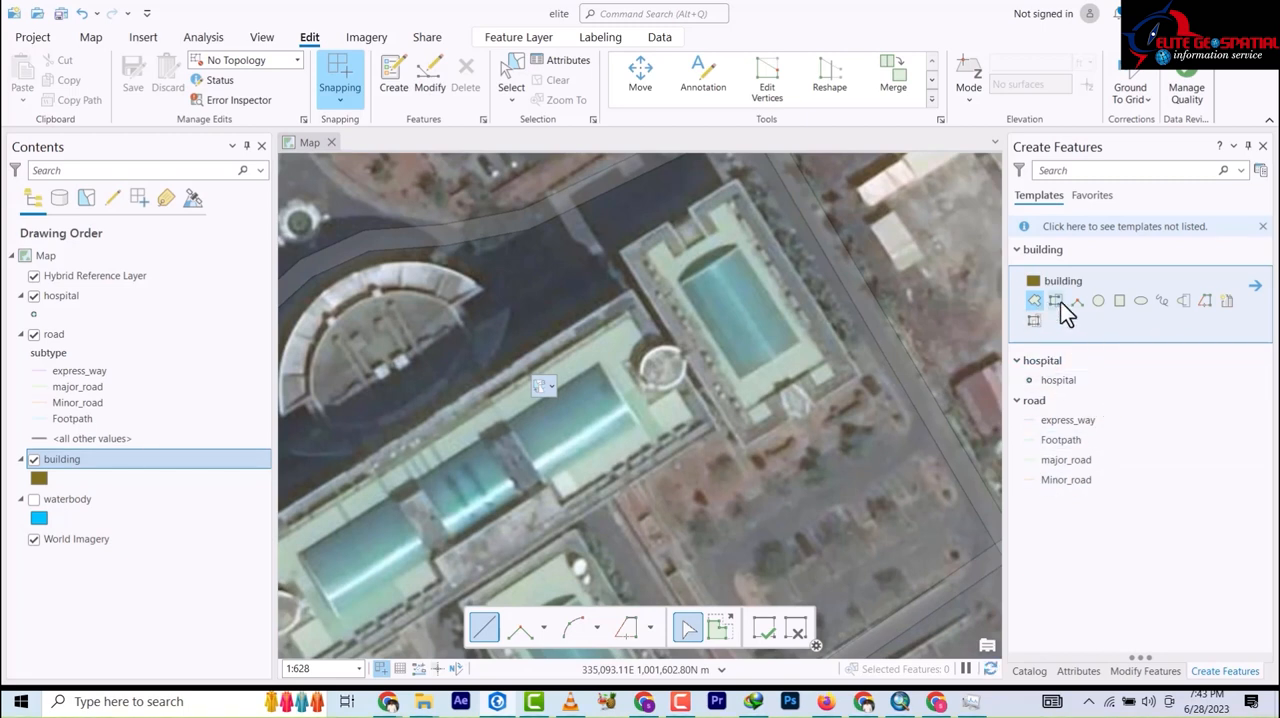
{"action": "mouse_move", "coordinate": [1078, 300]}
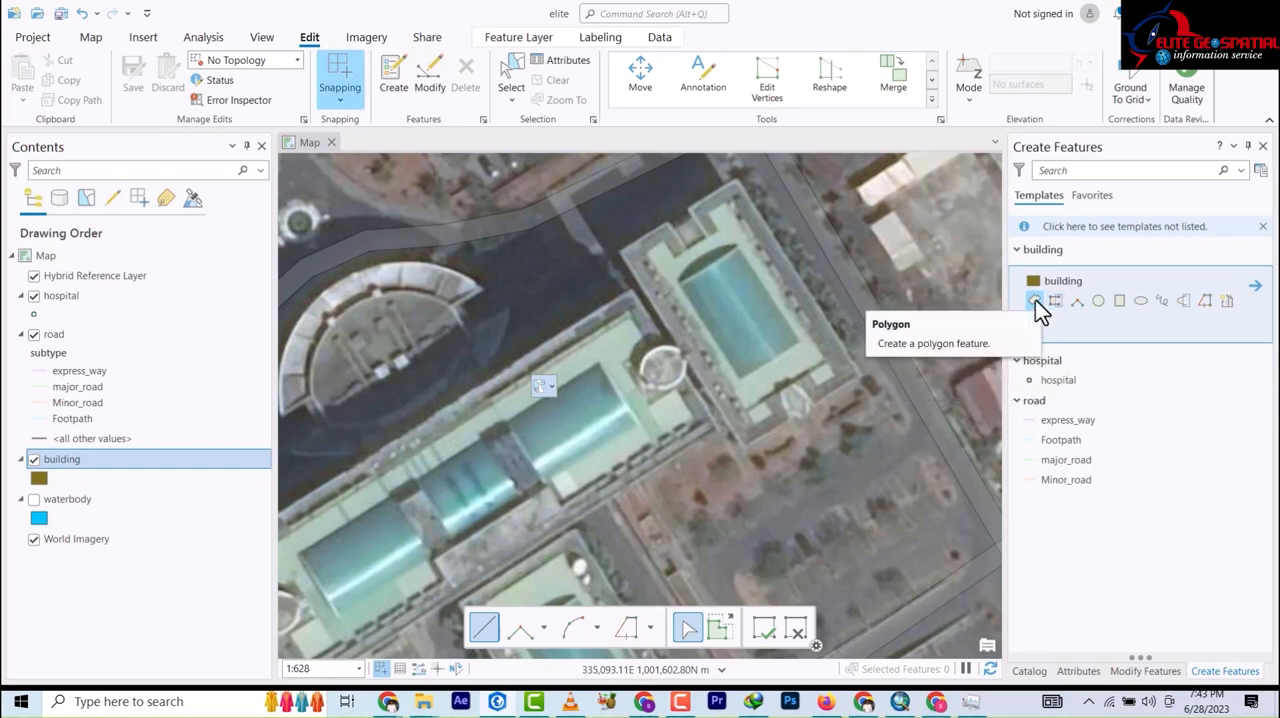
{"action": "mouse_move", "coordinate": [1055, 300]}
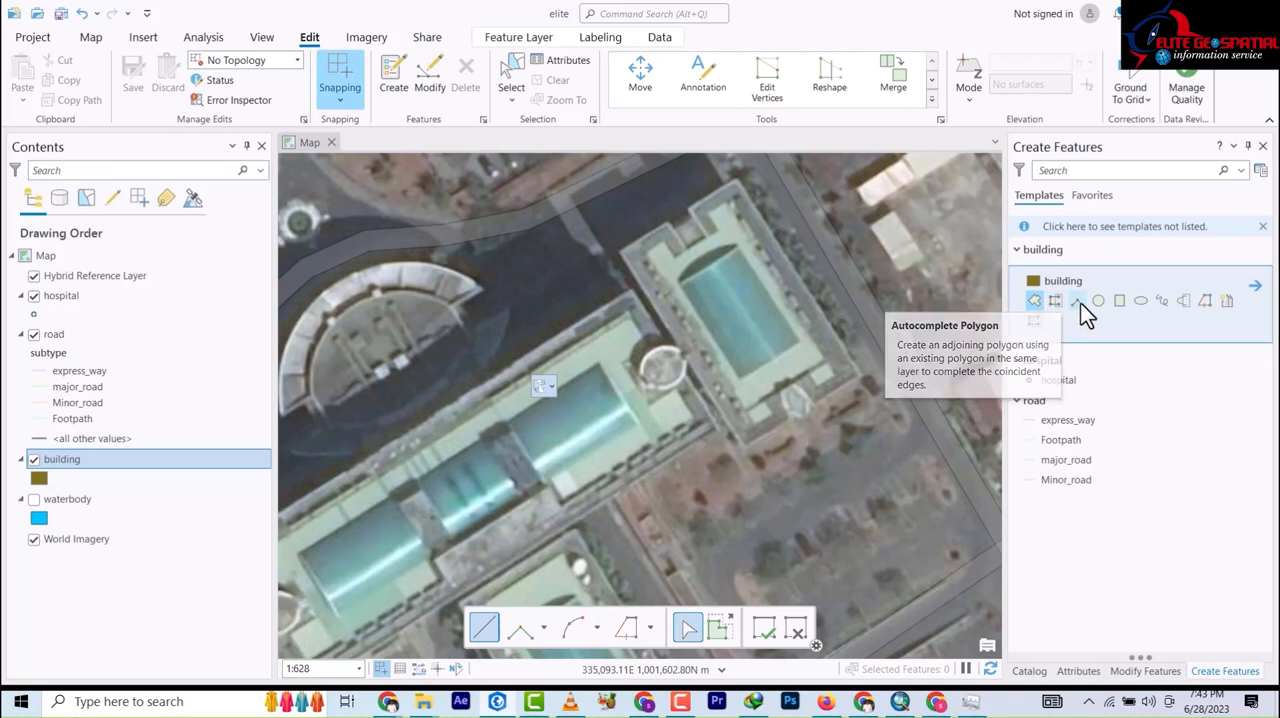
{"action": "mouse_move", "coordinate": [1077, 300]}
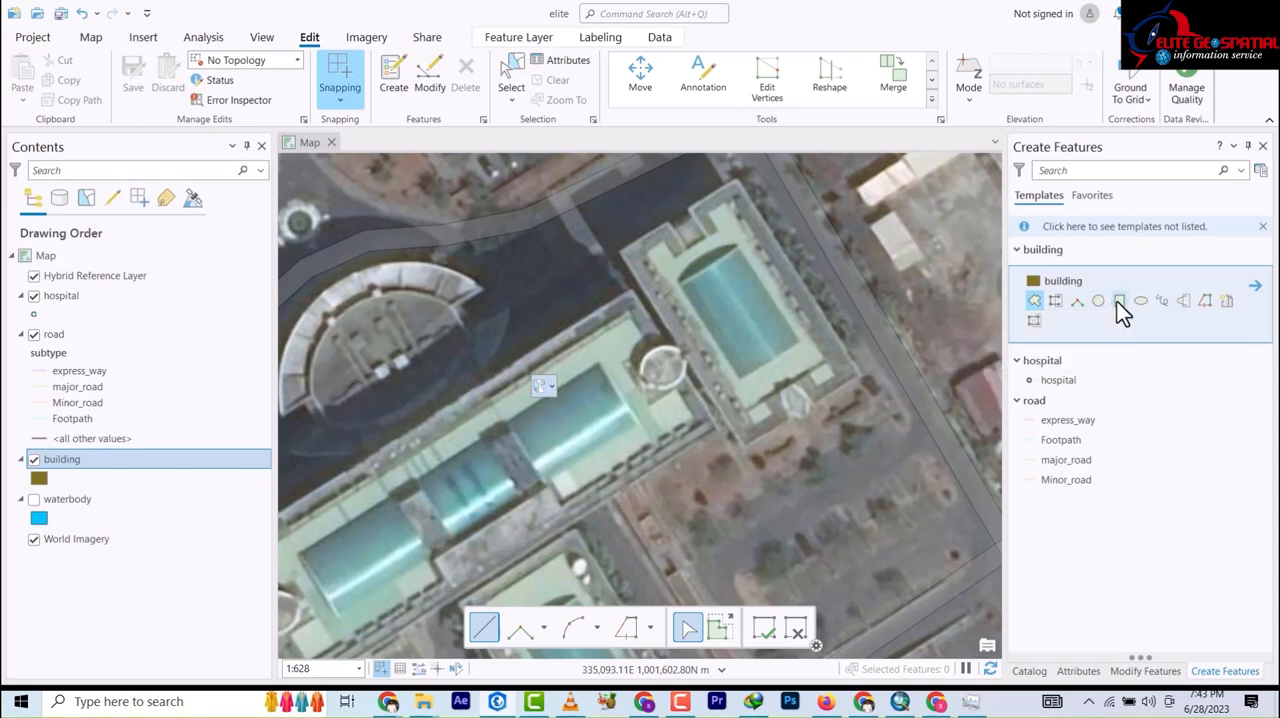
{"action": "mouse_move", "coordinate": [1035, 305]}
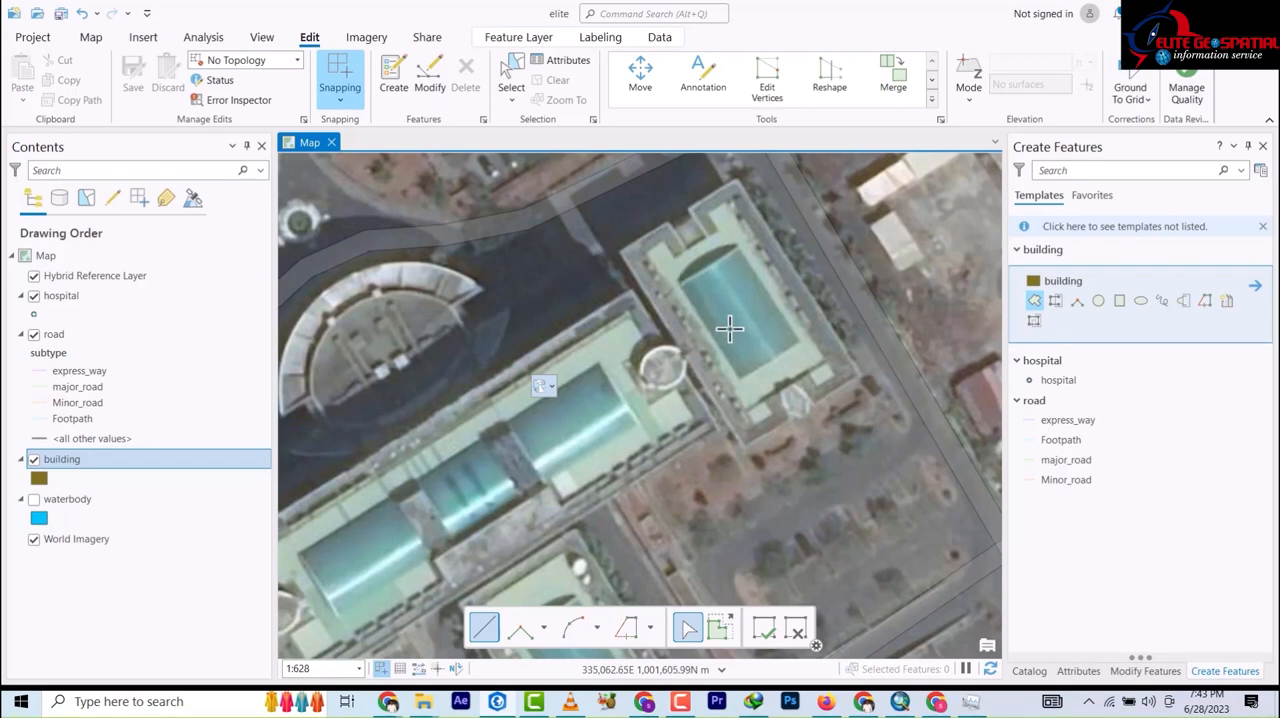
{"action": "mouse_move", "coordinate": [688, 292]}
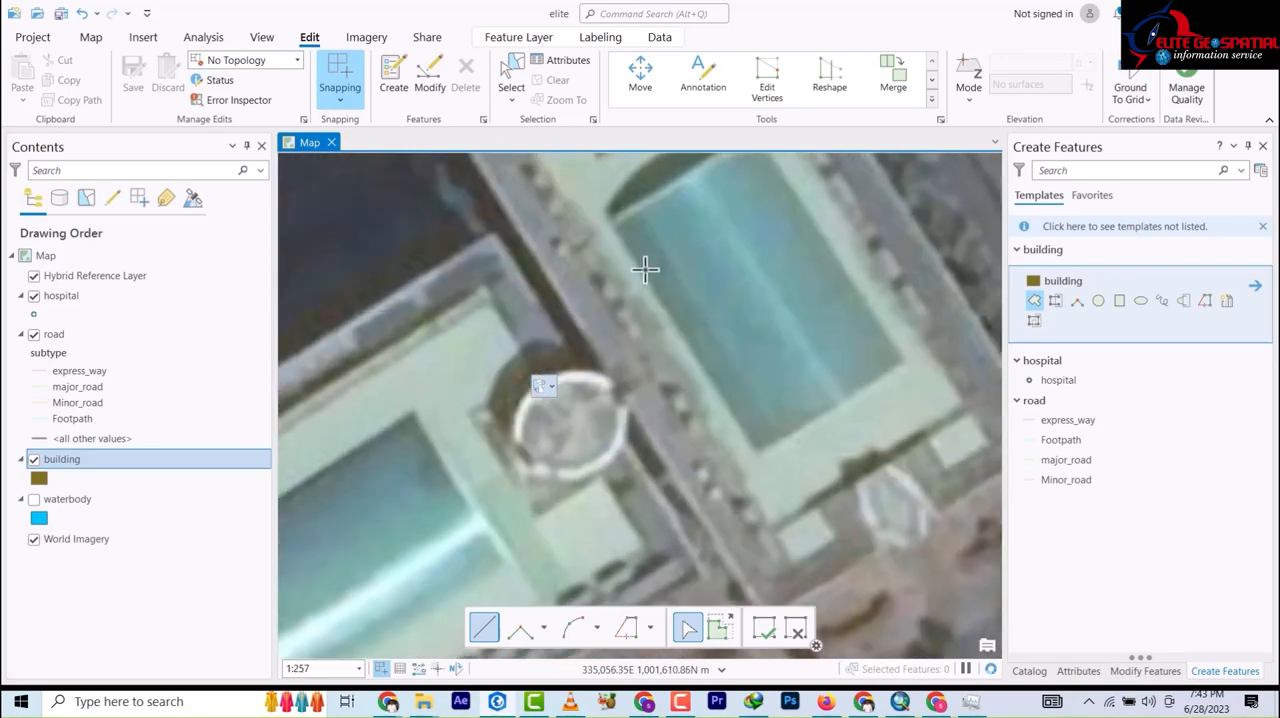
{"action": "mouse_move", "coordinate": [613, 222]}
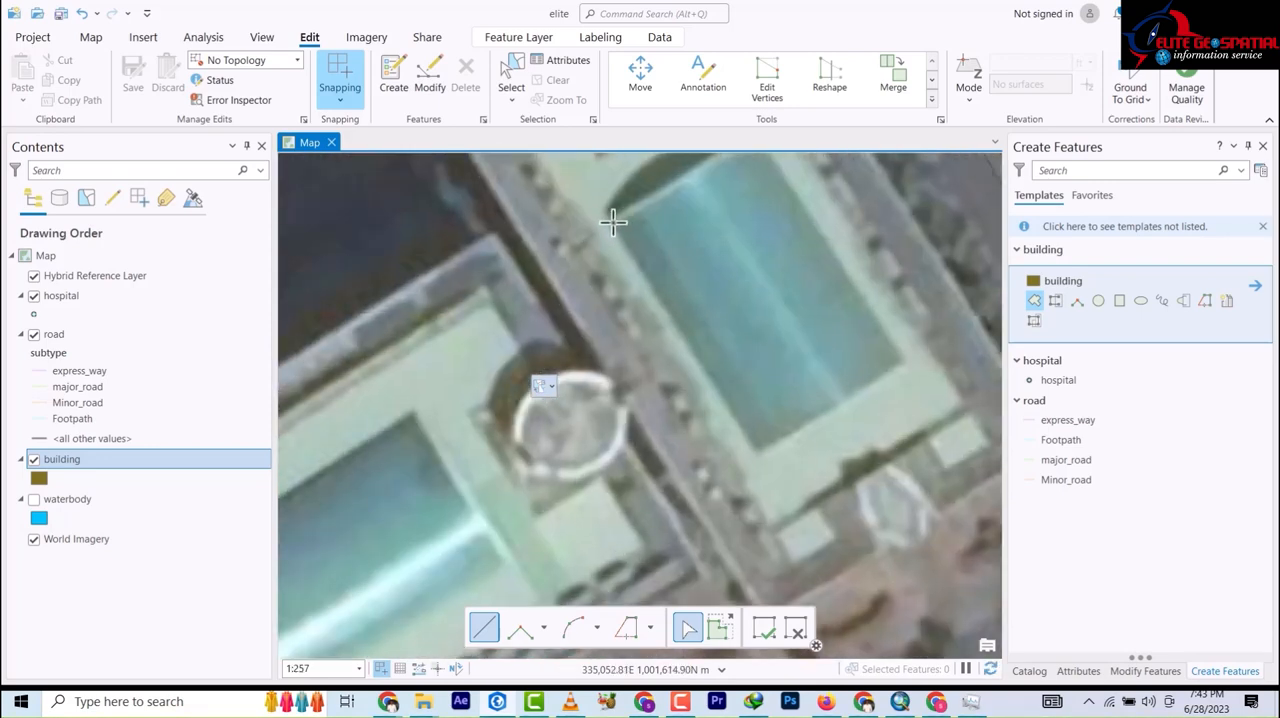
Step: Outline the rectangular buildings along Independence Ave, including the long building, as building polygons
{"action": "left_click", "coordinate": [612, 222]}
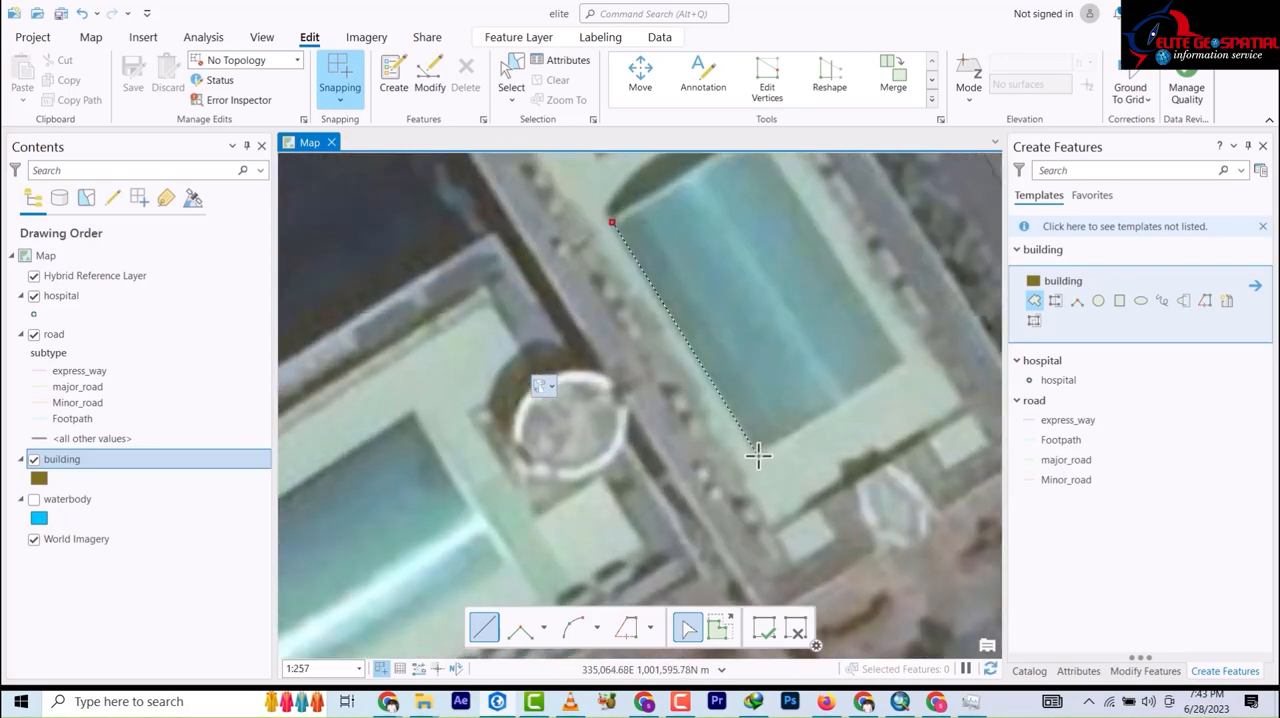
{"action": "left_click", "coordinate": [757, 456]}
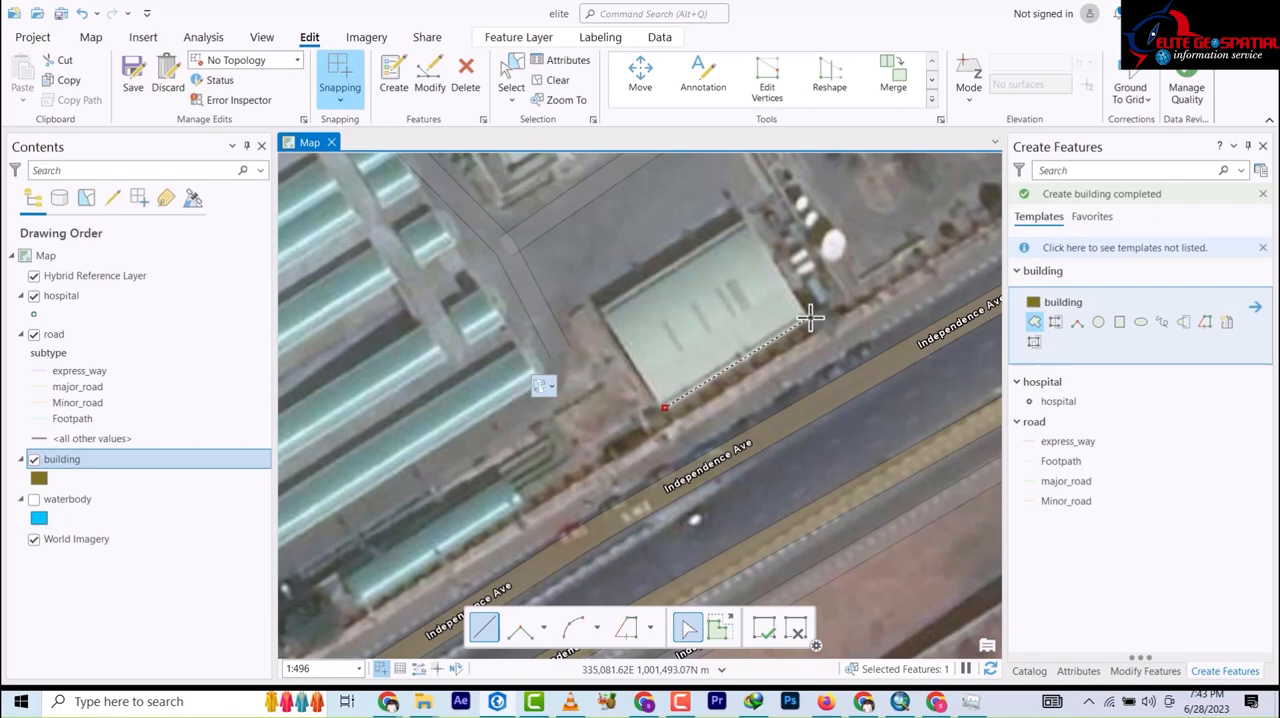
{"action": "left_click", "coordinate": [745, 218]}
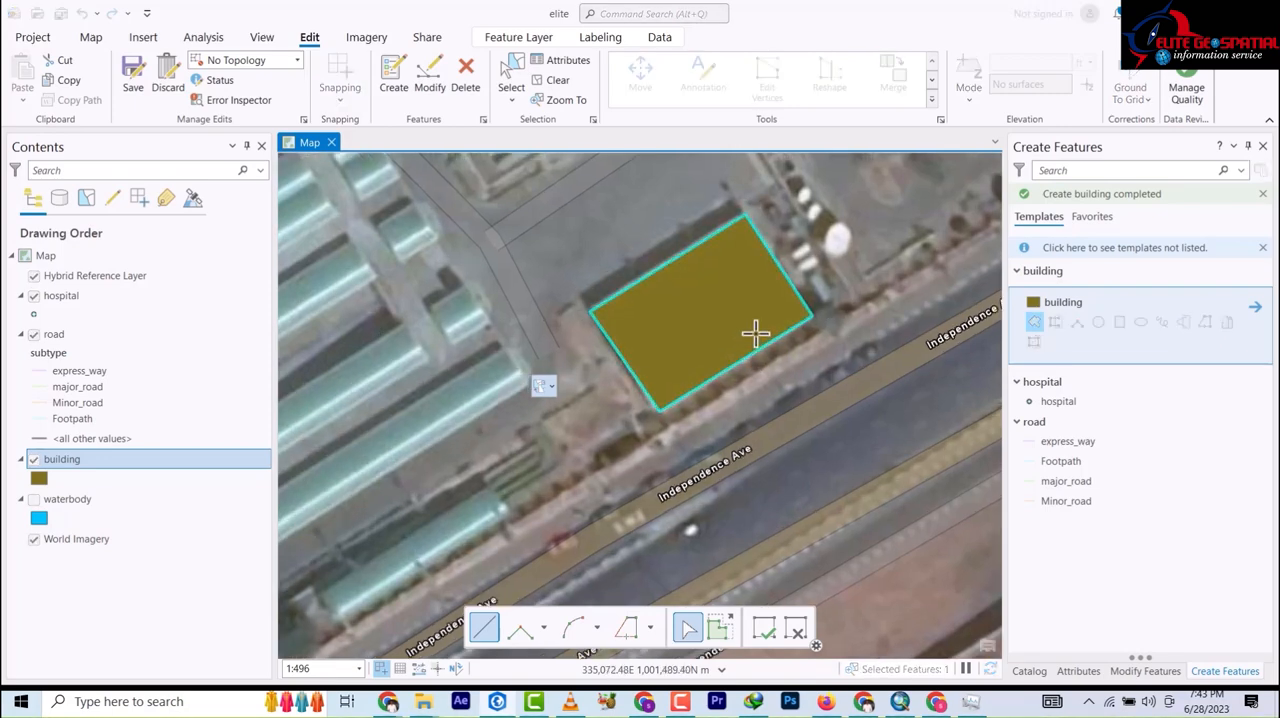
{"action": "scroll", "scroll_direction": "down", "scroll_amount": 3}
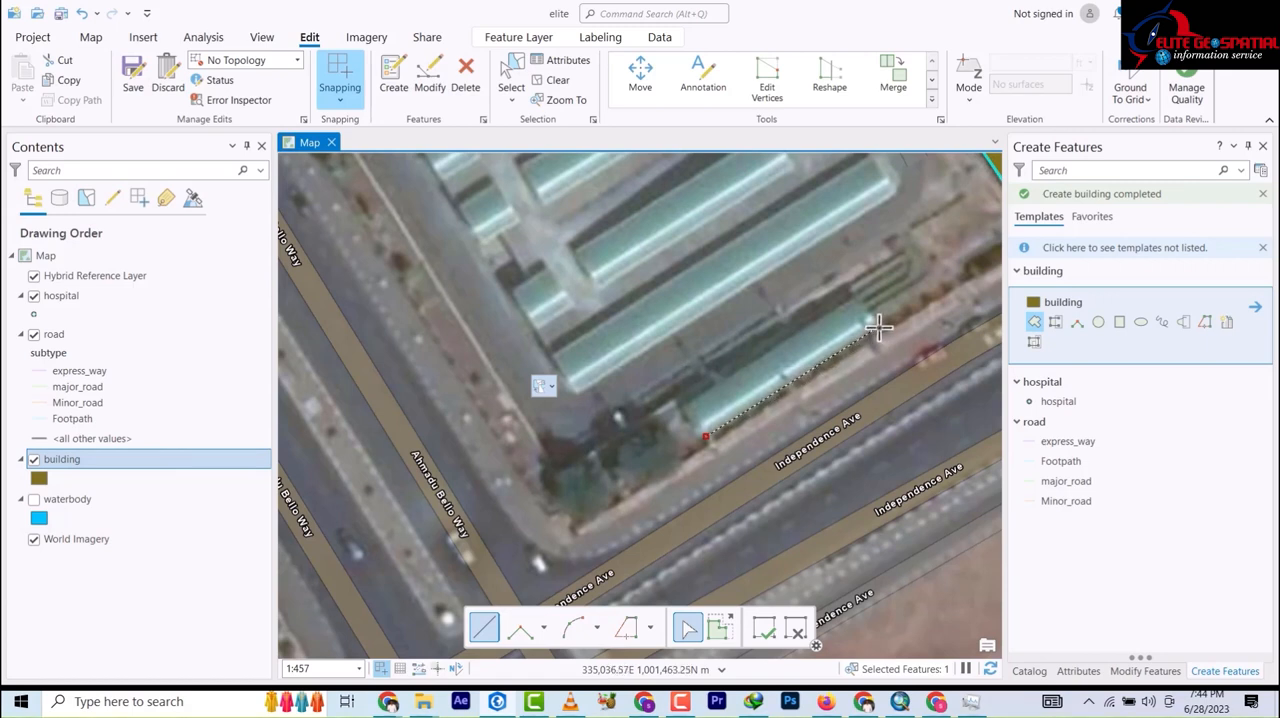
{"action": "left_click", "coordinate": [852, 300]}
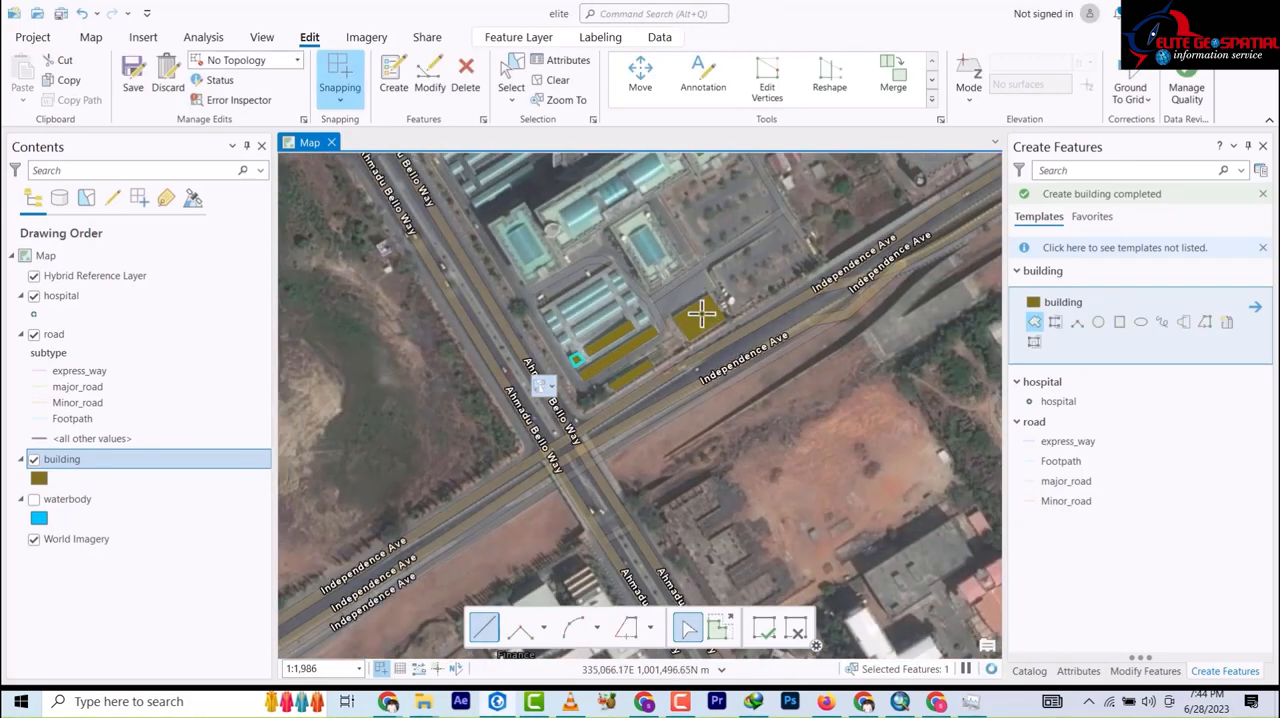
{"action": "scroll", "scroll_direction": "down", "scroll_amount": 3}
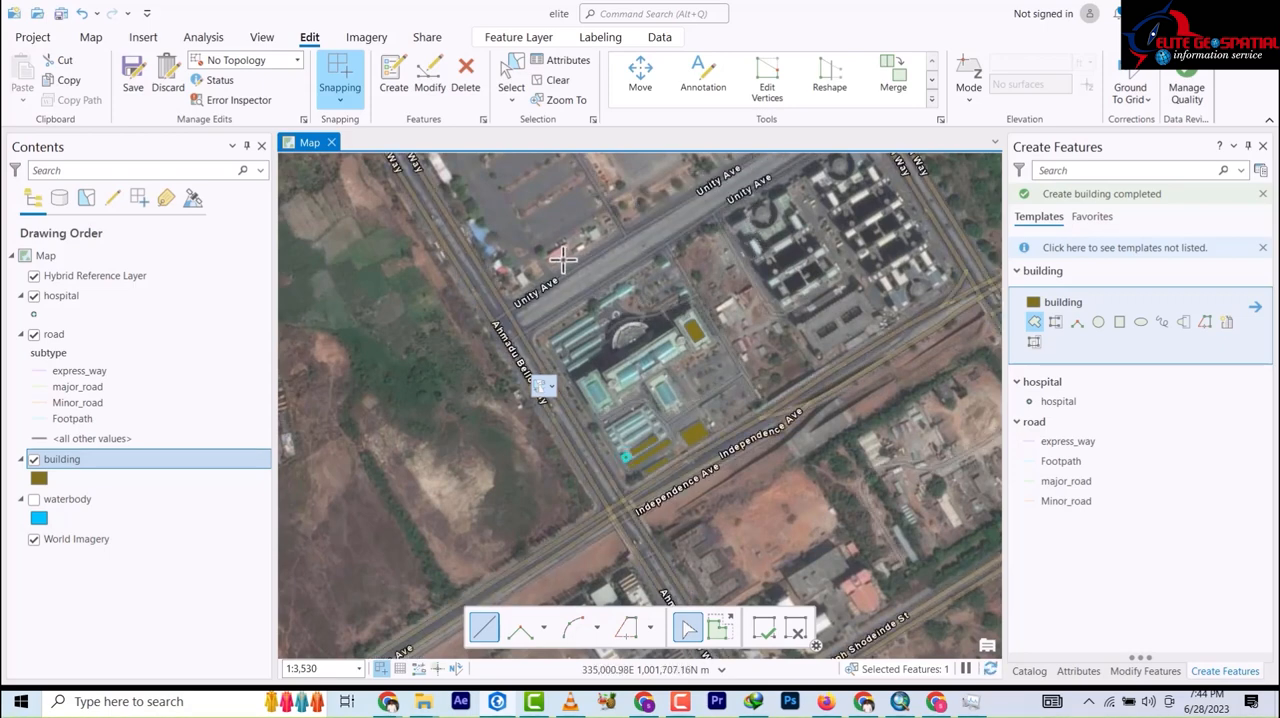
Step: Pan to the round building and sketch the outline of its attached wing
{"action": "left_click_drag", "start_coordinate": [562, 260], "coordinate": [687, 305]}
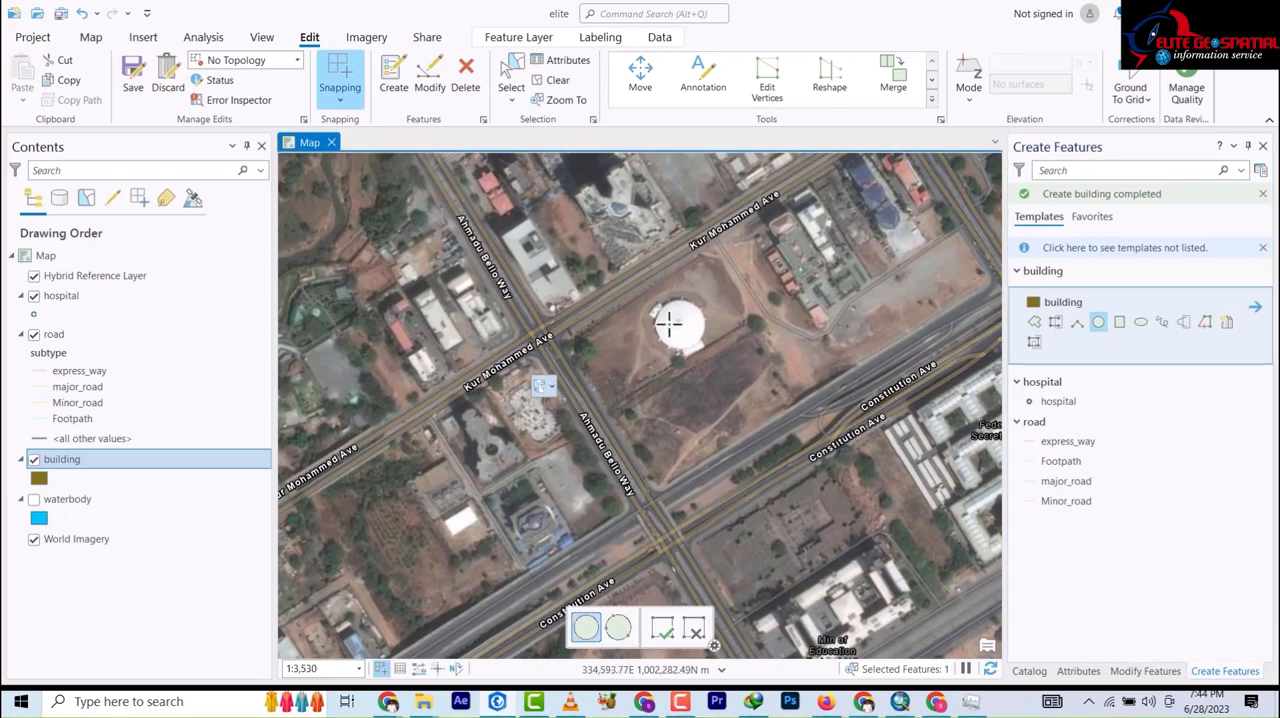
{"action": "mouse_move", "coordinate": [880, 255]}
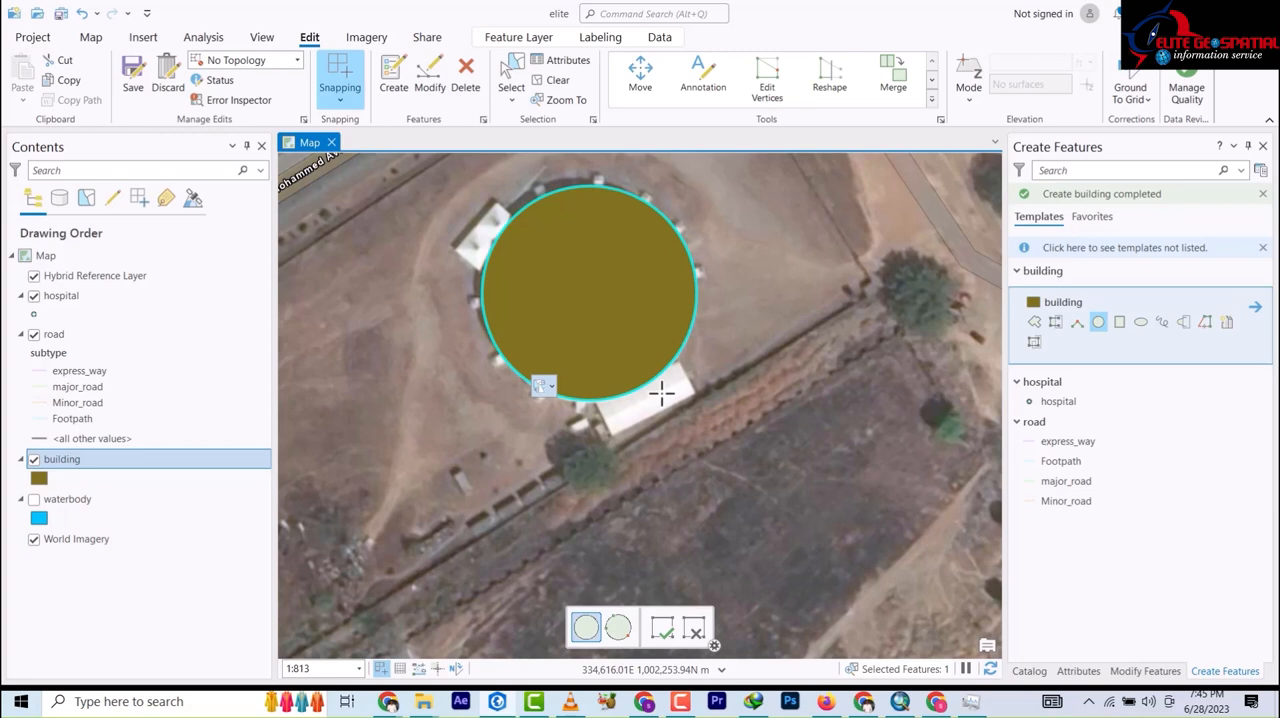
{"action": "mouse_move", "coordinate": [452, 263]}
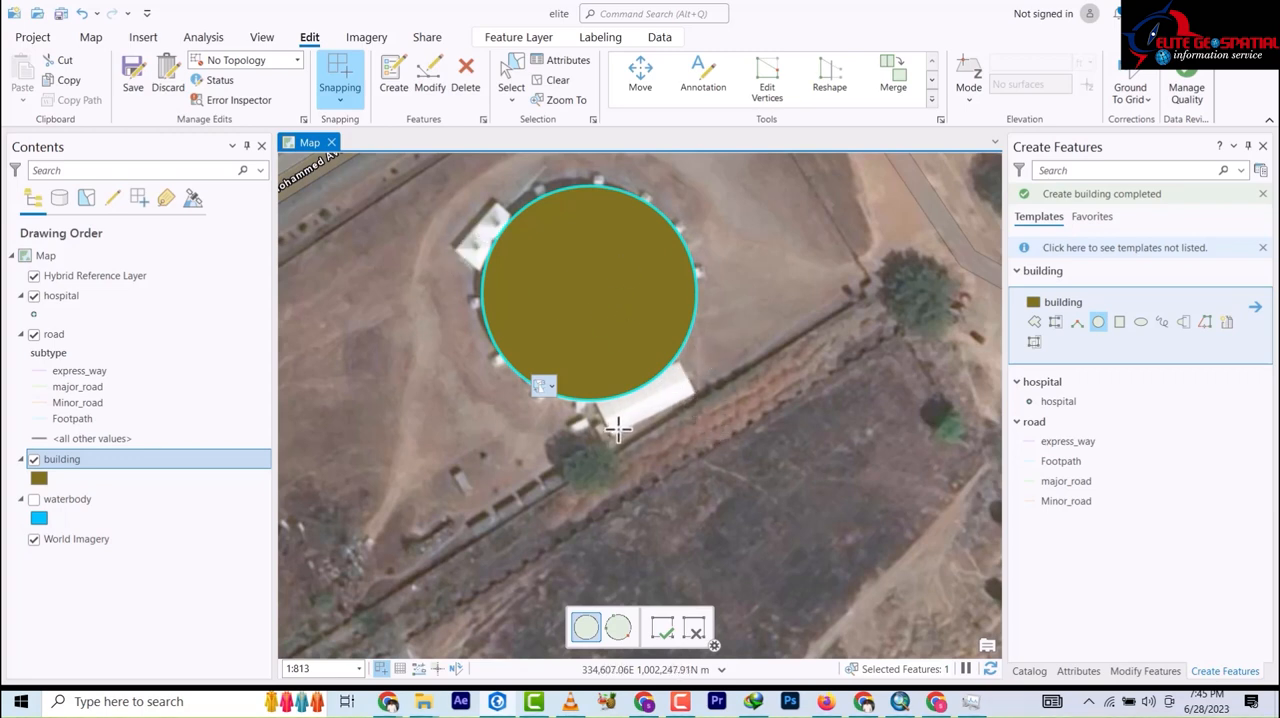
{"action": "mouse_move", "coordinate": [965, 350]}
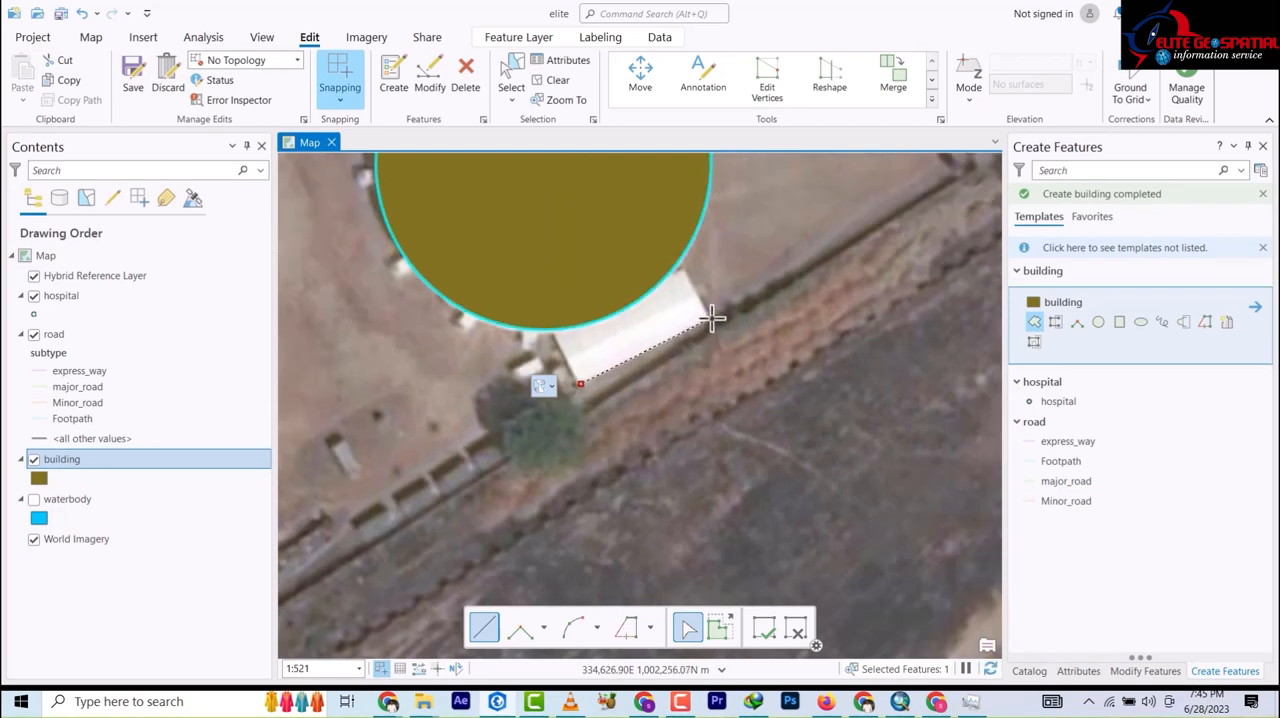
{"action": "left_click", "coordinate": [675, 250]}
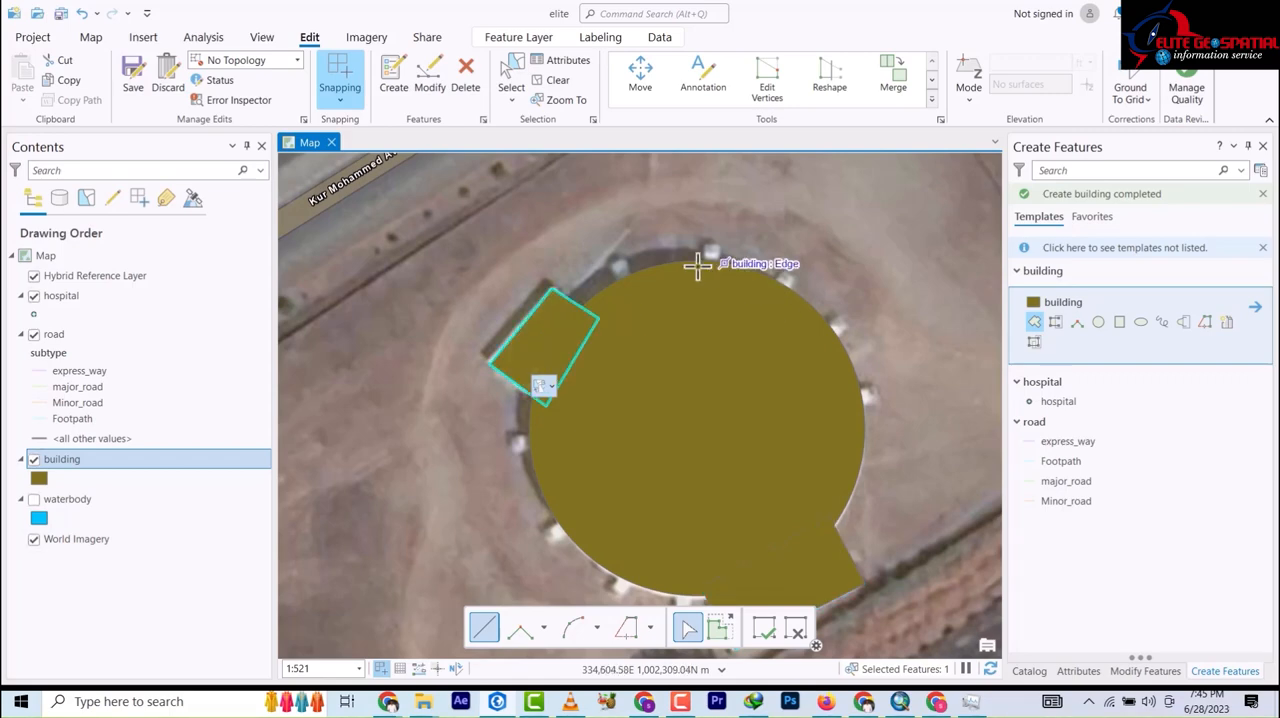
{"action": "mouse_move", "coordinate": [677, 463]}
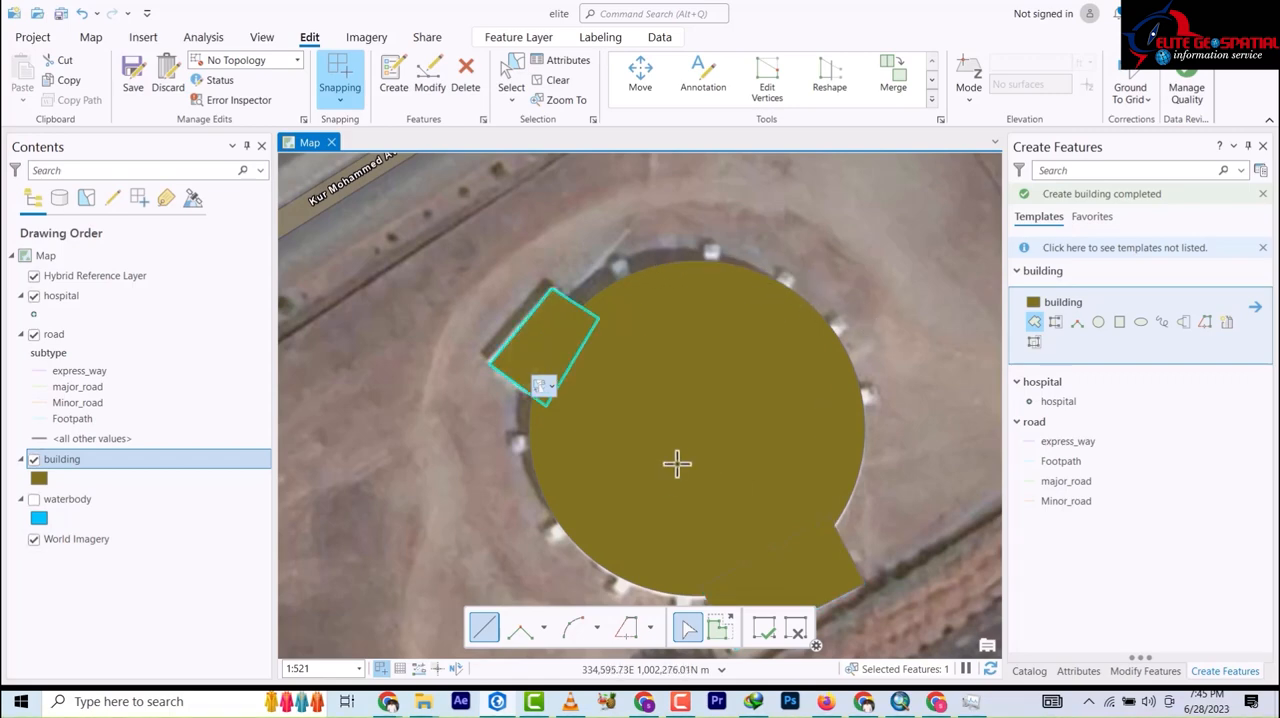
{"action": "scroll", "scroll_direction": "down", "scroll_amount": 3}
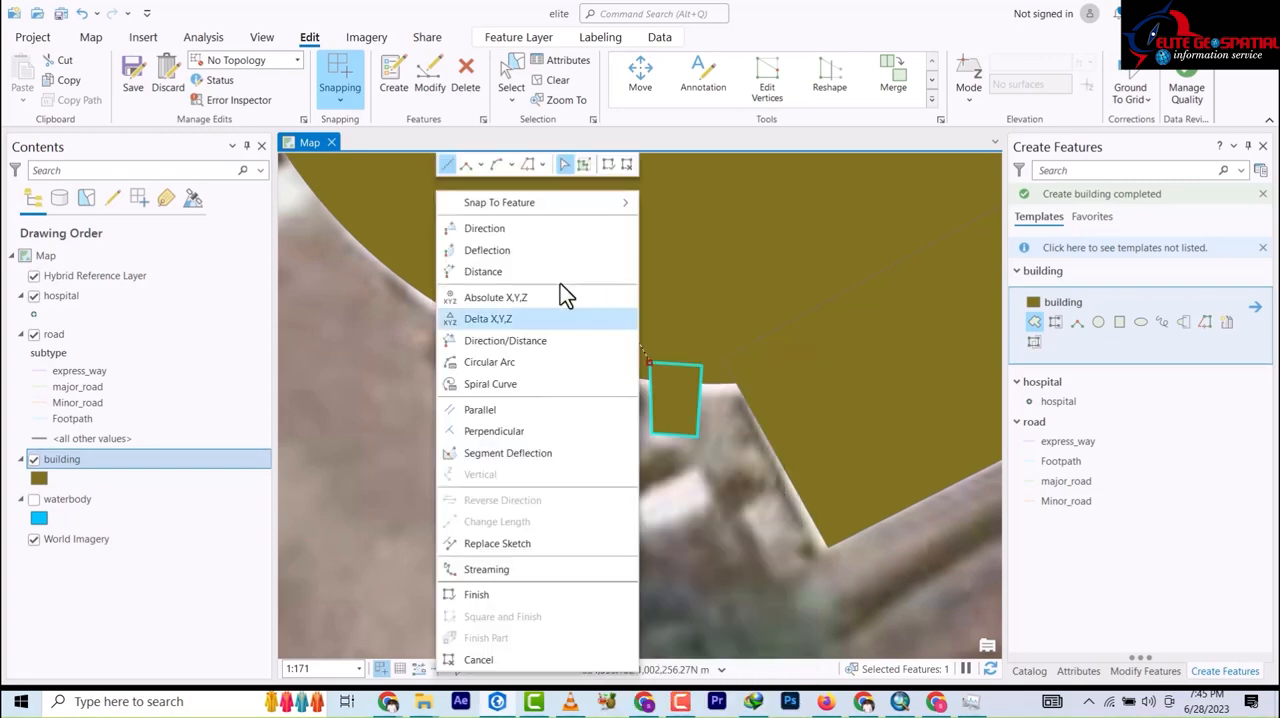
{"action": "mouse_move", "coordinate": [558, 569]}
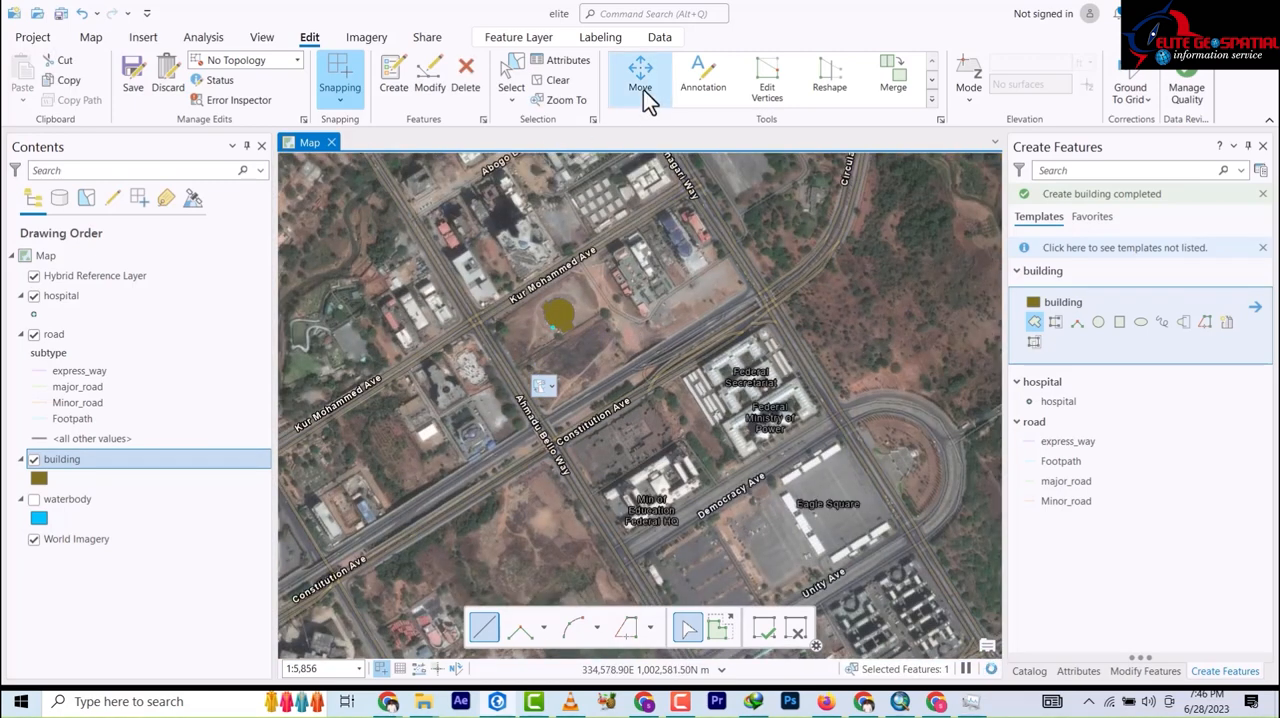
Step: Select the five round-building and wing polygons and merge them into the building layer
{"action": "left_click", "coordinate": [639, 75]}
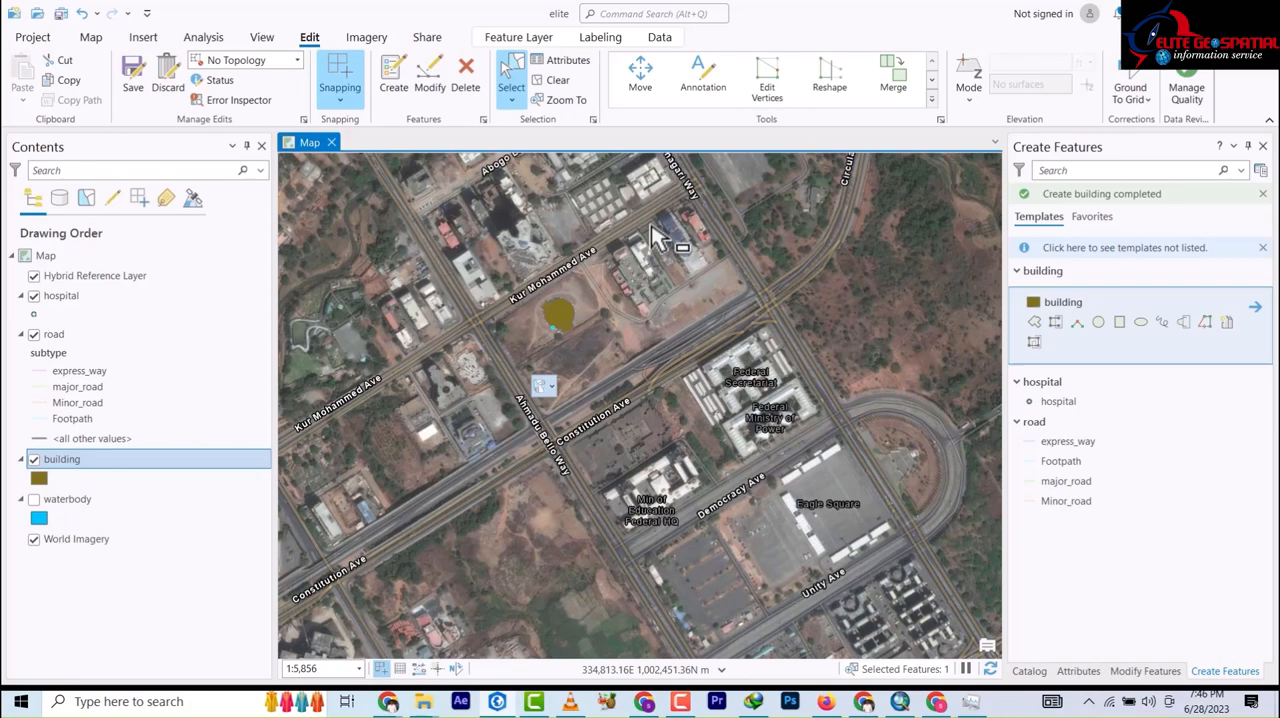
{"action": "mouse_move", "coordinate": [720, 245]}
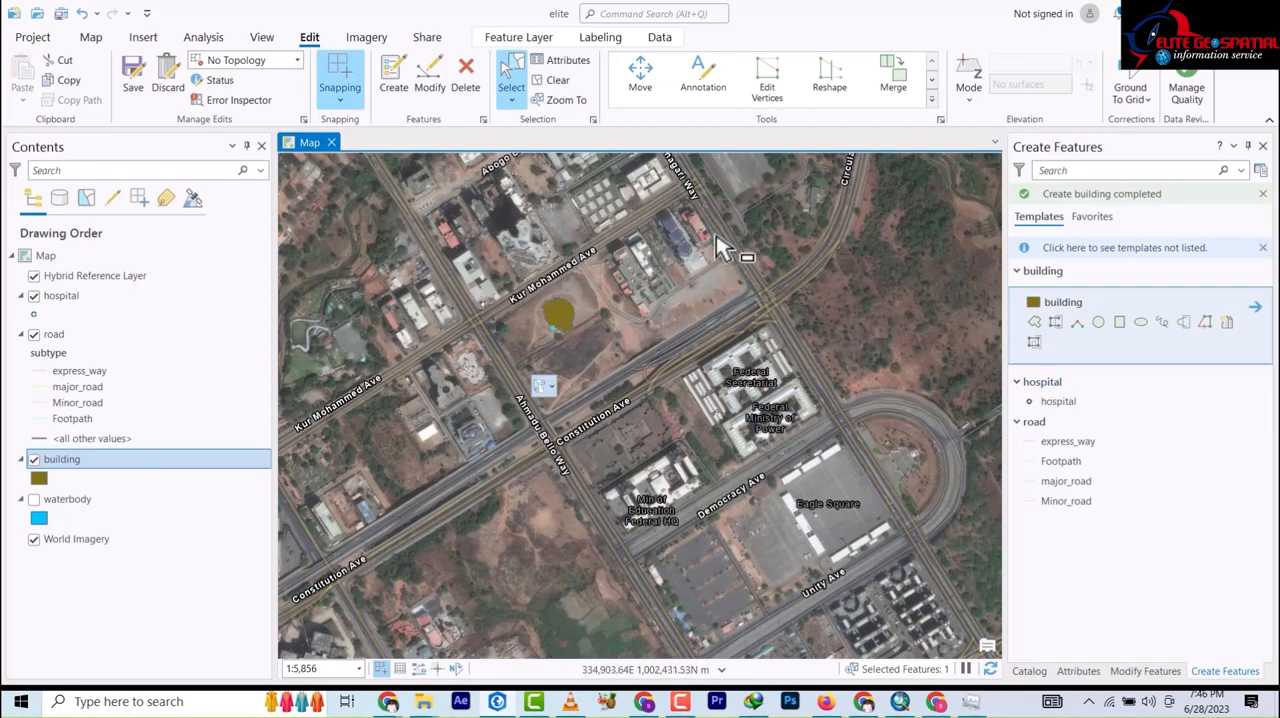
{"action": "mouse_move", "coordinate": [580, 365]}
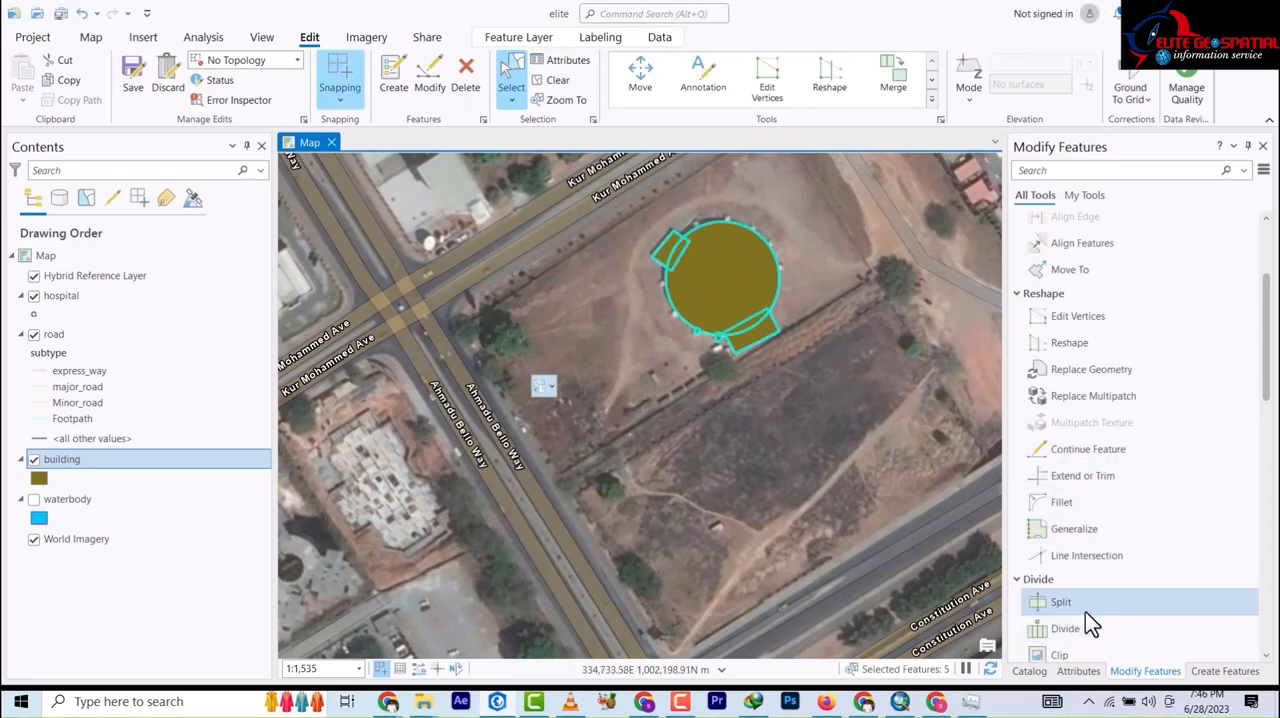
{"action": "mouse_move", "coordinate": [1078, 315]}
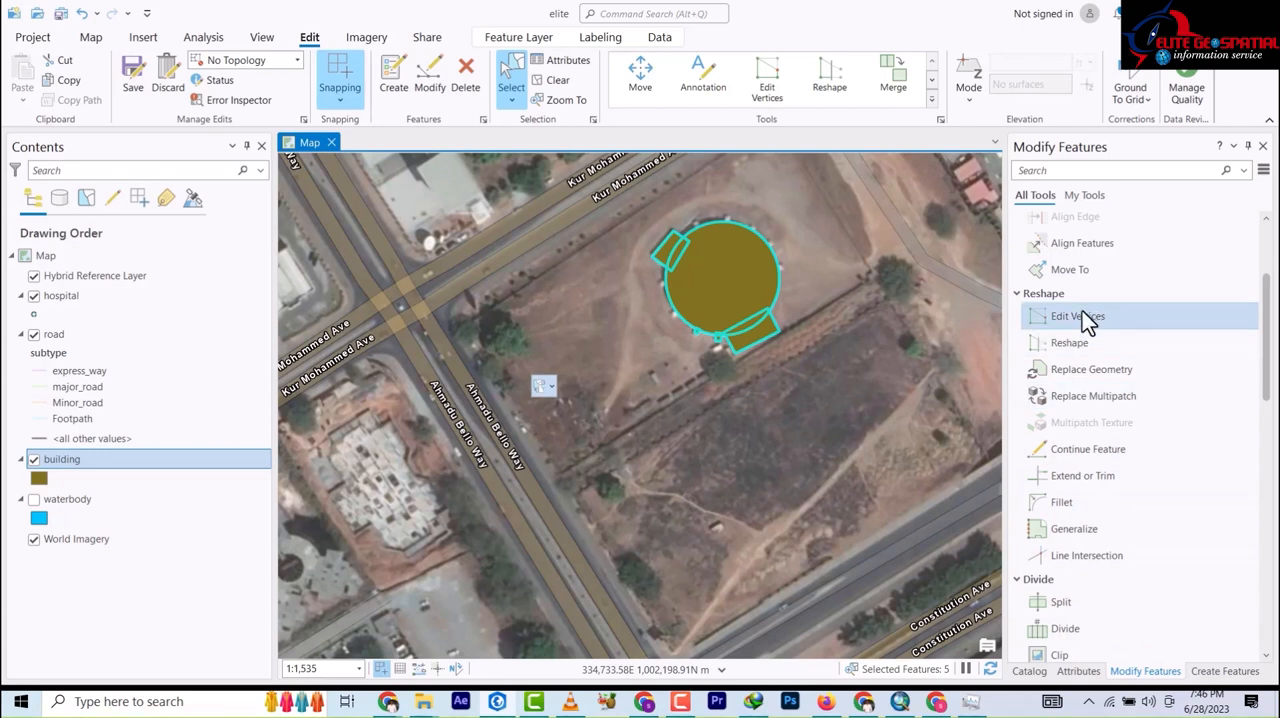
{"action": "scroll", "scroll_direction": "down", "scroll_amount": 3}
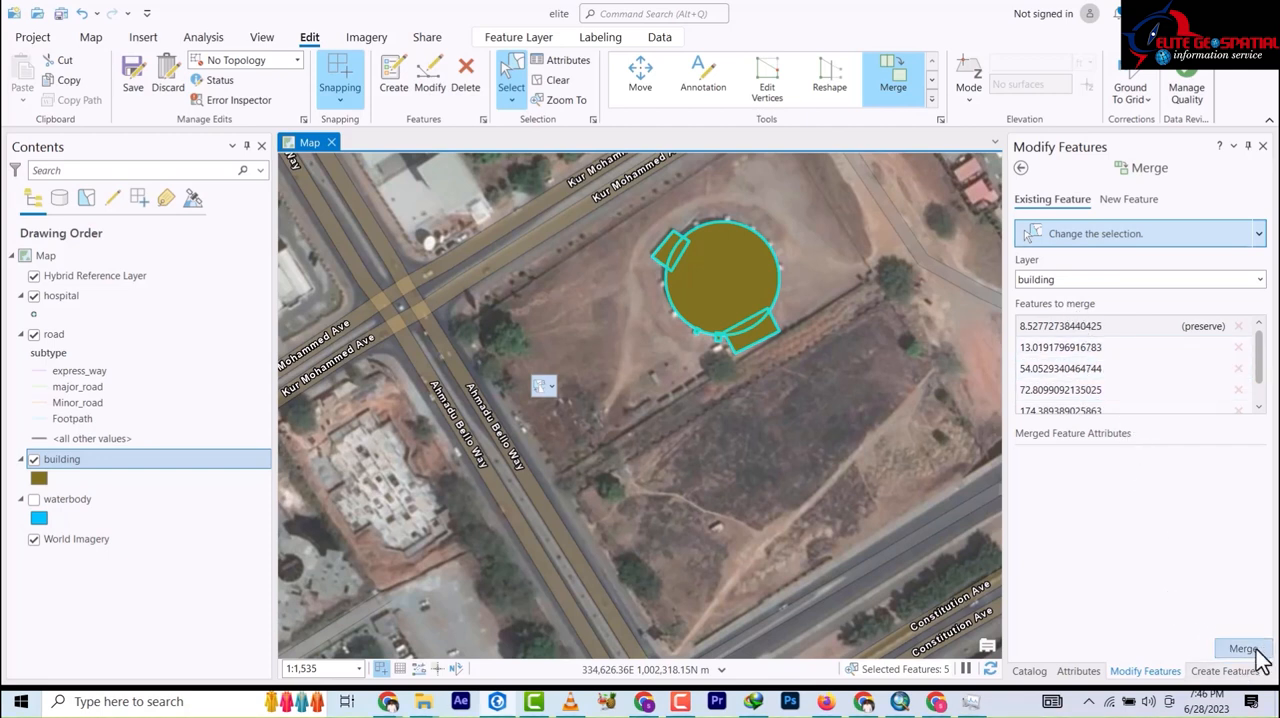
{"action": "left_click", "coordinate": [1243, 648]}
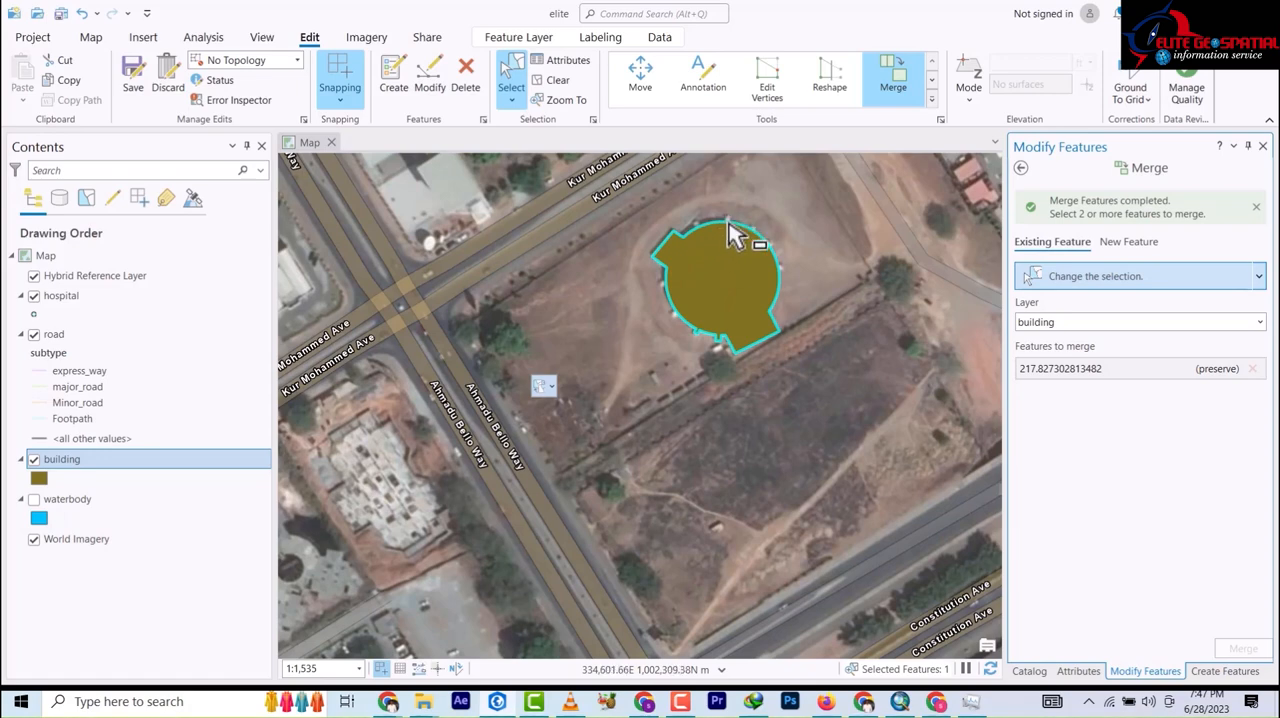
{"action": "mouse_move", "coordinate": [700, 288]}
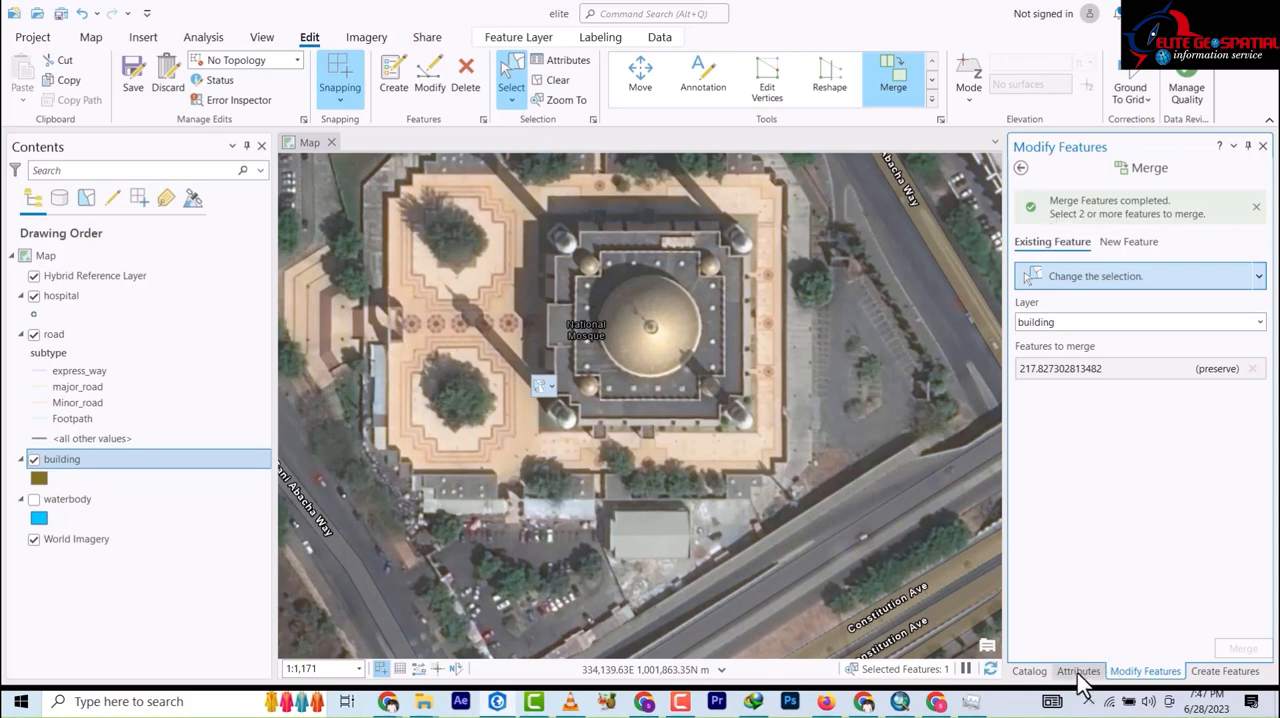
{"action": "mouse_move", "coordinate": [1138, 575]}
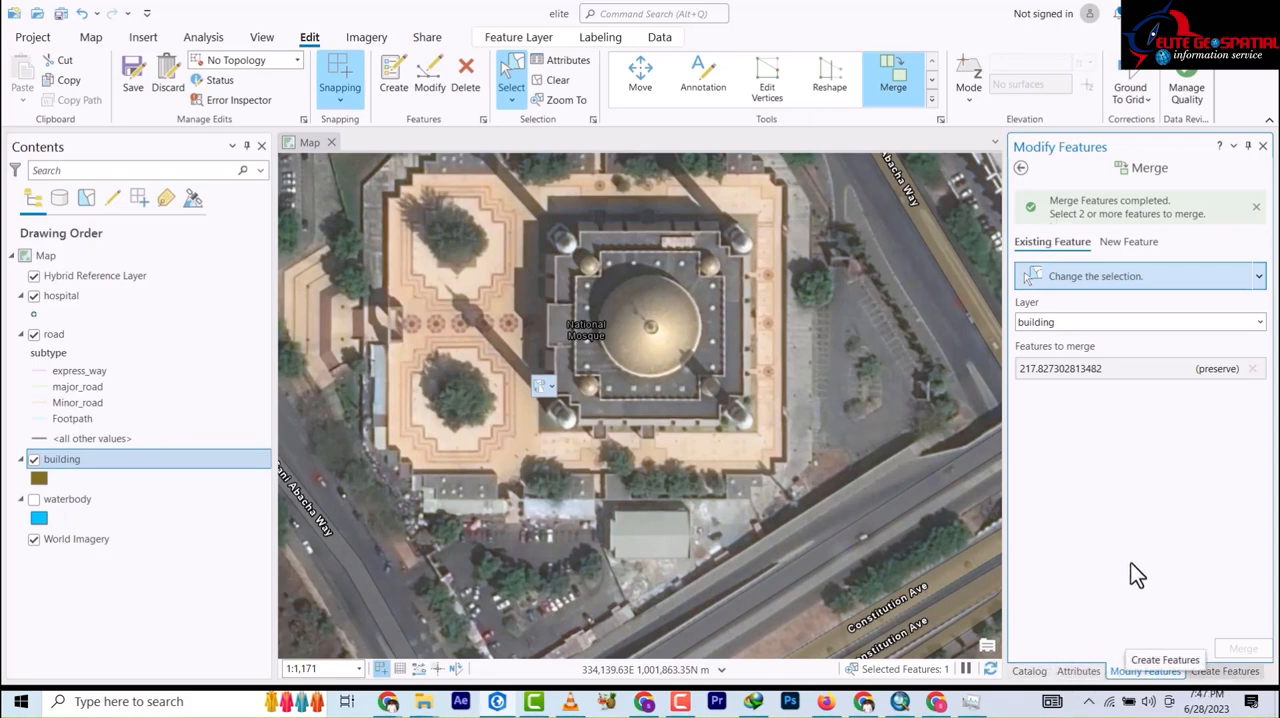
Step: Start a building polygon and place corners along the National Mosque's stepped outer walls
{"action": "left_click", "coordinate": [1225, 671]}
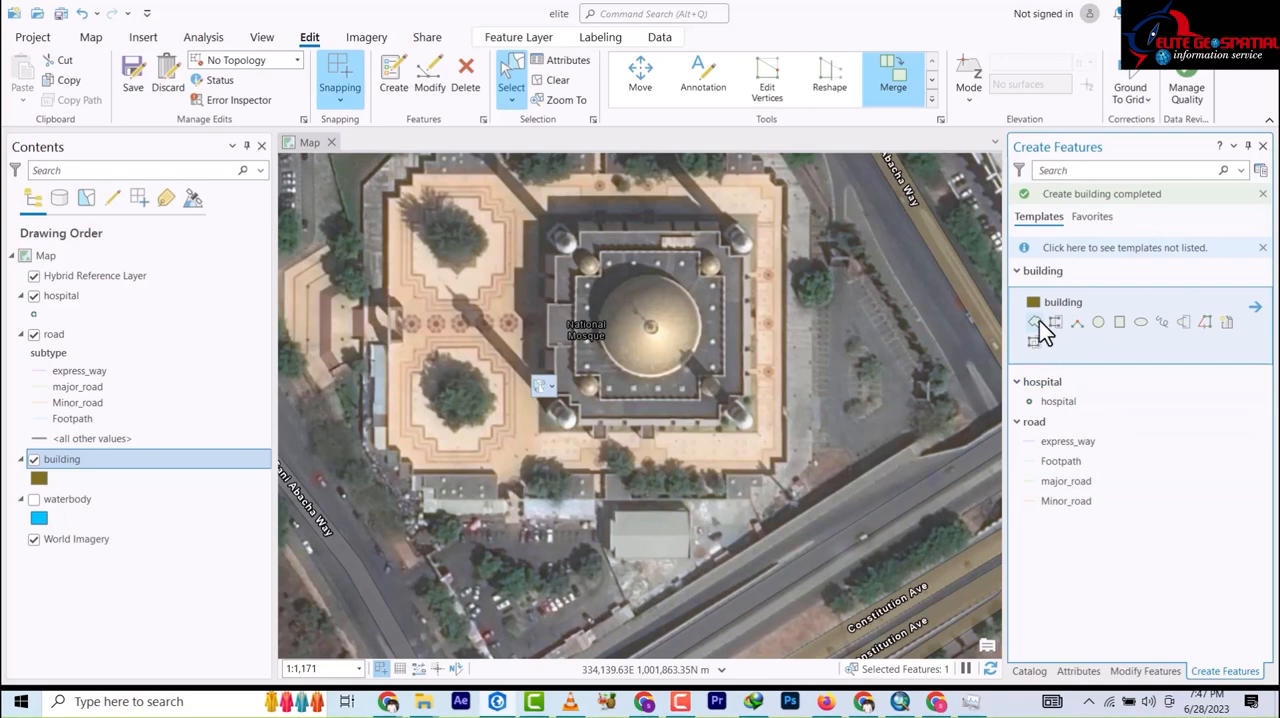
{"action": "left_click", "coordinate": [1034, 321]}
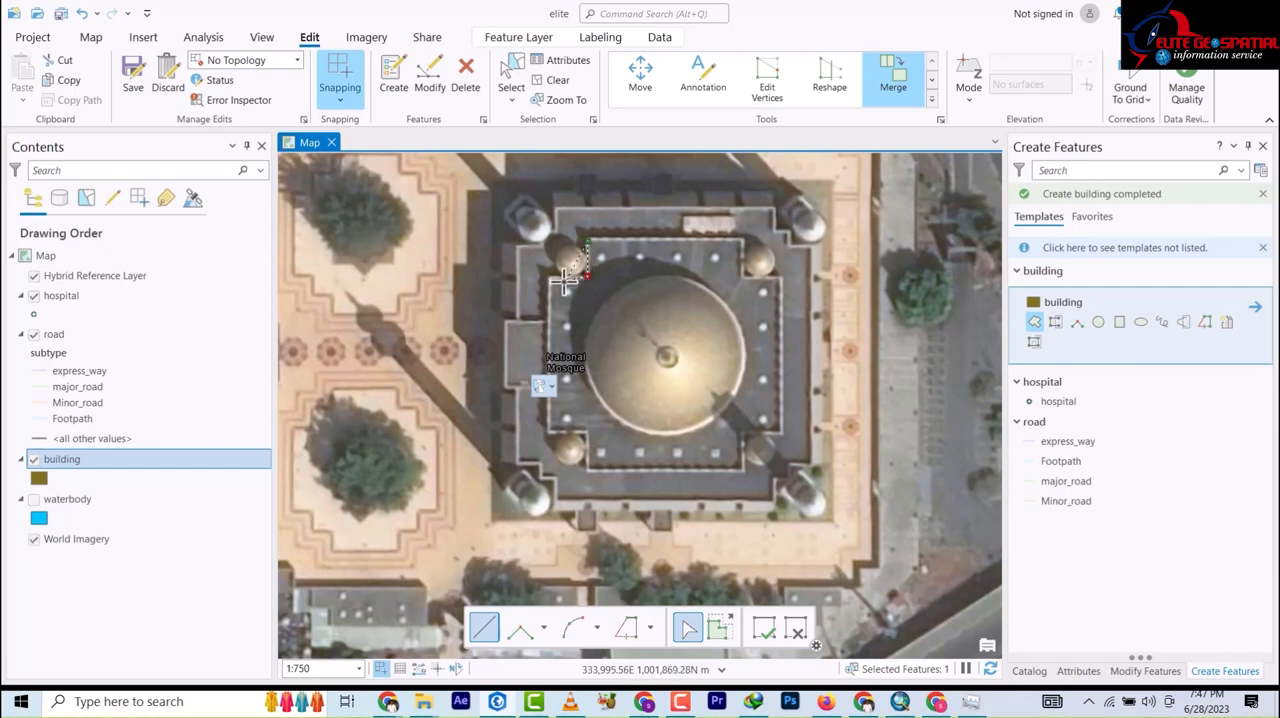
{"action": "left_click", "coordinate": [548, 435]}
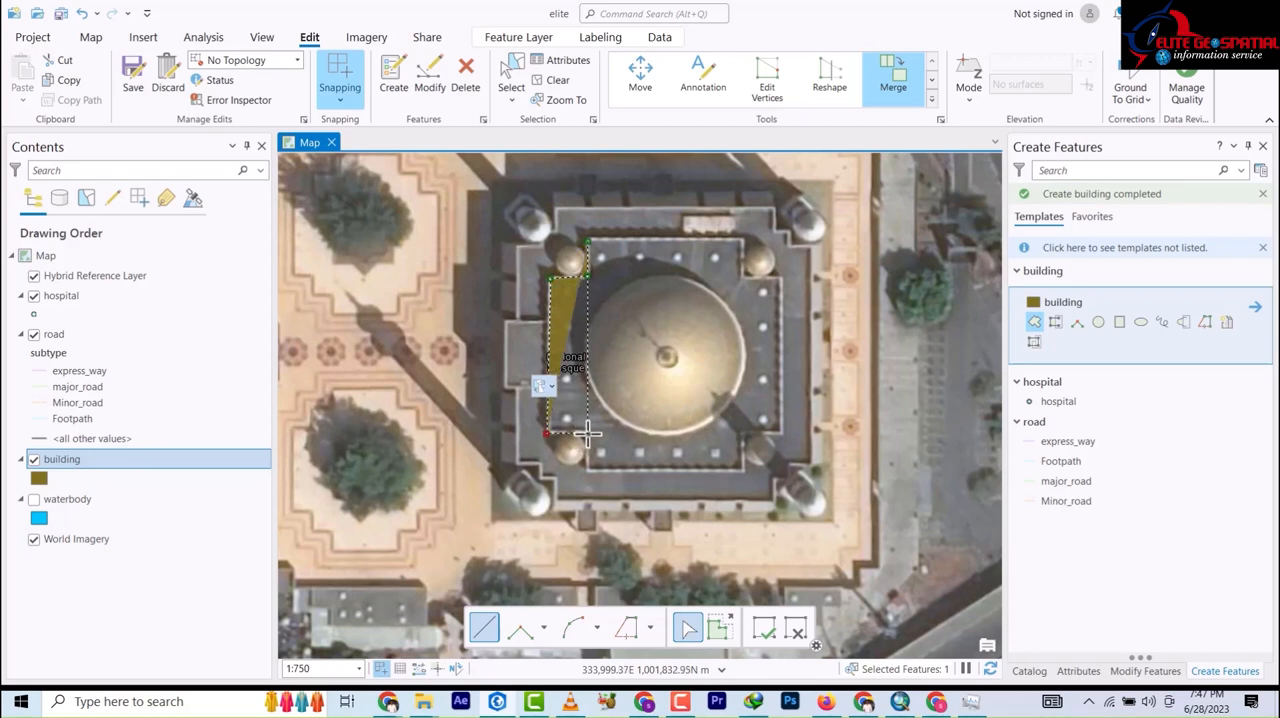
{"action": "left_click", "coordinate": [740, 480]}
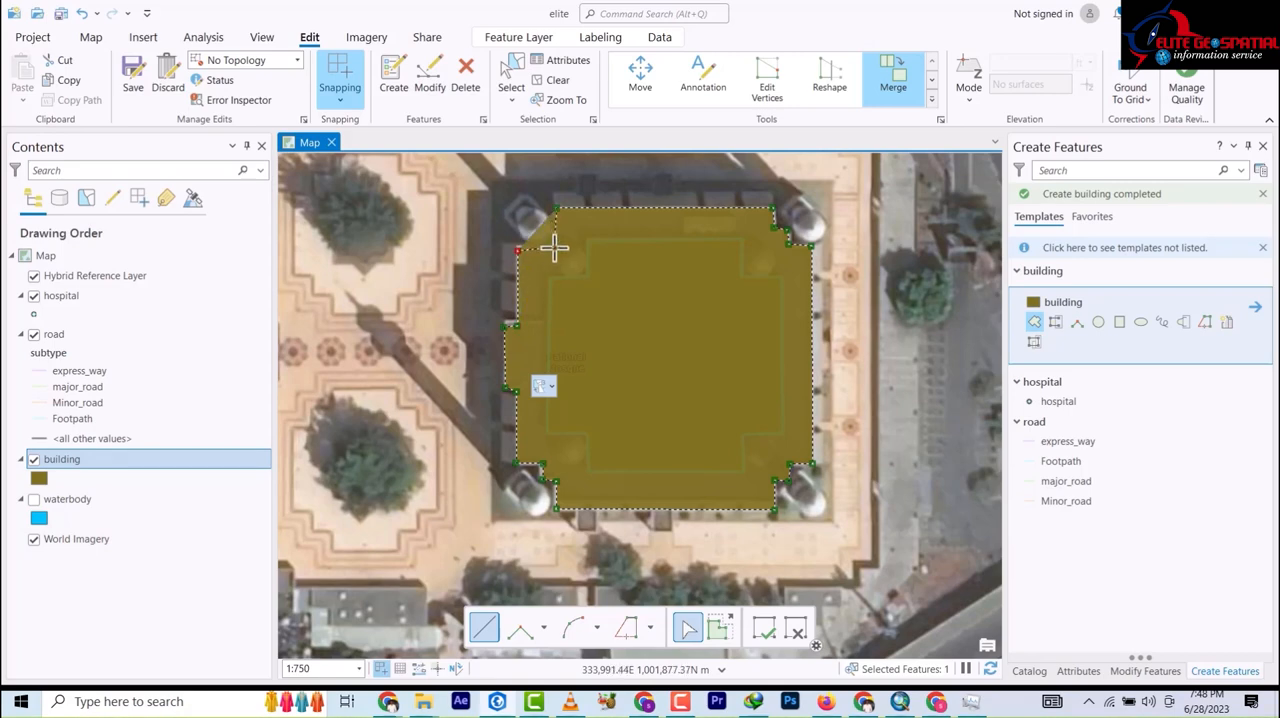
{"action": "mouse_move", "coordinate": [568, 250]}
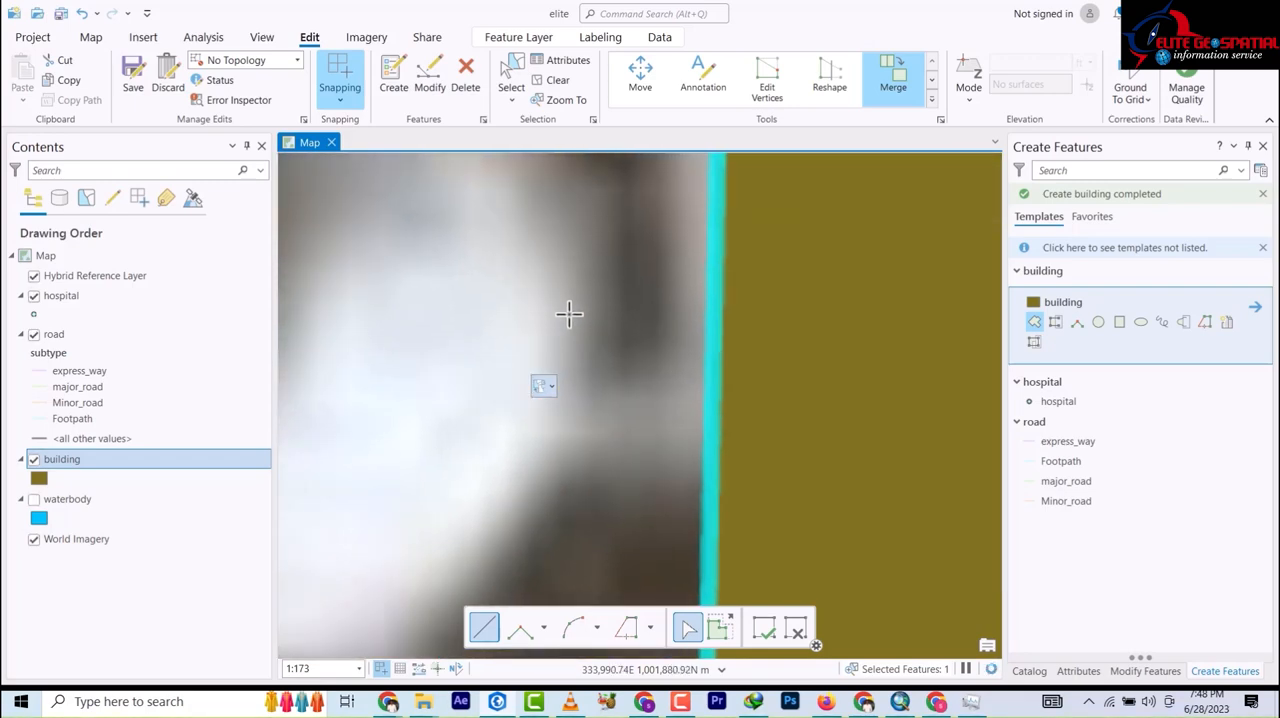
Step: Mark the mosque's central dome and switch to the Circle tool for round building polygons
{"action": "scroll", "scroll_direction": "down", "scroll_amount": 3}
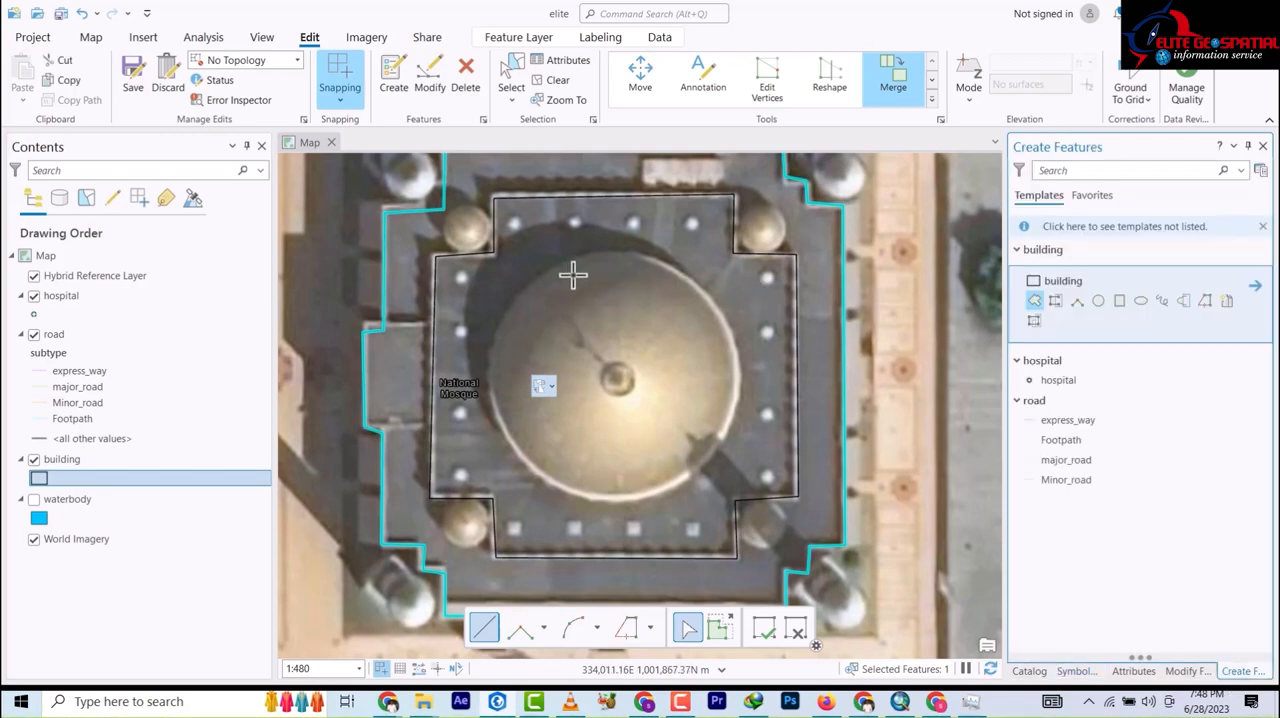
{"action": "mouse_move", "coordinate": [615, 380]}
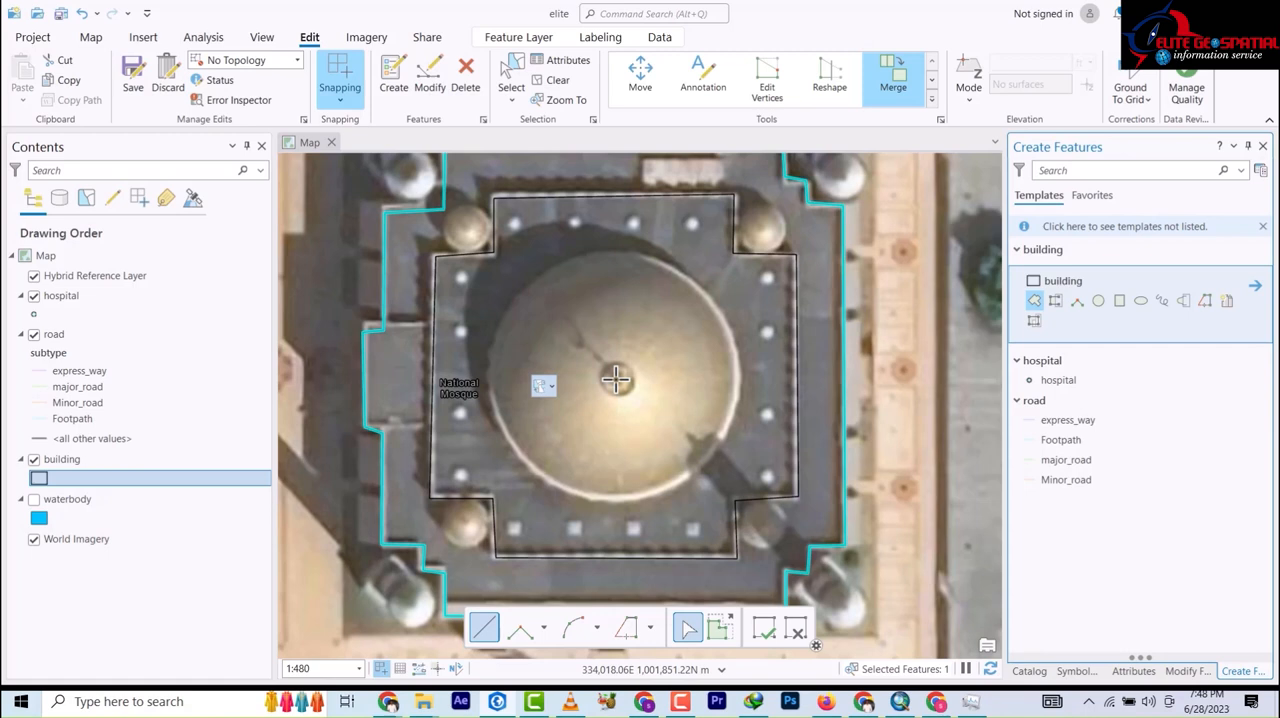
{"action": "left_click", "coordinate": [615, 378]}
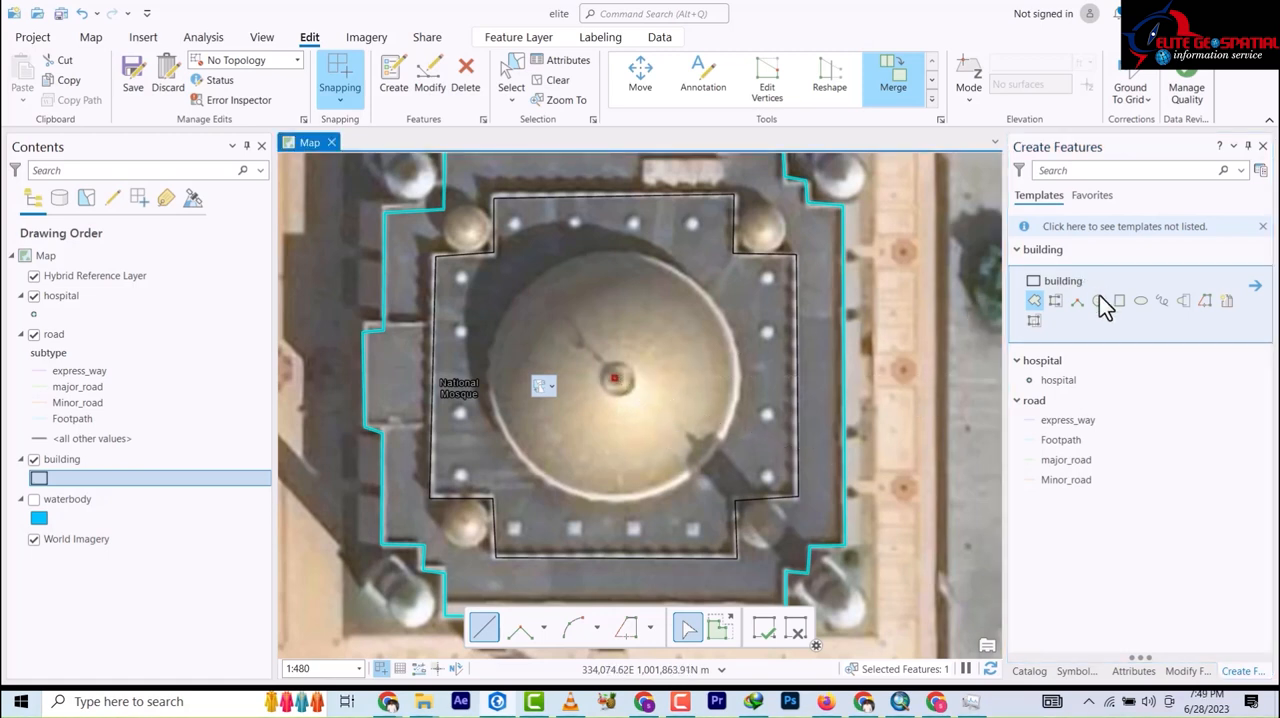
{"action": "left_click", "coordinate": [1098, 300]}
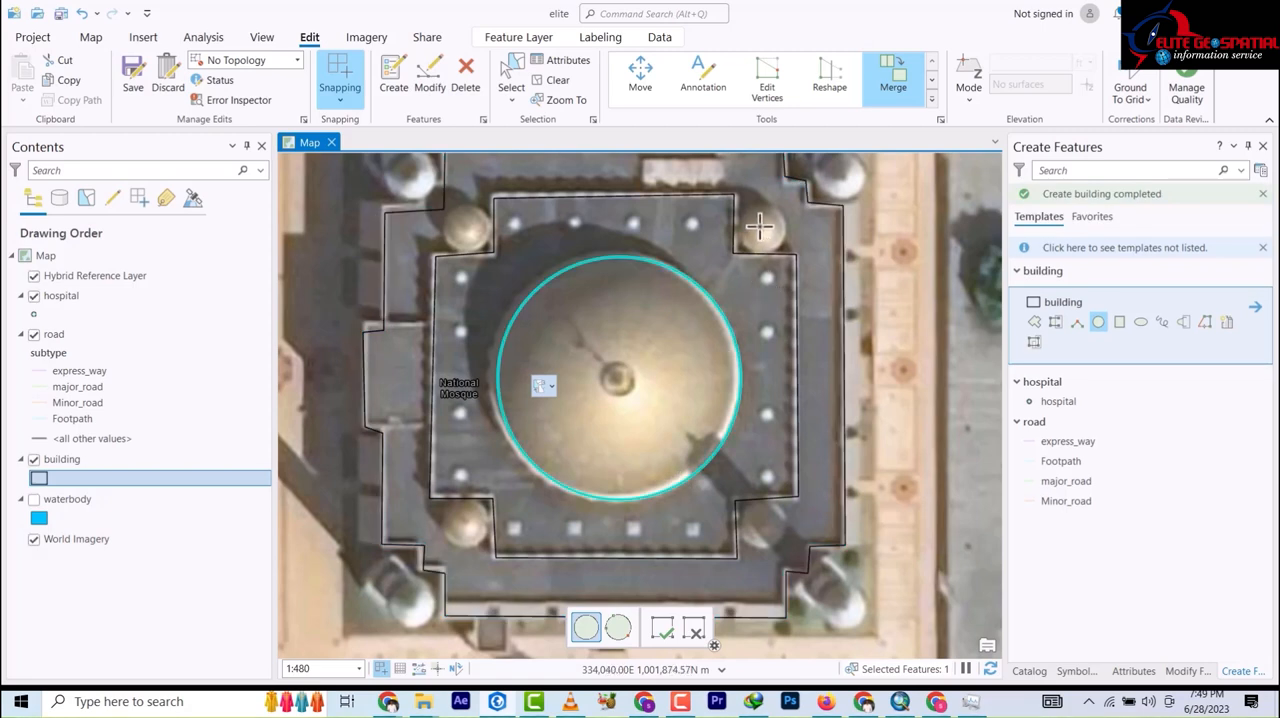
{"action": "mouse_move", "coordinate": [770, 235]}
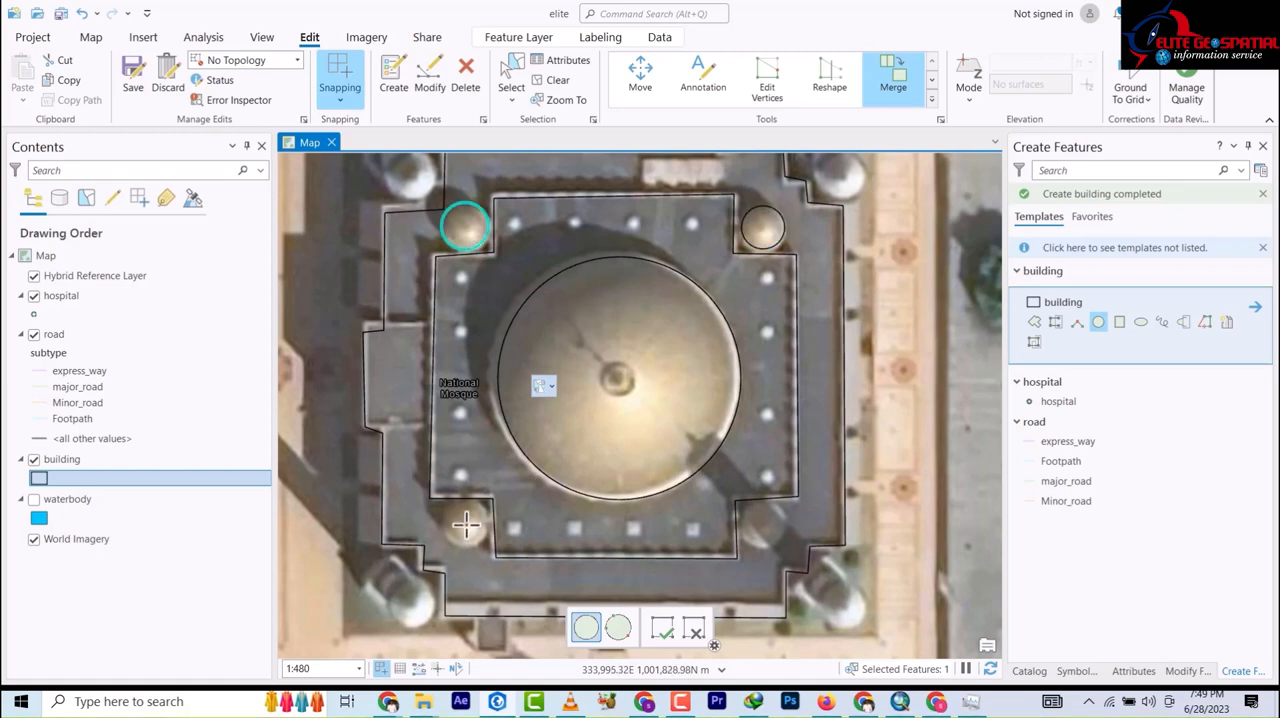
{"action": "mouse_move", "coordinate": [480, 540]}
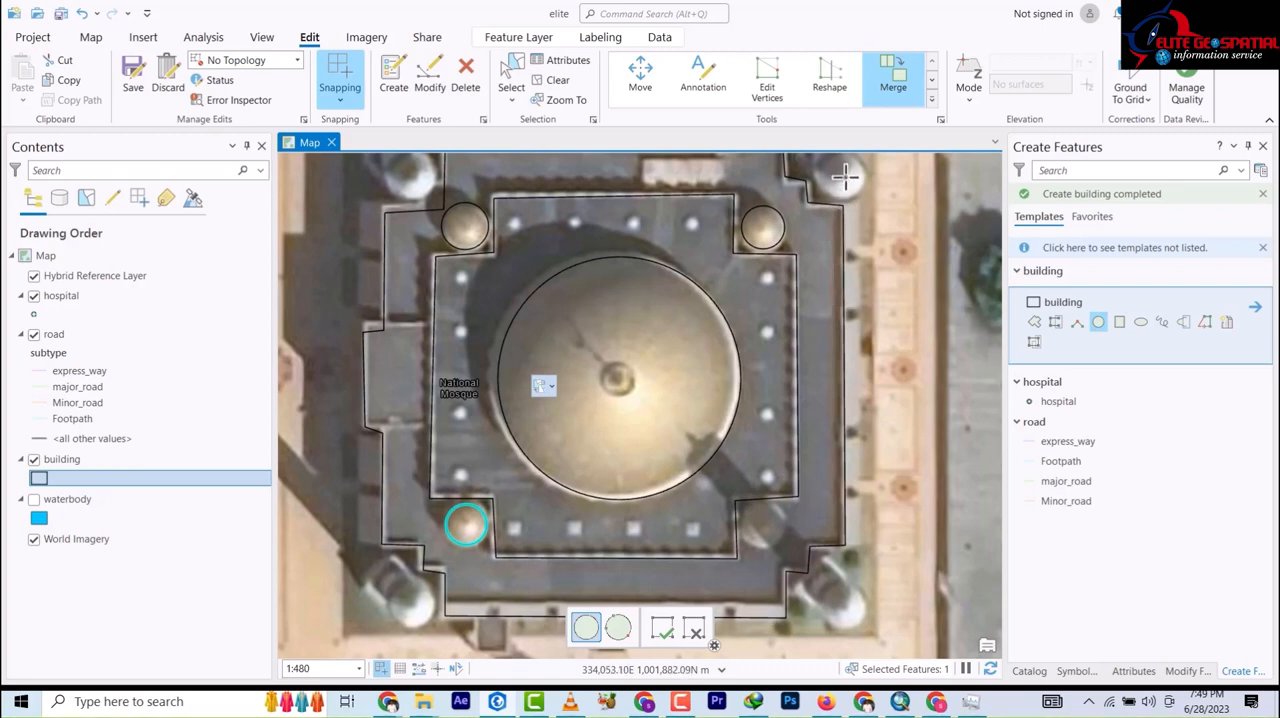
{"action": "mouse_move", "coordinate": [845, 185]}
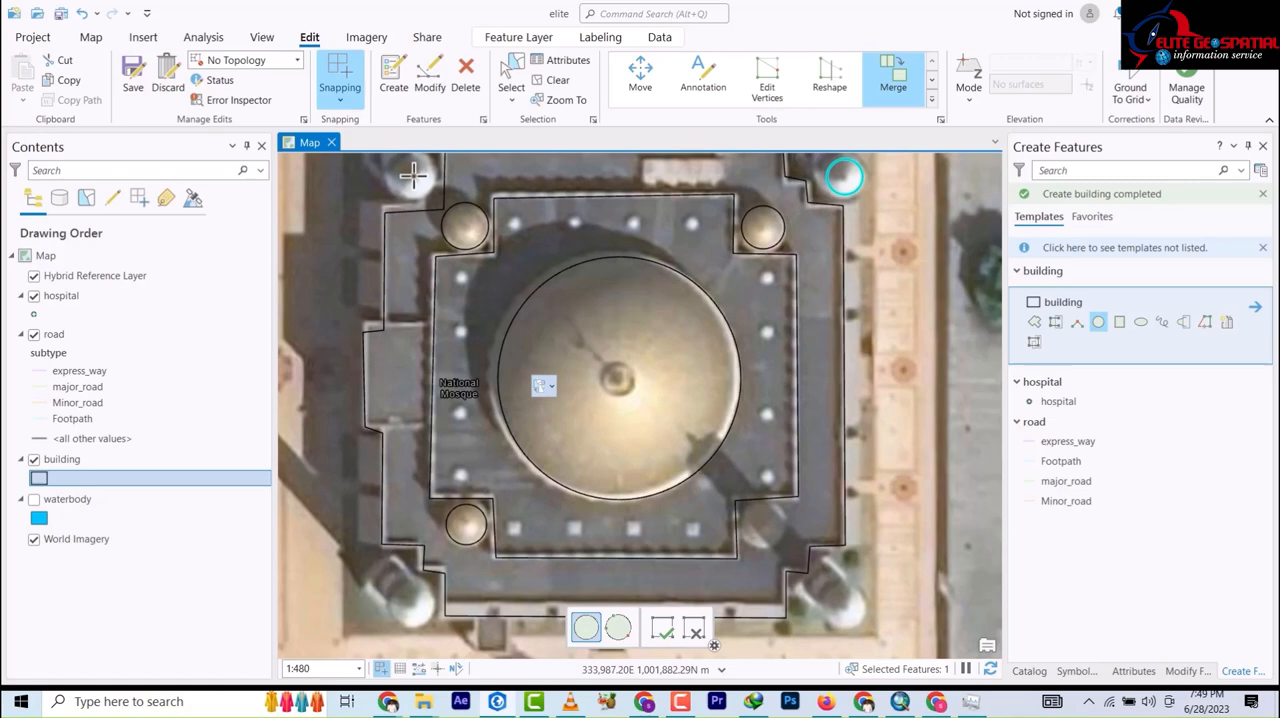
{"action": "mouse_move", "coordinate": [413, 178]}
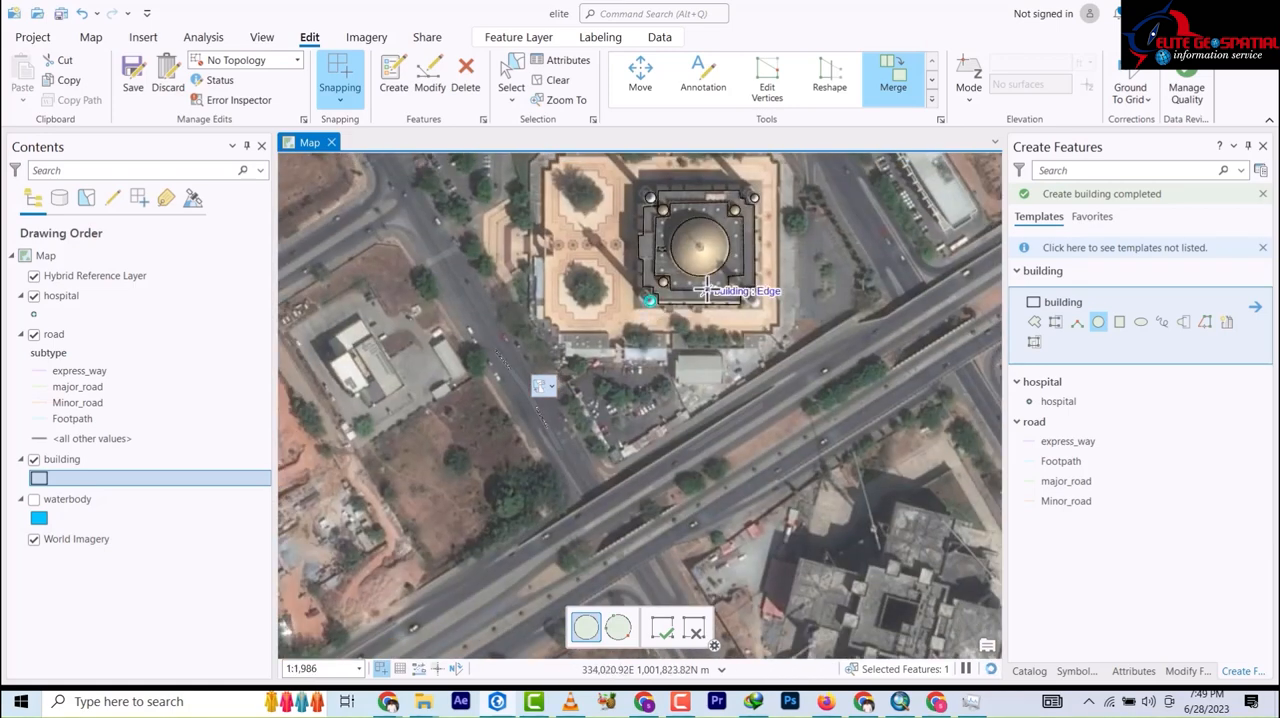
Step: Give the building layer a solid grey polygon fill from the symbol gallery
{"action": "scroll", "scroll_direction": "down", "scroll_amount": 3}
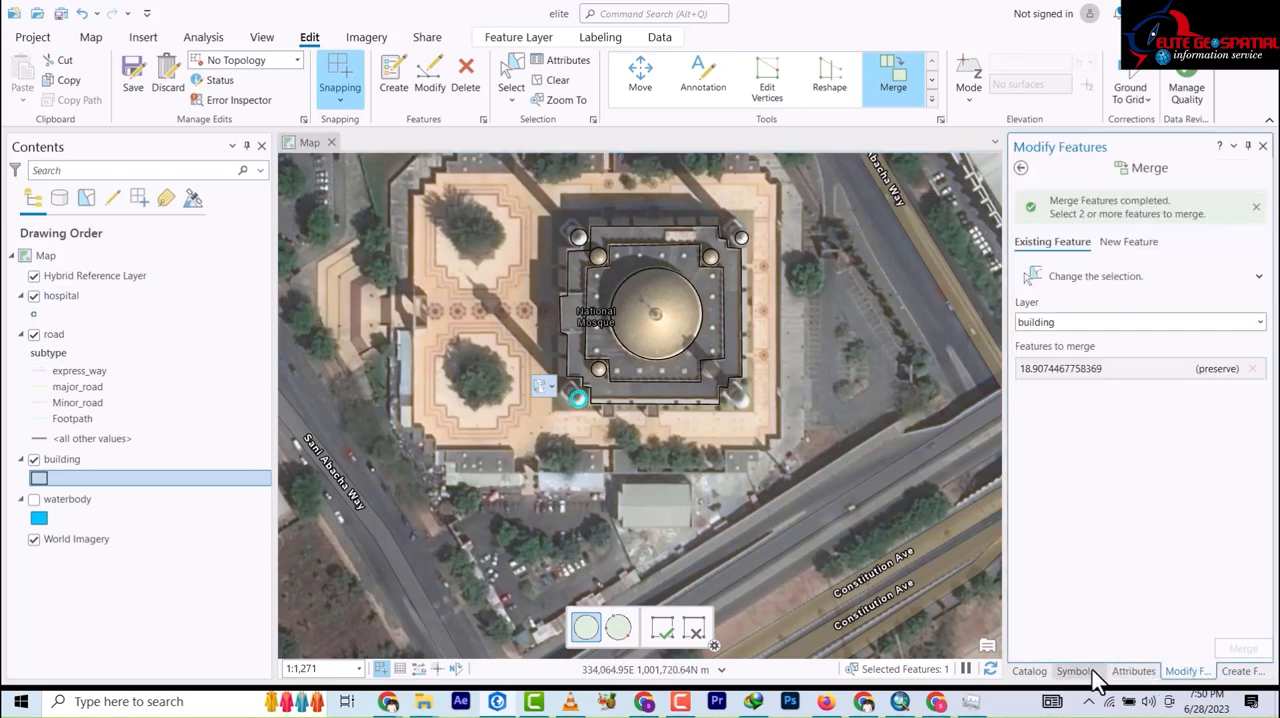
{"action": "left_click", "coordinate": [1078, 671]}
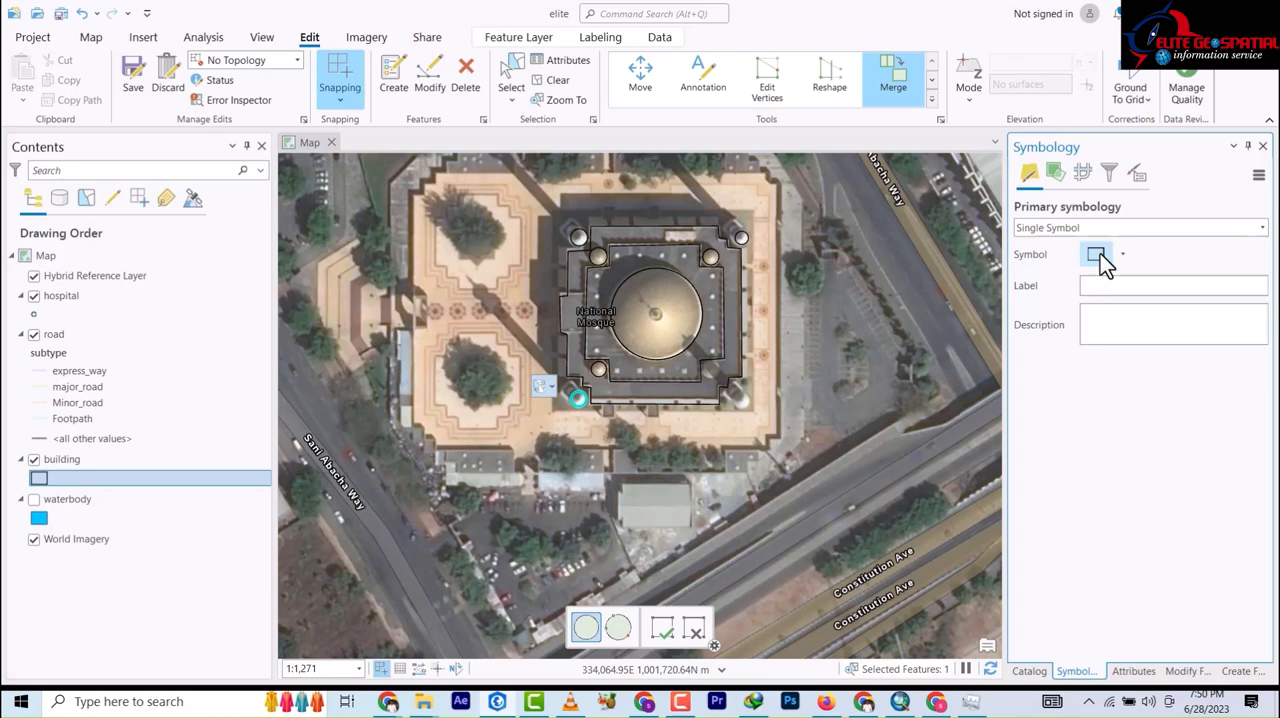
{"action": "left_click", "coordinate": [1096, 254]}
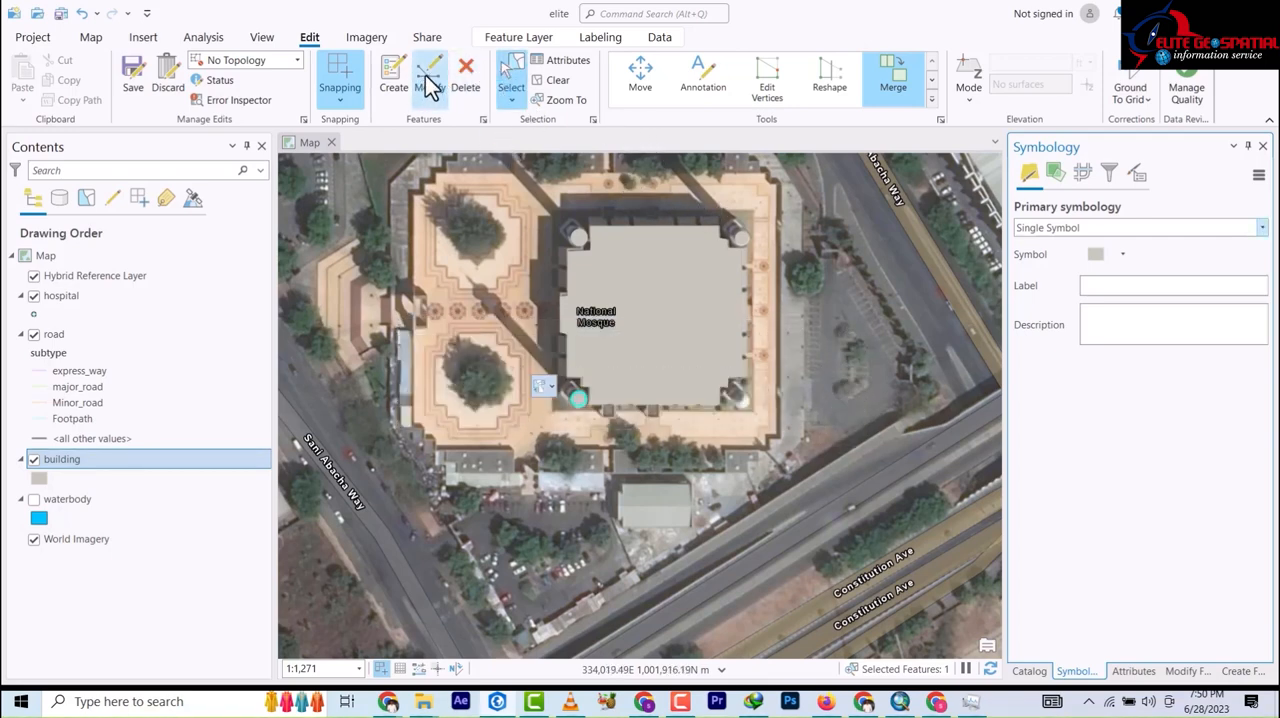
Step: Merge the nine selected mosque outline and dome pieces into one building feature
{"action": "left_click", "coordinate": [429, 75]}
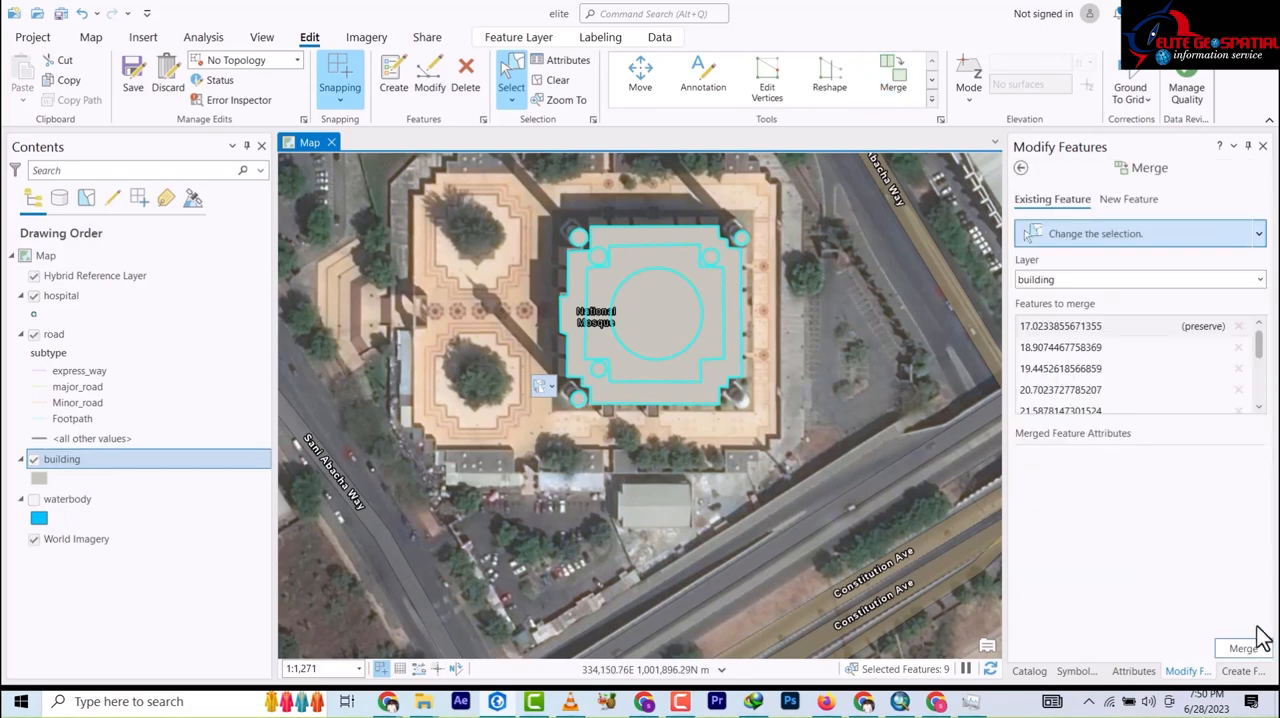
{"action": "left_click", "coordinate": [1243, 648]}
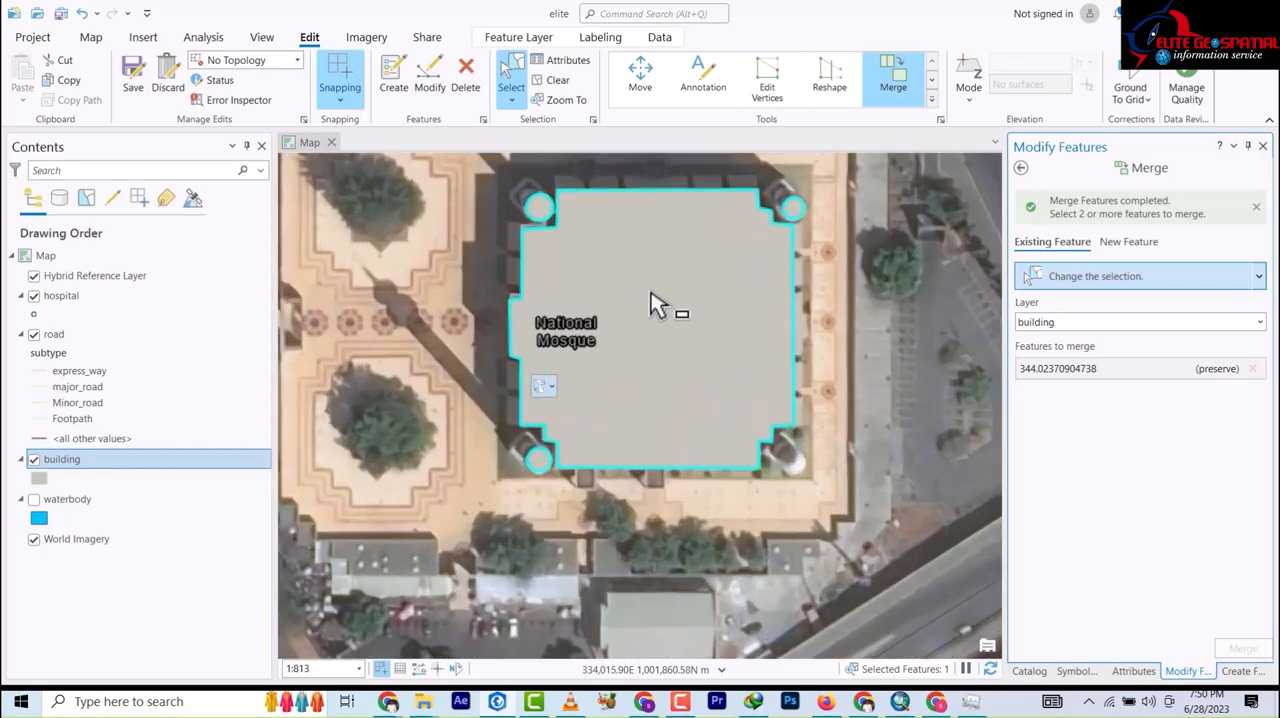
{"action": "scroll", "scroll_direction": "down", "scroll_amount": 3}
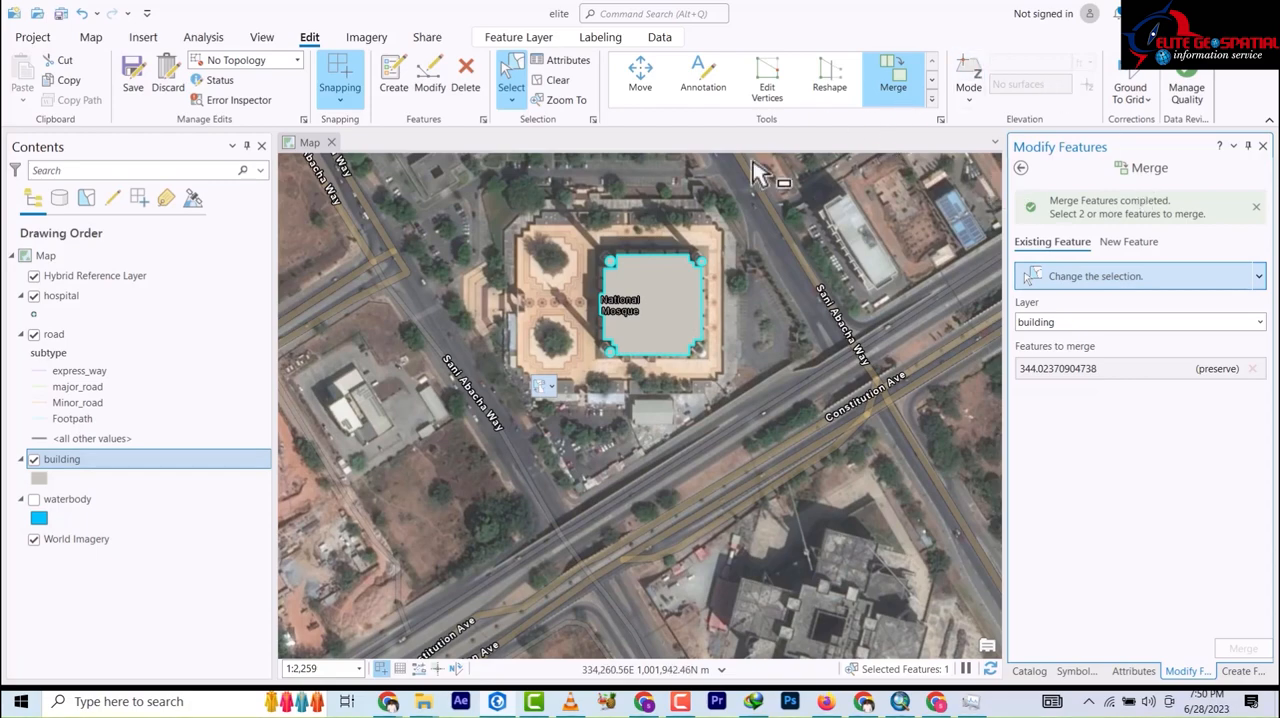
{"action": "mouse_move", "coordinate": [665, 318]}
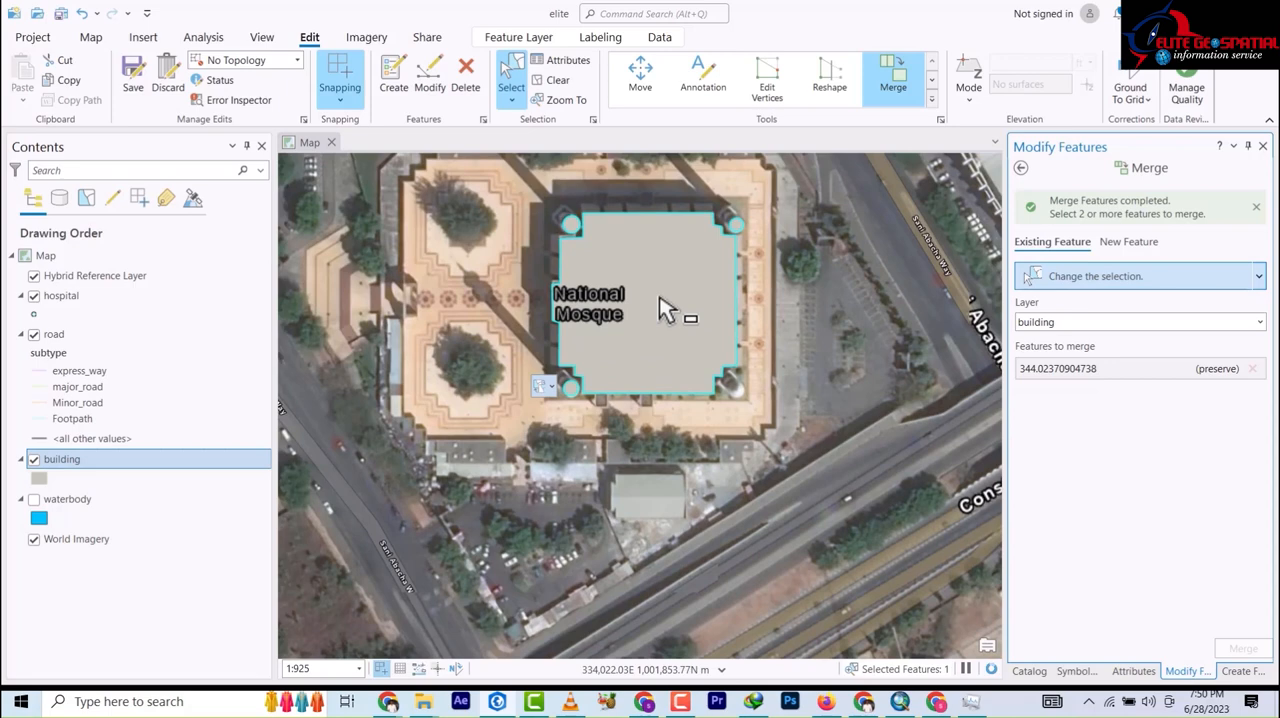
Step: Scroll over the mosque to view its building polygons drawn as hollow outlines again
{"action": "scroll", "scroll_direction": "down", "scroll_amount": 3}
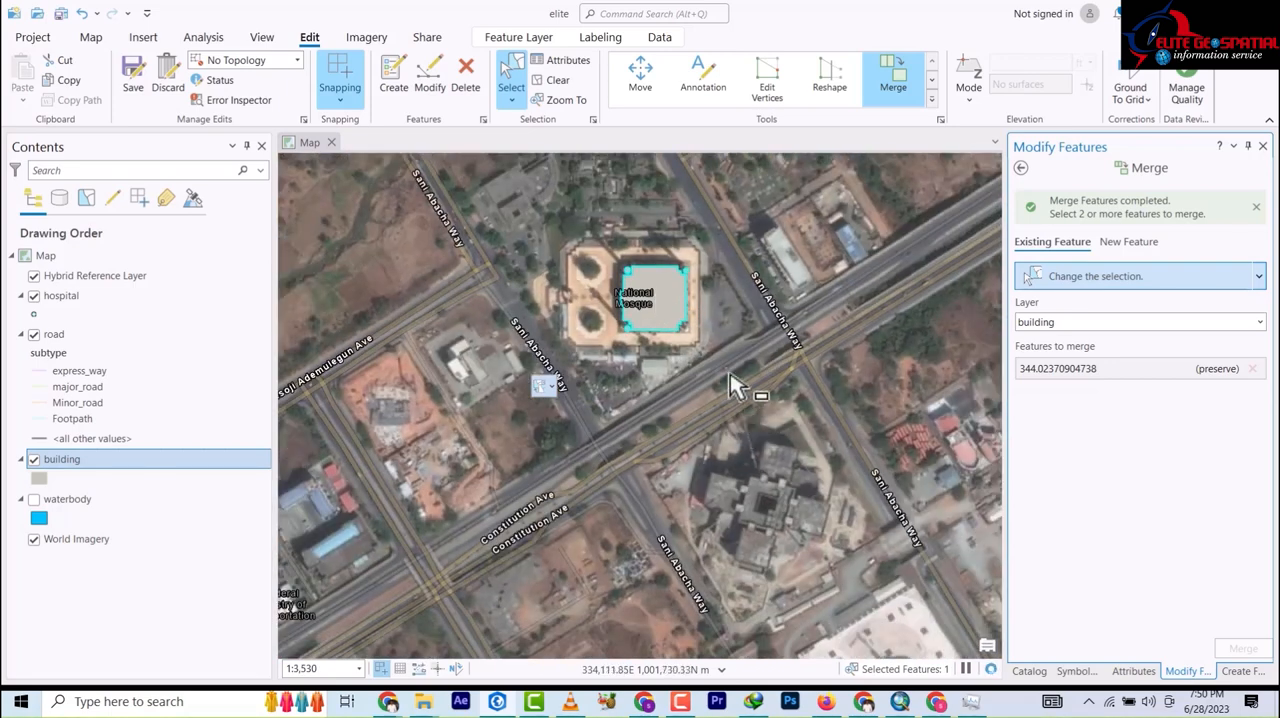
{"action": "mouse_move", "coordinate": [515, 170]}
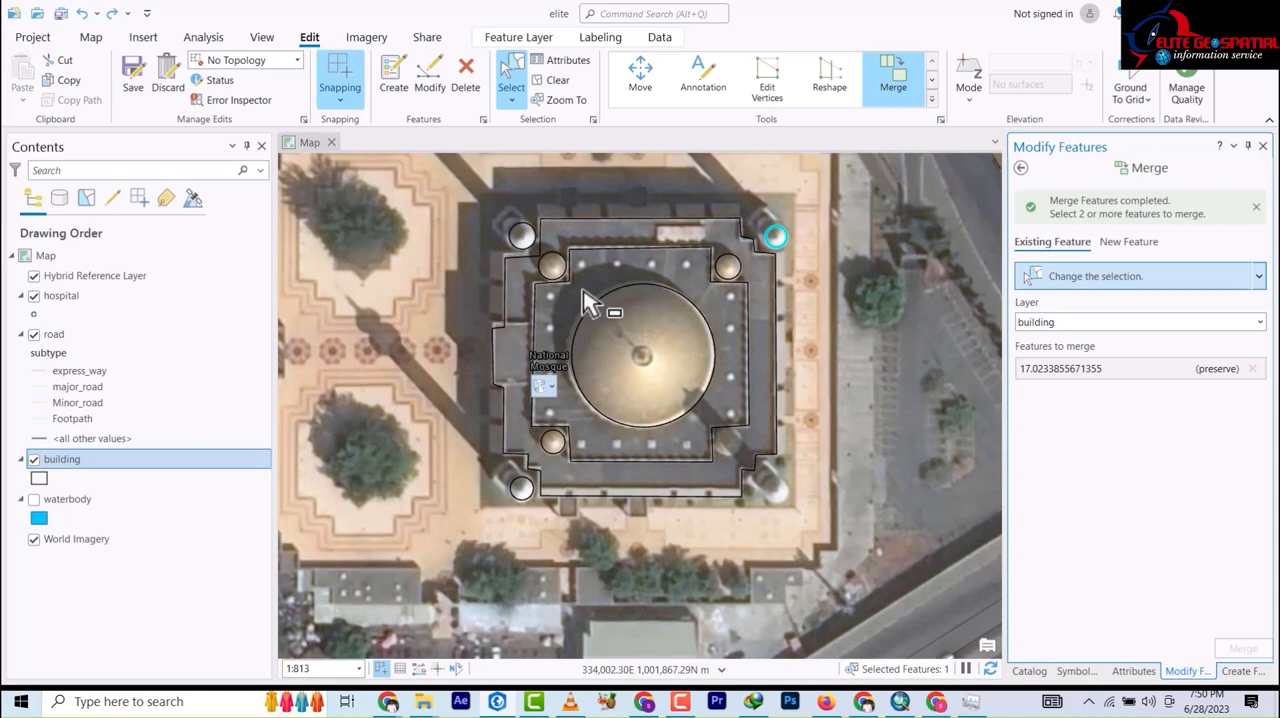
{"action": "mouse_move", "coordinate": [535, 275]}
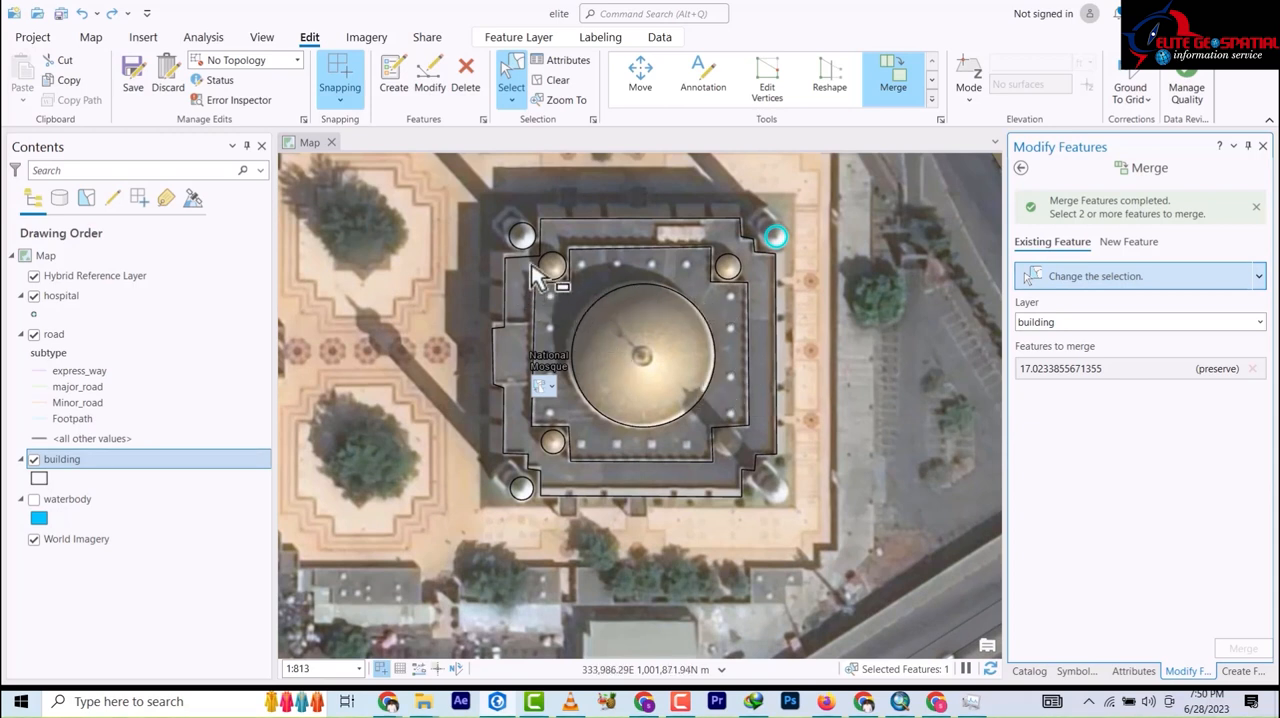
{"action": "mouse_move", "coordinate": [765, 460]}
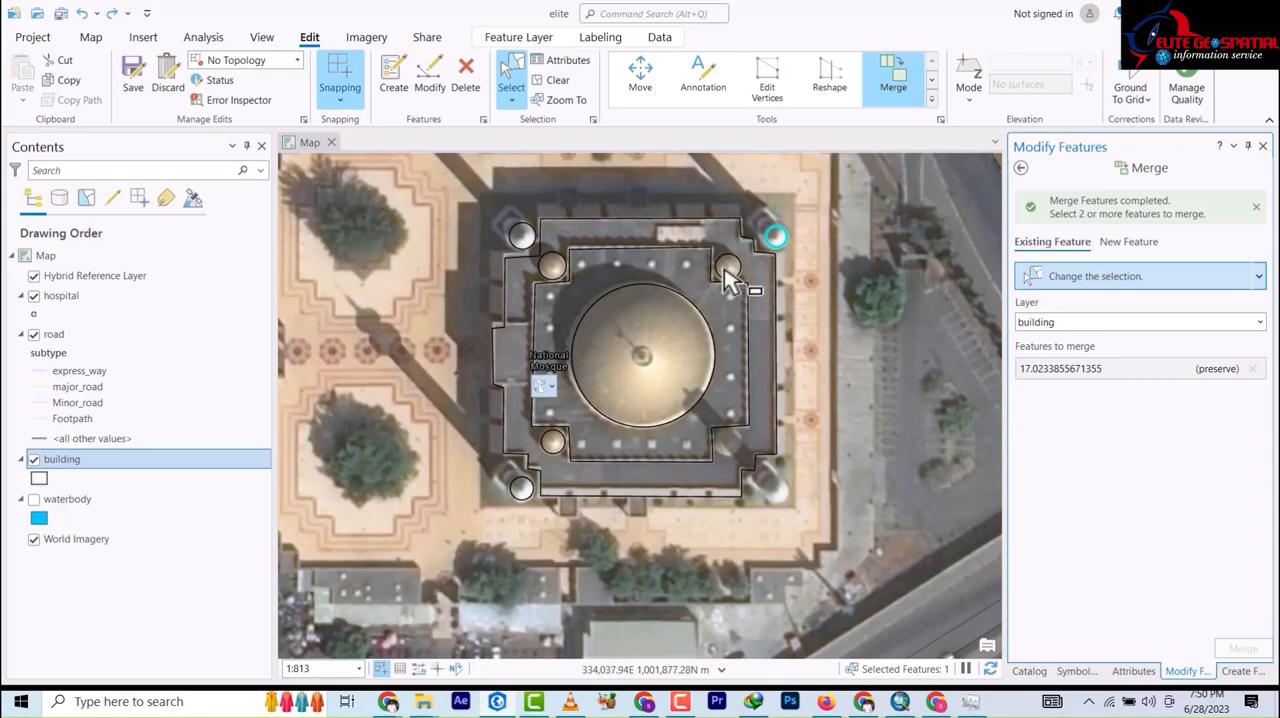
{"action": "mouse_move", "coordinate": [605, 315]}
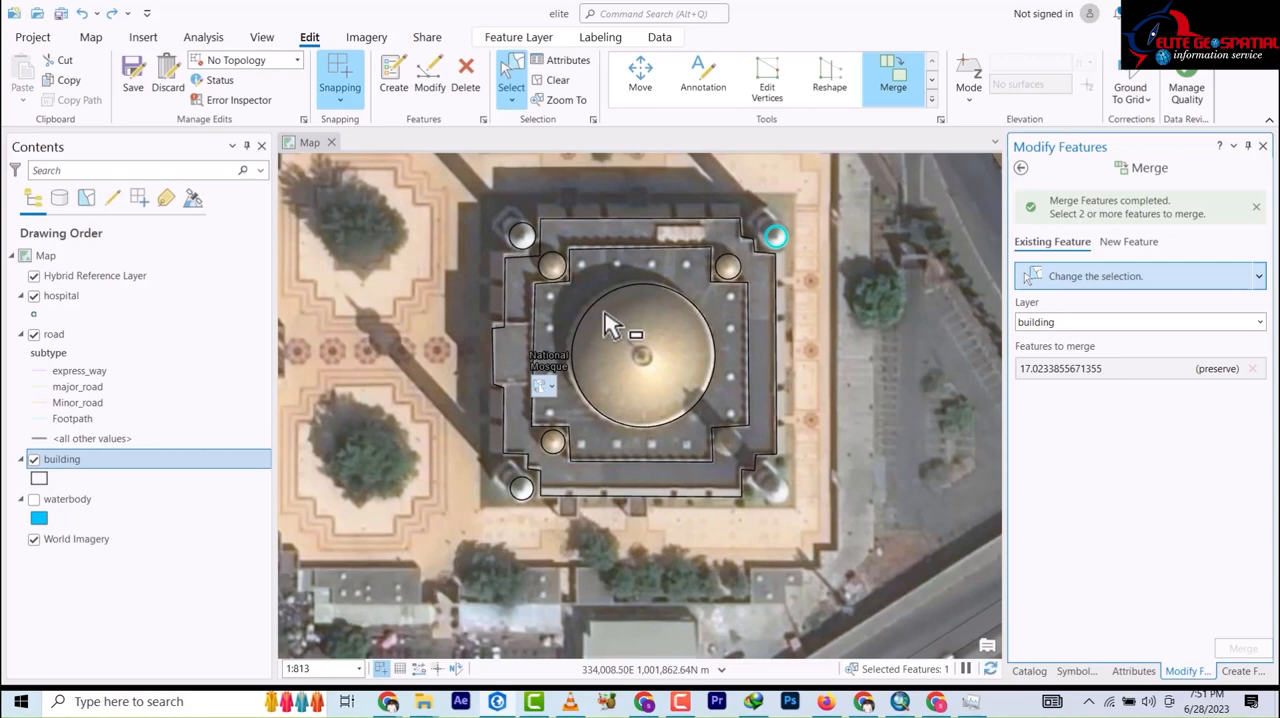
{"action": "scroll", "scroll_direction": "down", "scroll_amount": 3}
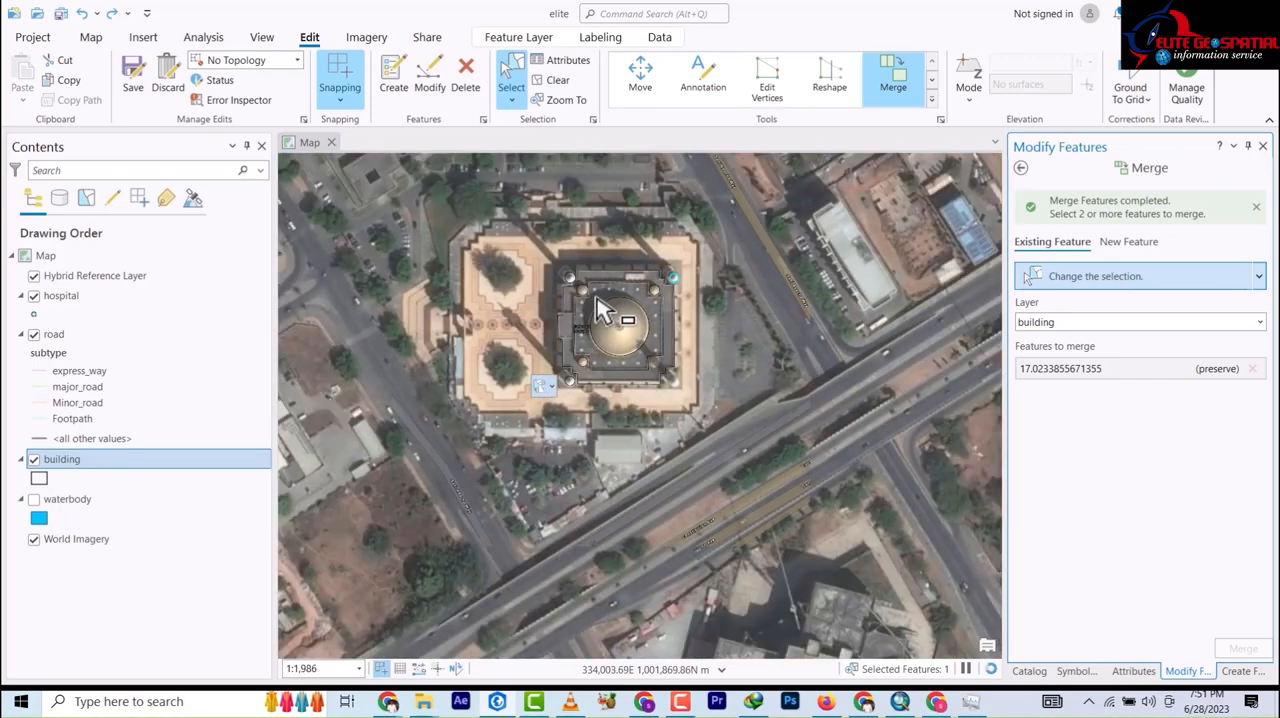